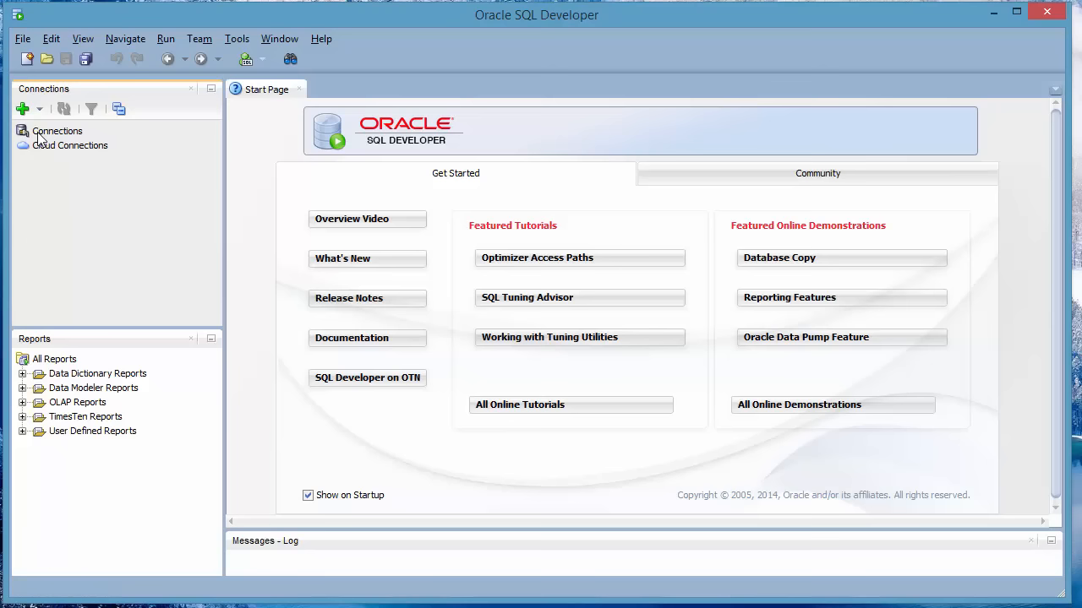
# Show the New Connection options from the green plus dropdown in the Connections panel.
pyautogui.click(23, 108)
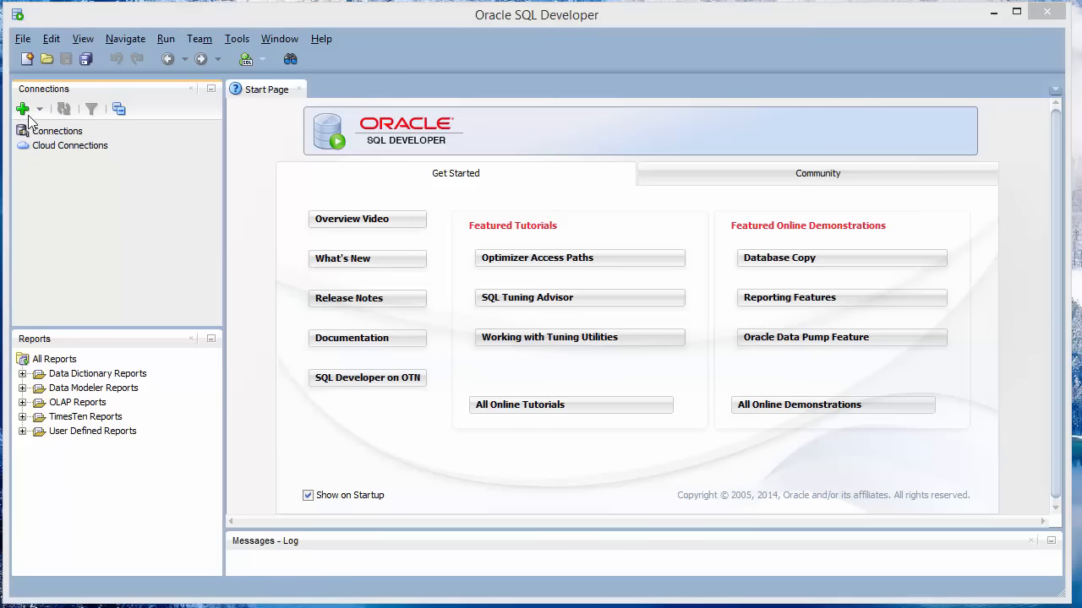
pyautogui.moveTo(44, 132)
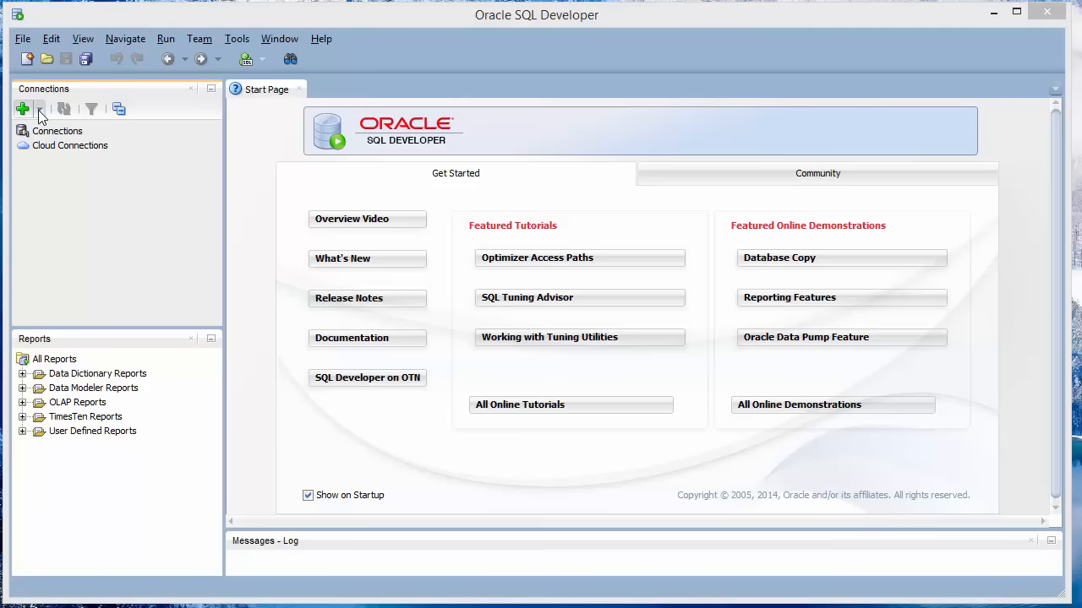
pyautogui.click(39, 108)
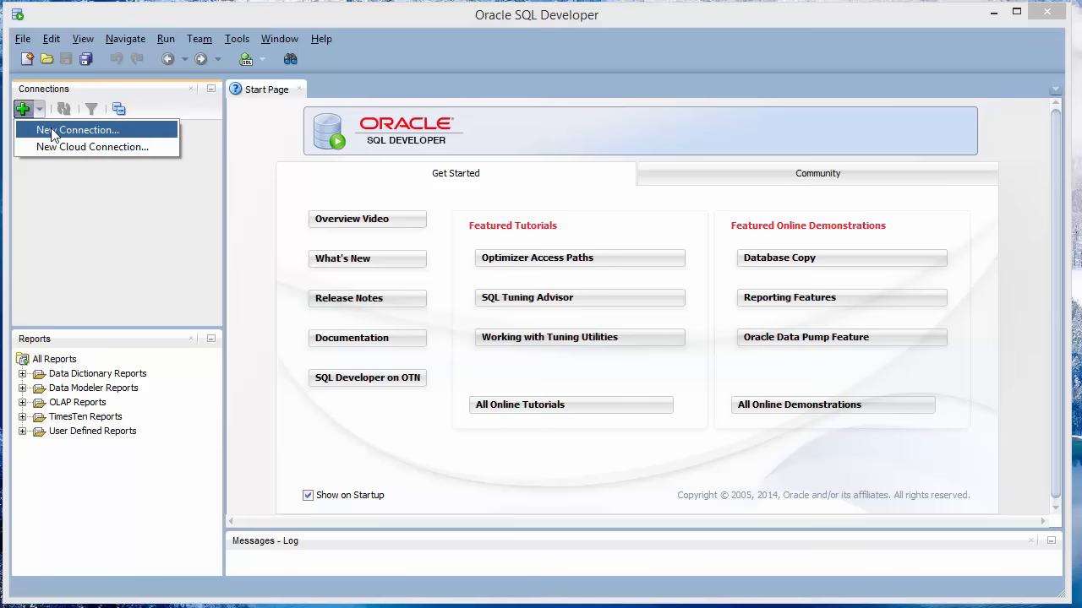
# Create connection 'BTM 382 - system' for user system with a saved password and test it successfully.
pyautogui.click(78, 129)
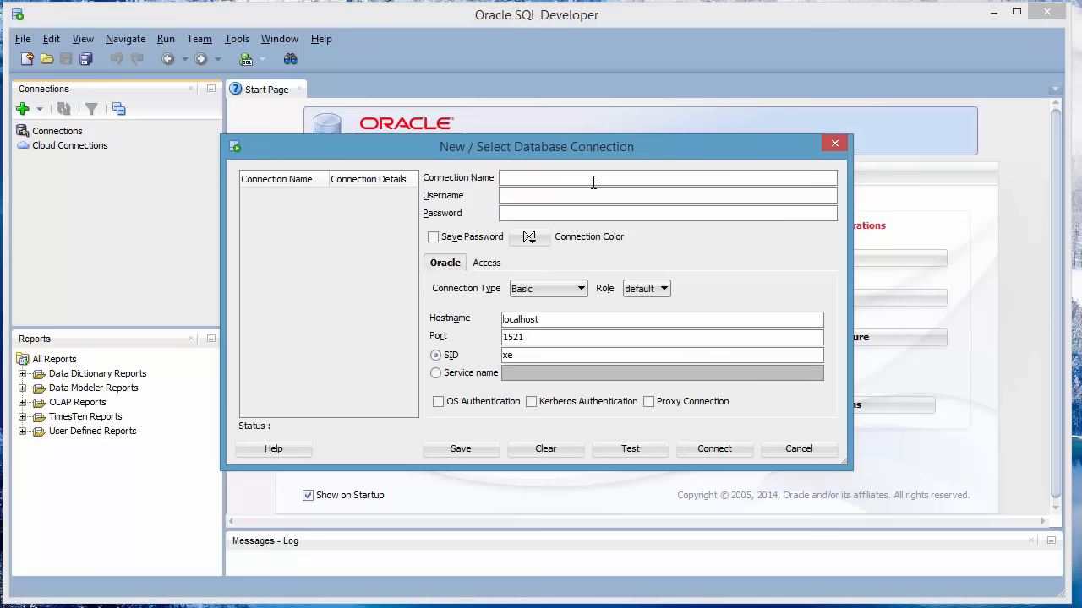
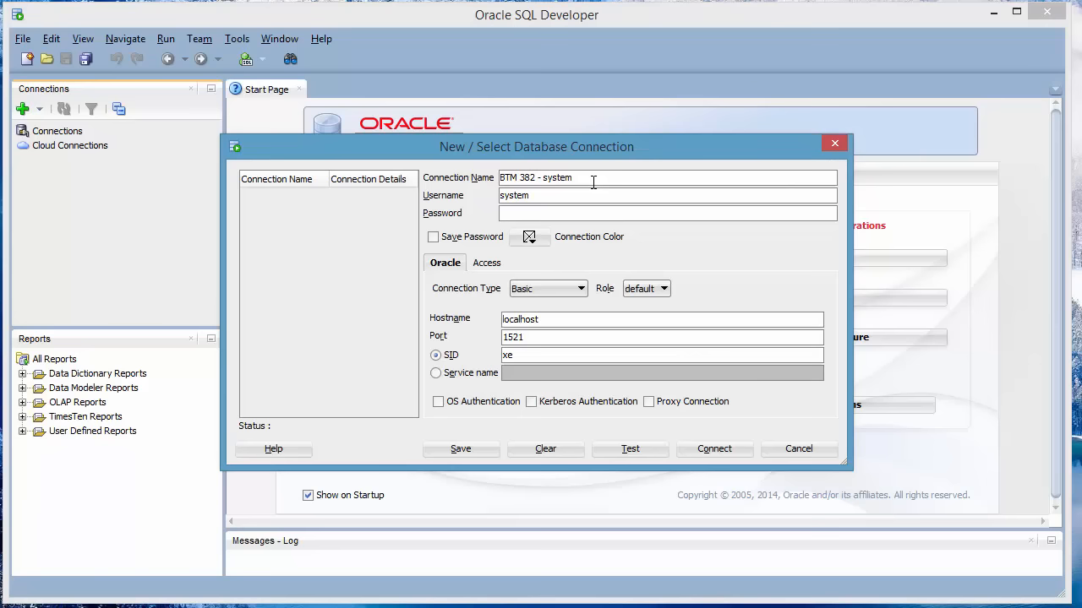
pyautogui.click(667, 213)
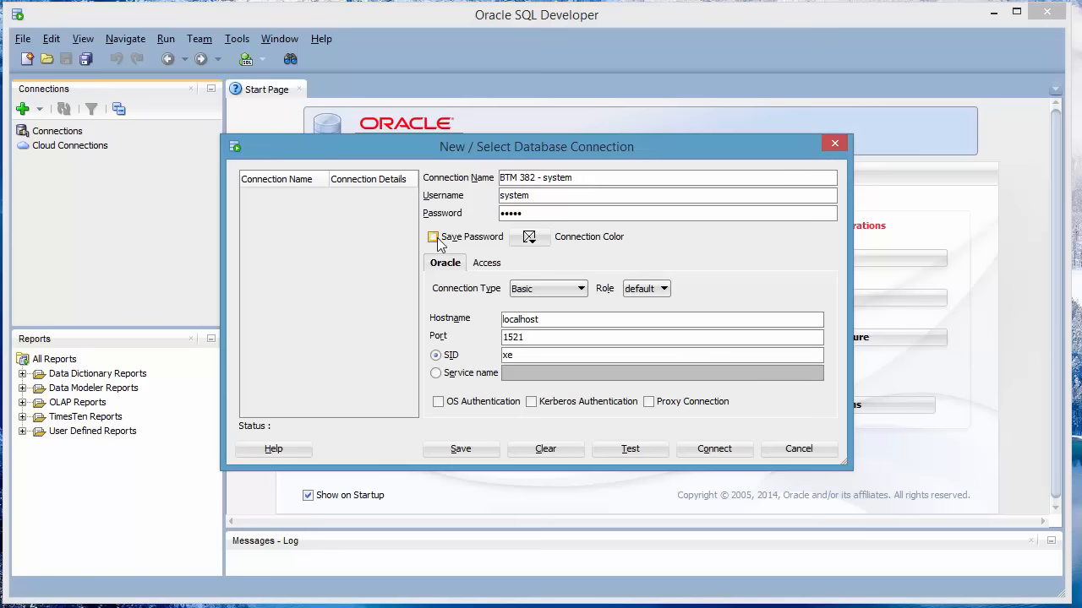
pyautogui.click(433, 237)
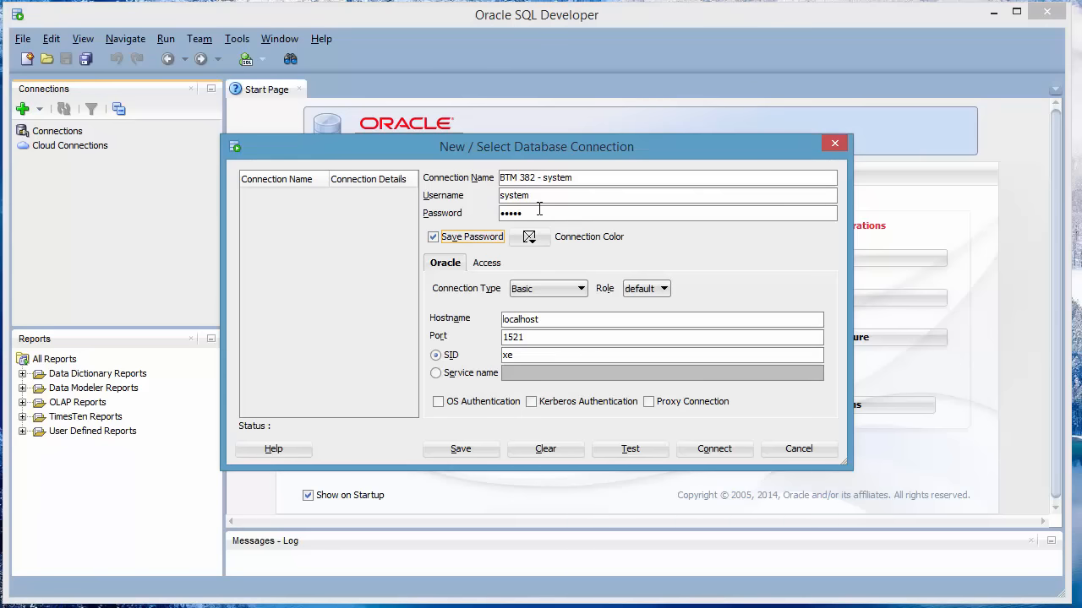
pyautogui.moveTo(605, 443)
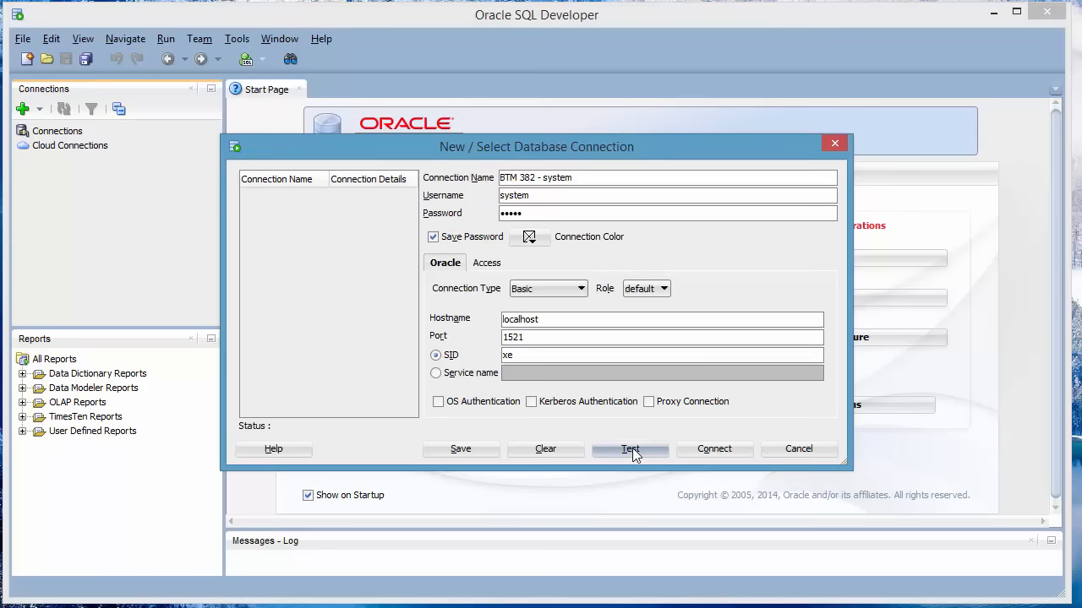
pyautogui.click(629, 450)
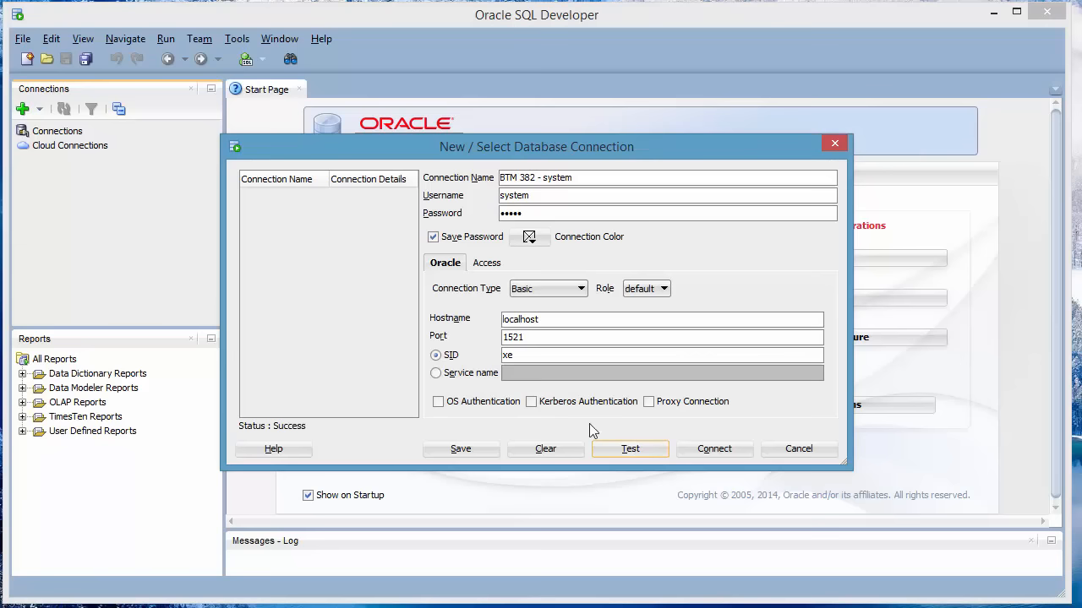
pyautogui.moveTo(324, 436)
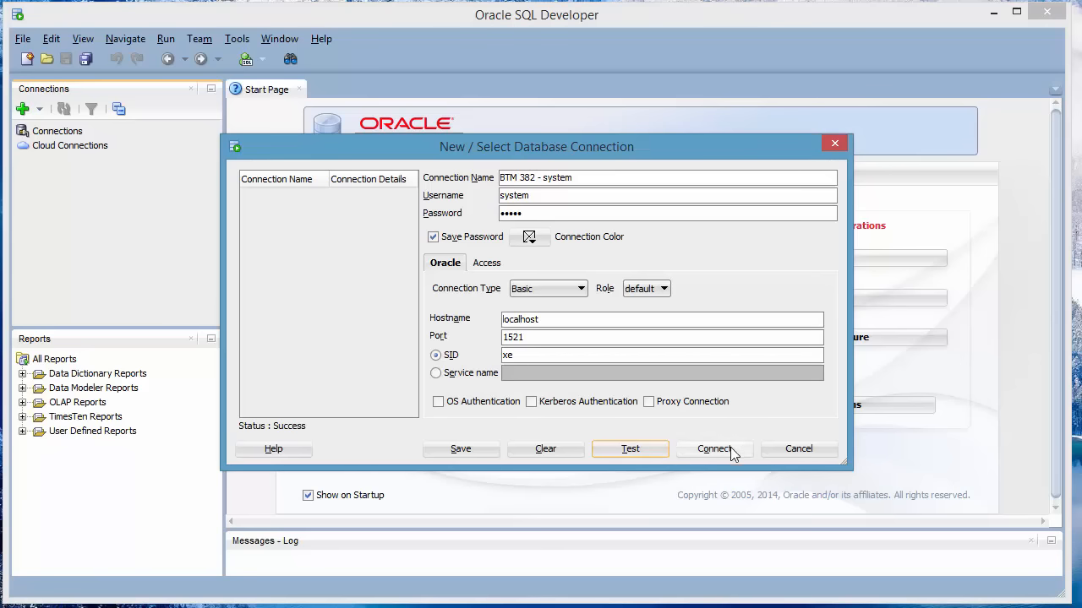
pyautogui.moveTo(717, 439)
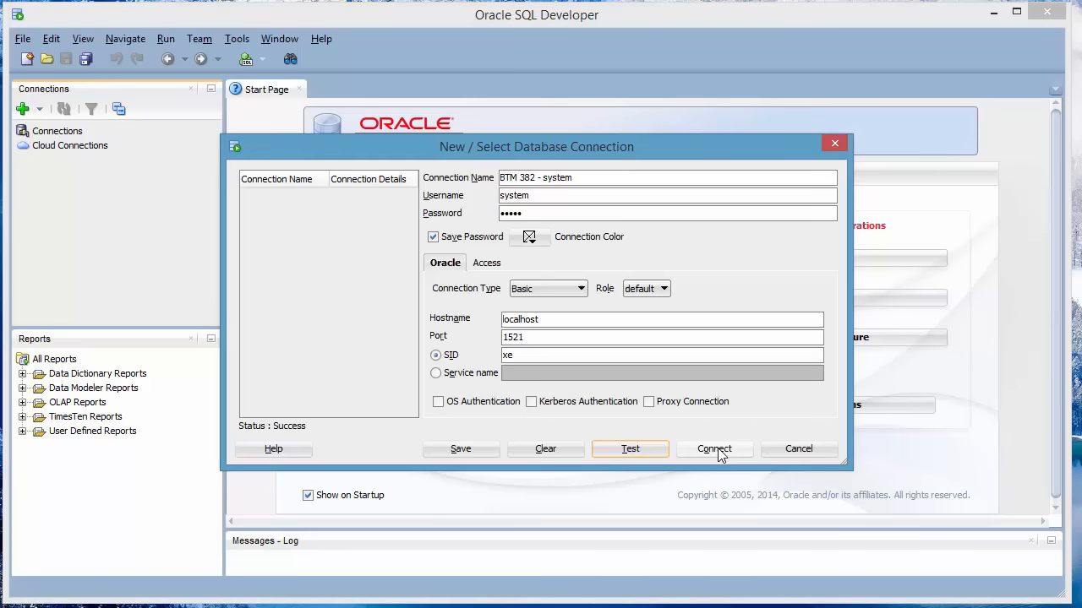
# Connect as BTM 382 - system, expand its object groups and select Other Users.
pyautogui.click(713, 450)
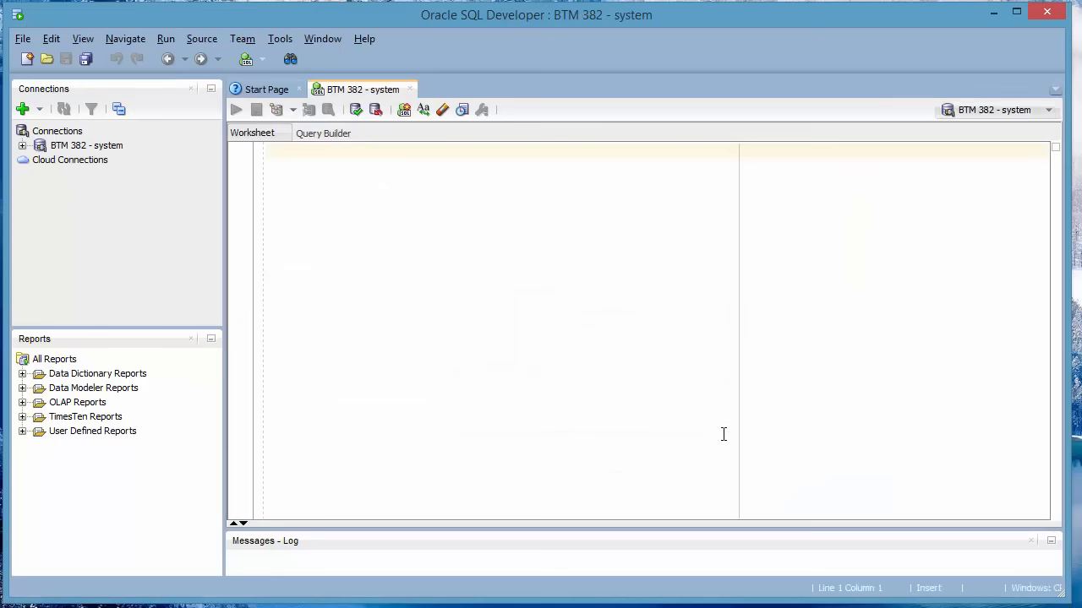
pyautogui.moveTo(37, 186)
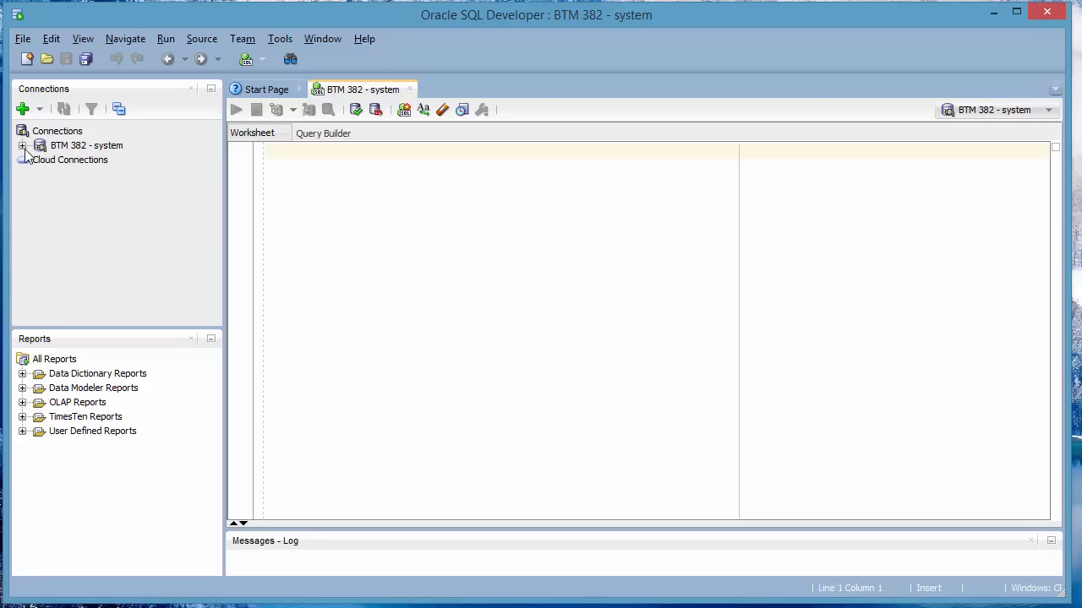
pyautogui.moveTo(122, 155)
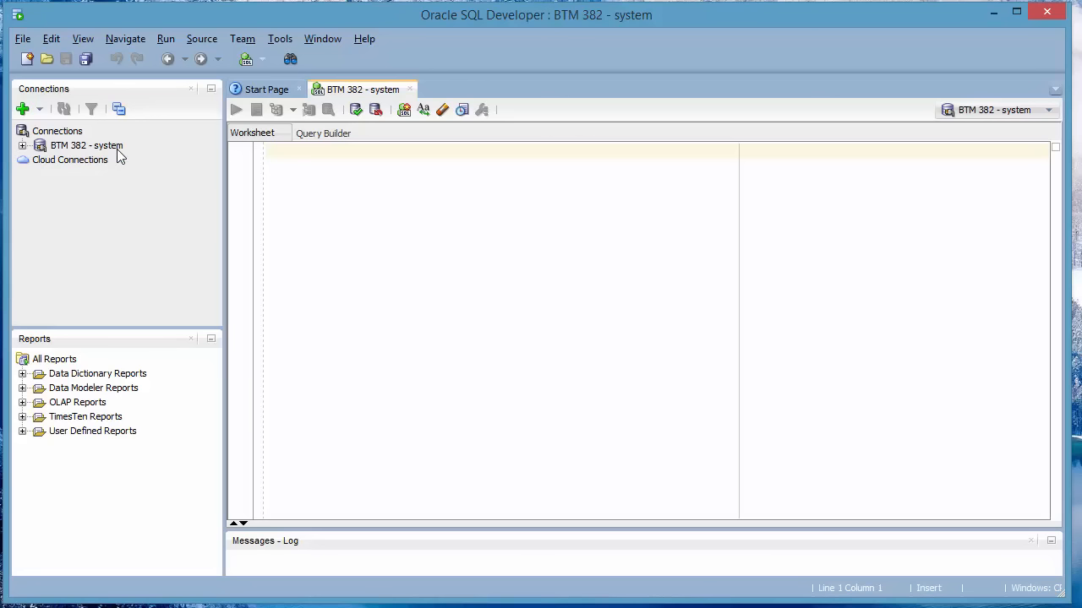
pyautogui.moveTo(91, 155)
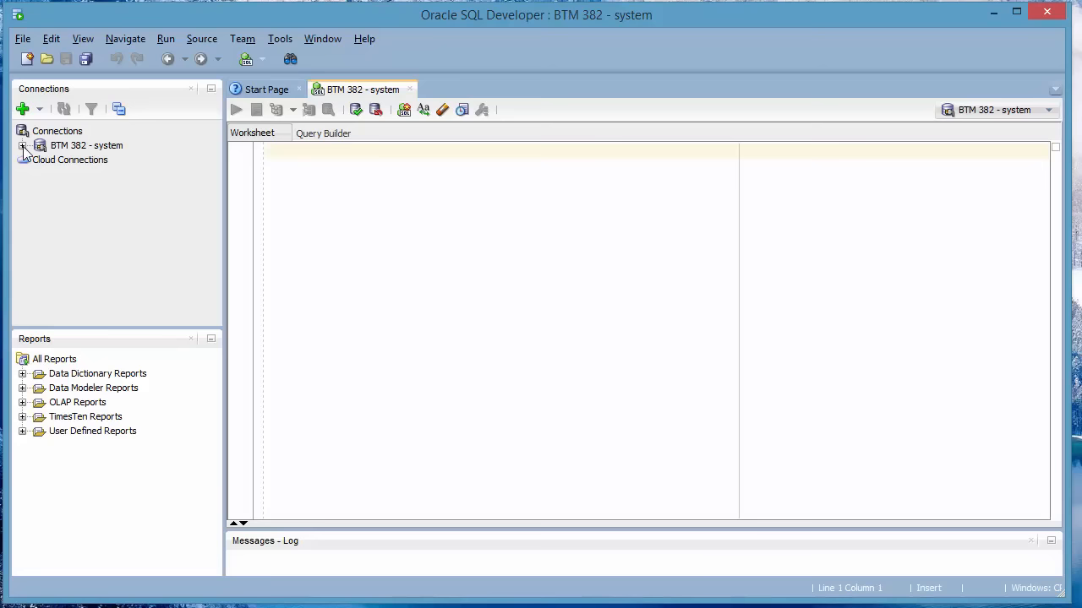
pyautogui.click(24, 146)
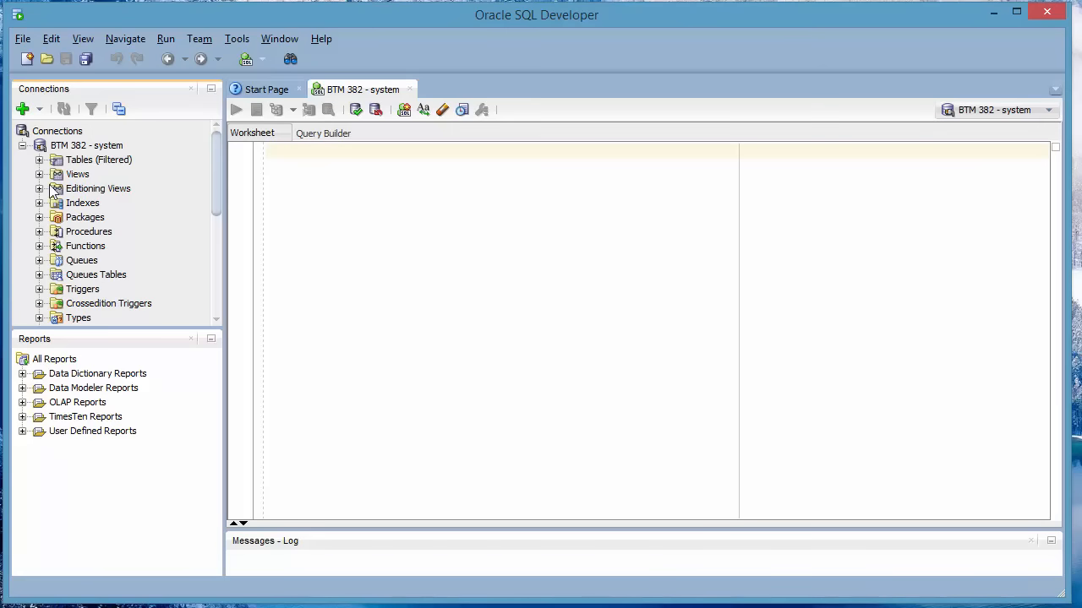
pyautogui.moveTo(132, 448)
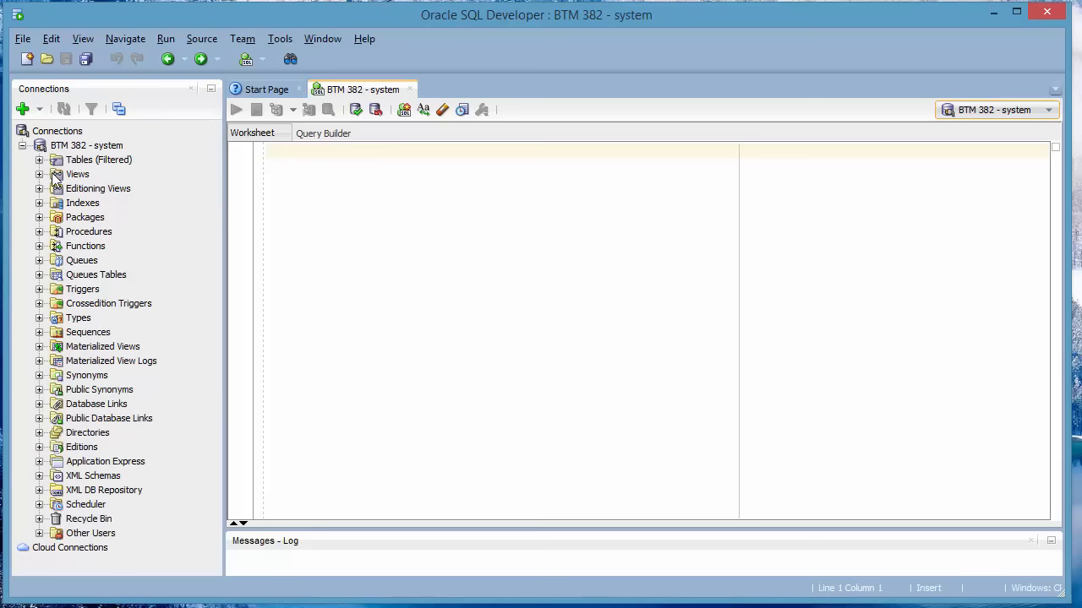
pyautogui.moveTo(53, 472)
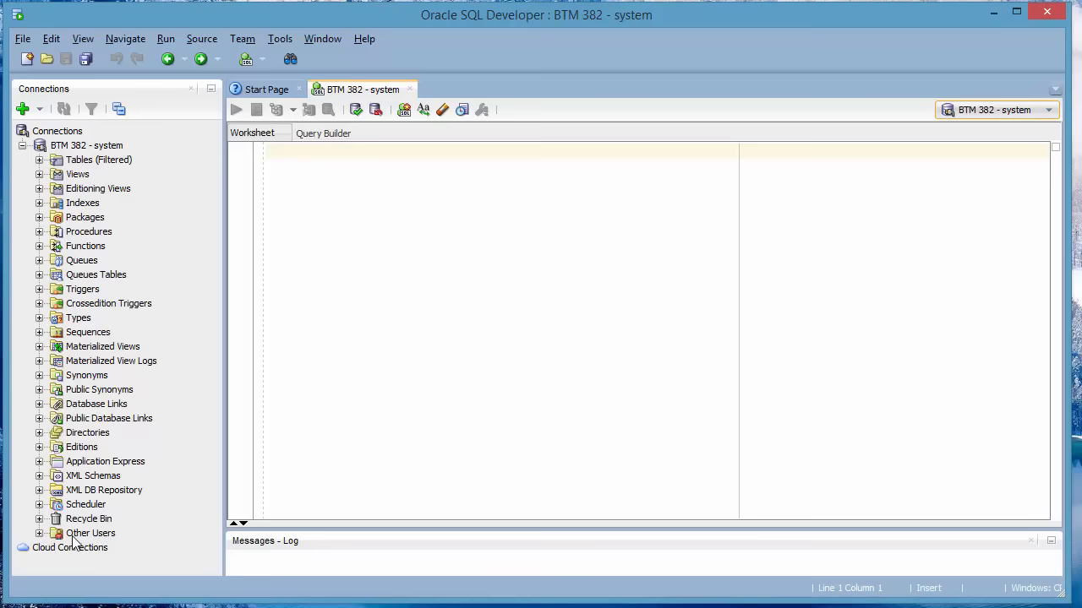
pyautogui.click(91, 534)
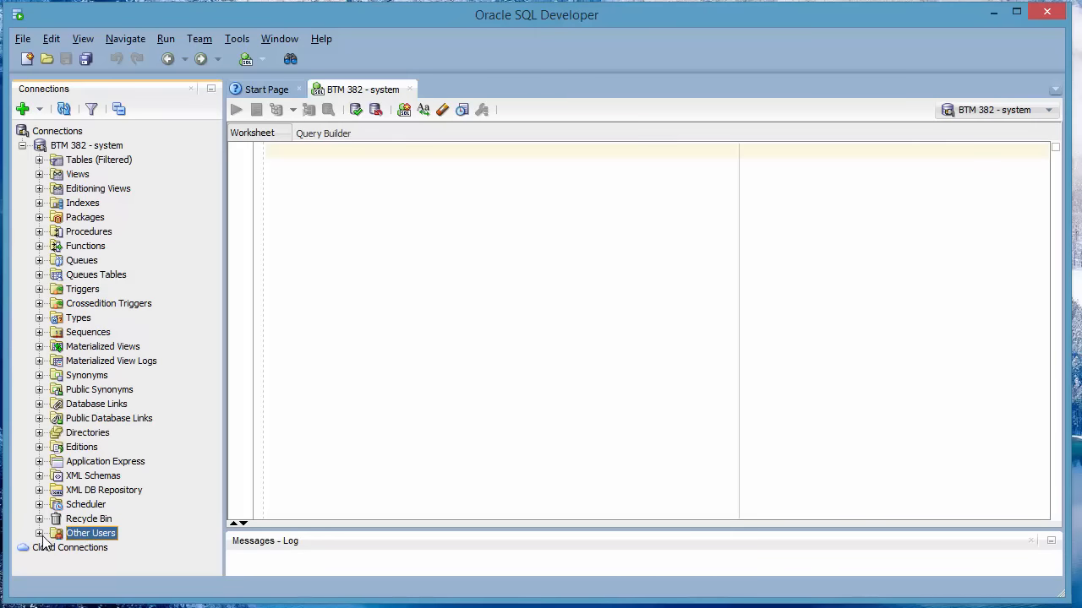
pyautogui.moveTo(92, 534)
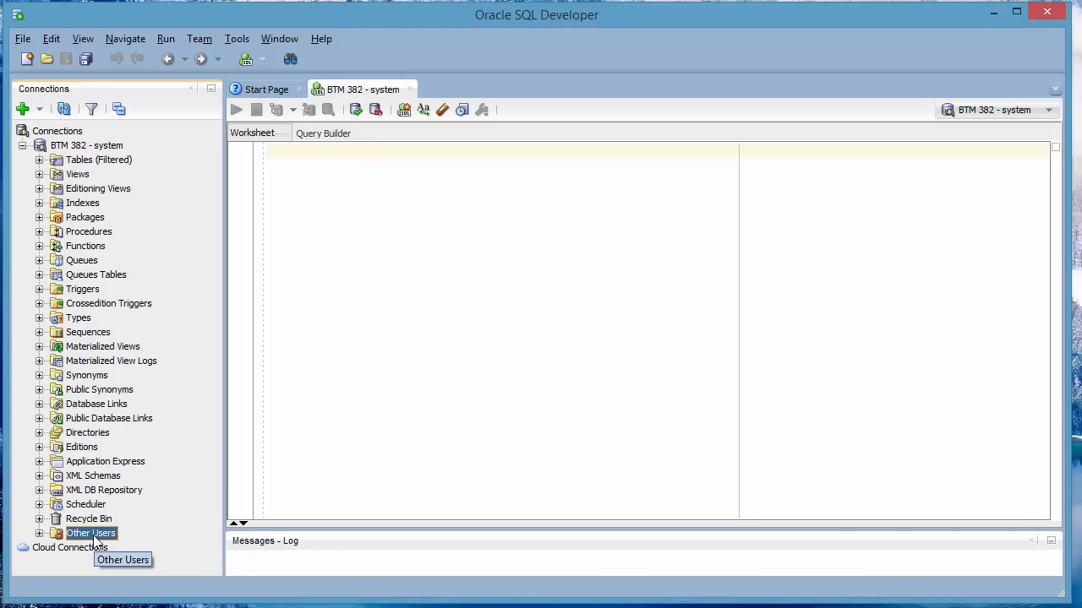
pyautogui.rightClick(91, 535)
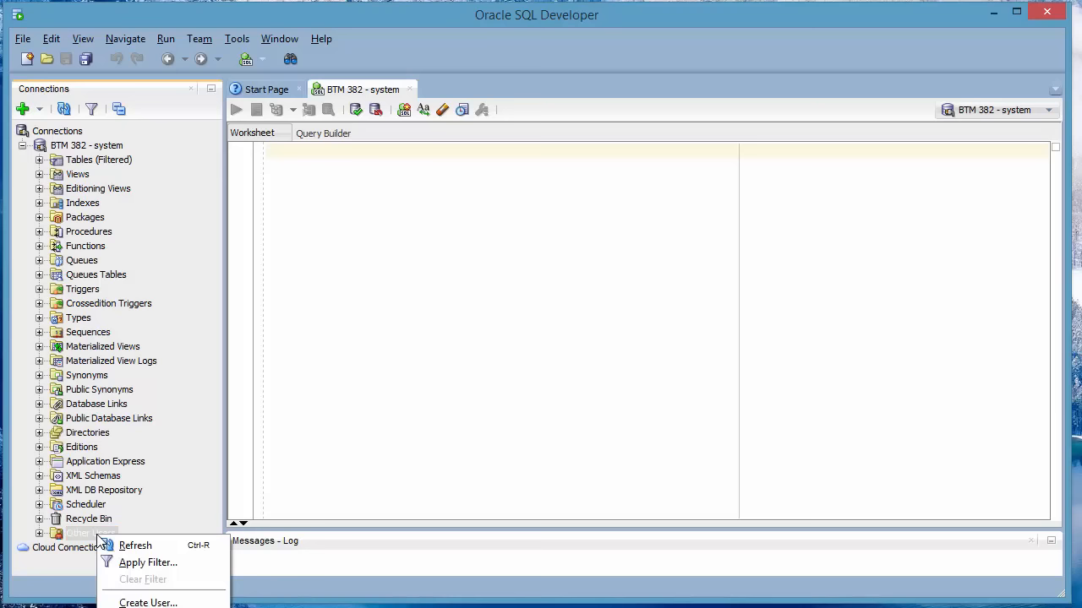
pyautogui.moveTo(149, 563)
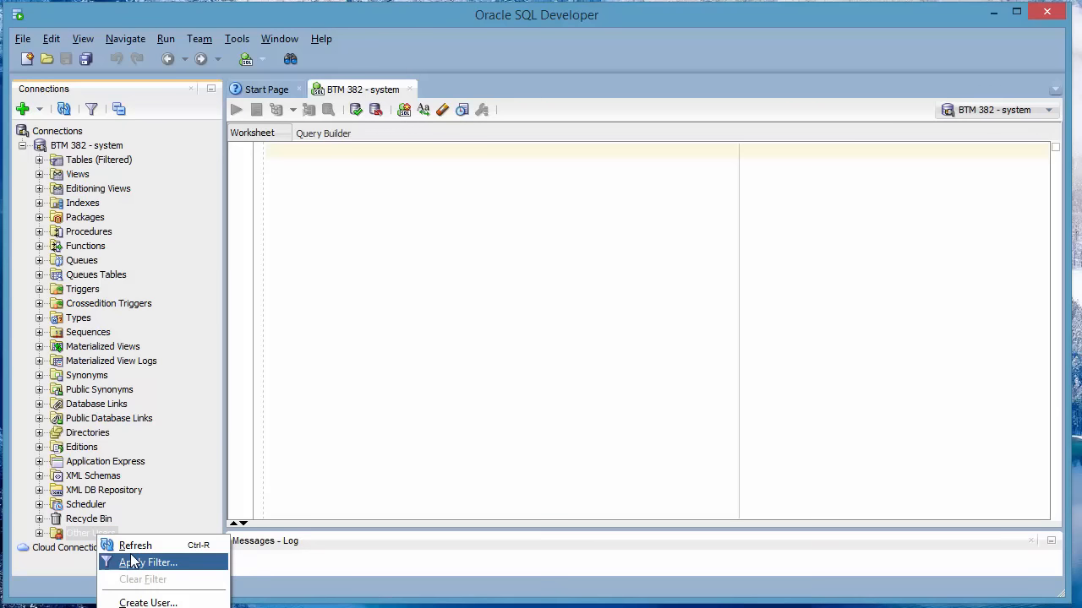
pyautogui.moveTo(149, 601)
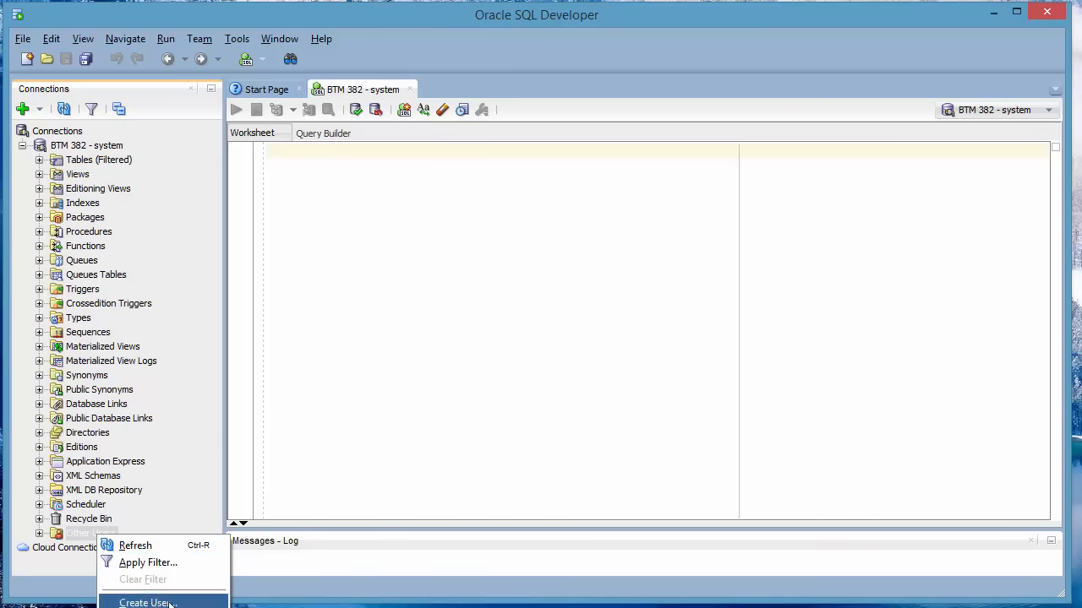
pyautogui.moveTo(161, 588)
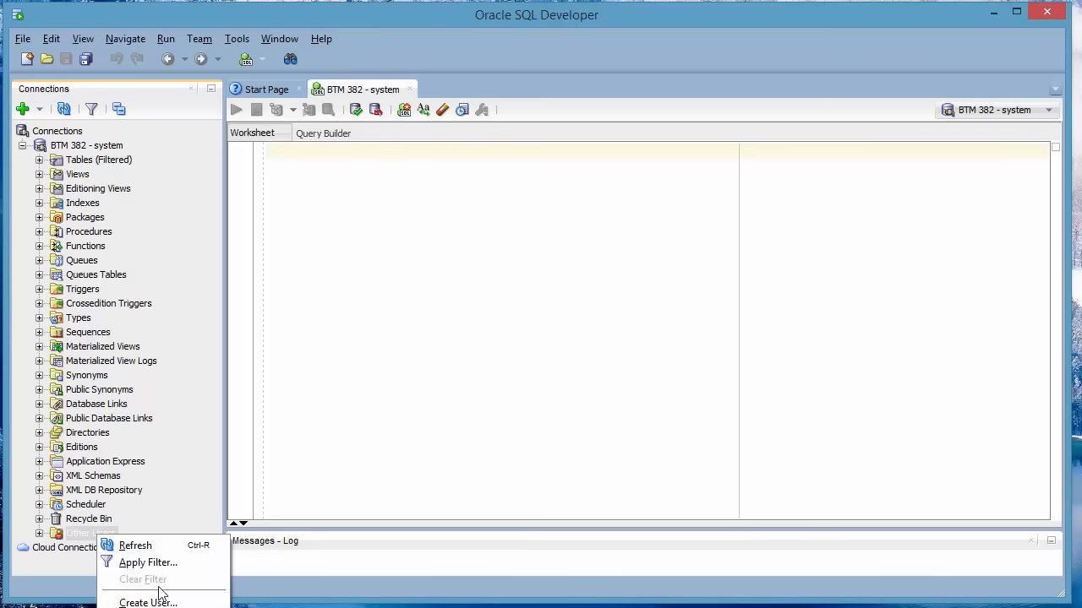
pyautogui.click(147, 601)
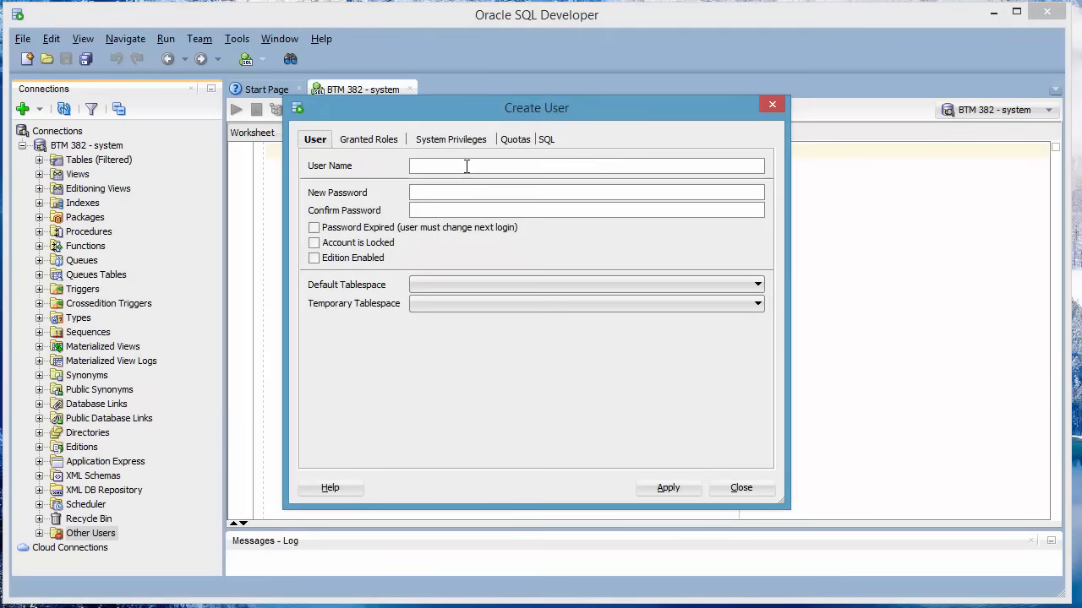
pyautogui.write('t')
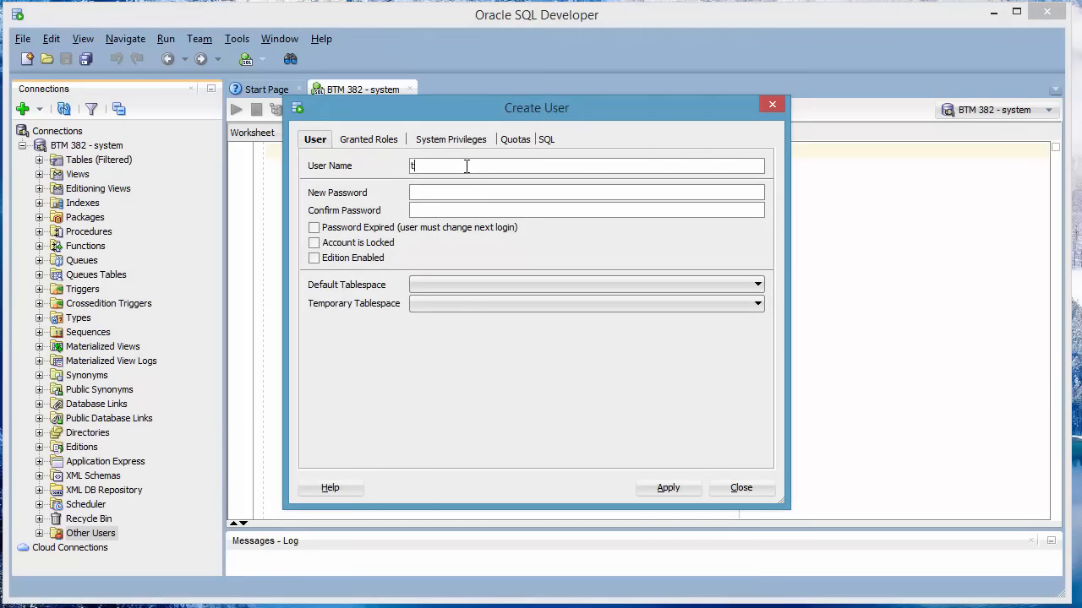
pyautogui.write('ripartio')
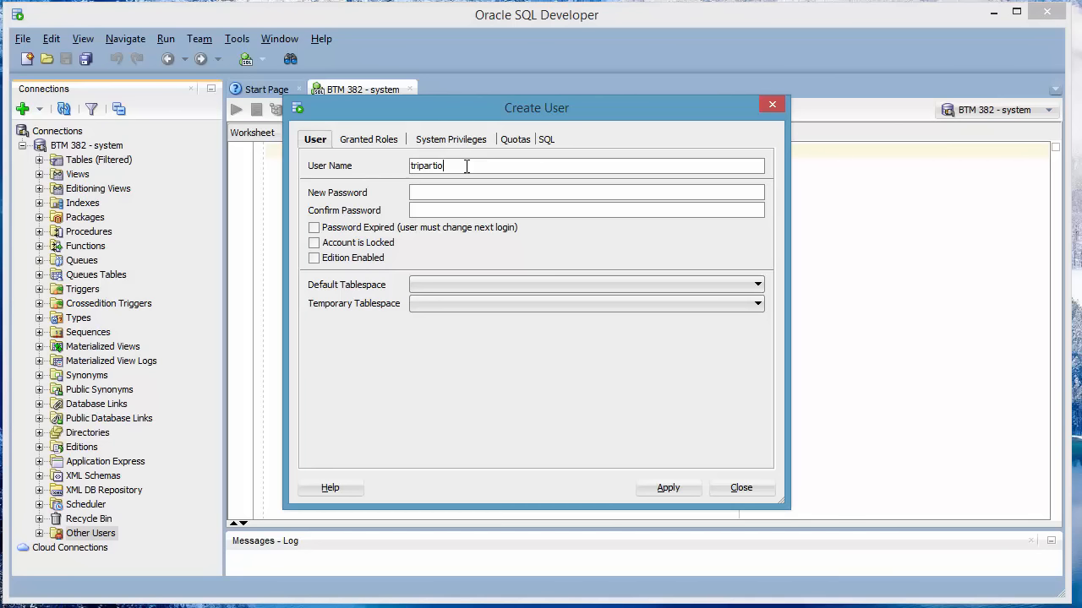
pyautogui.click(585, 192)
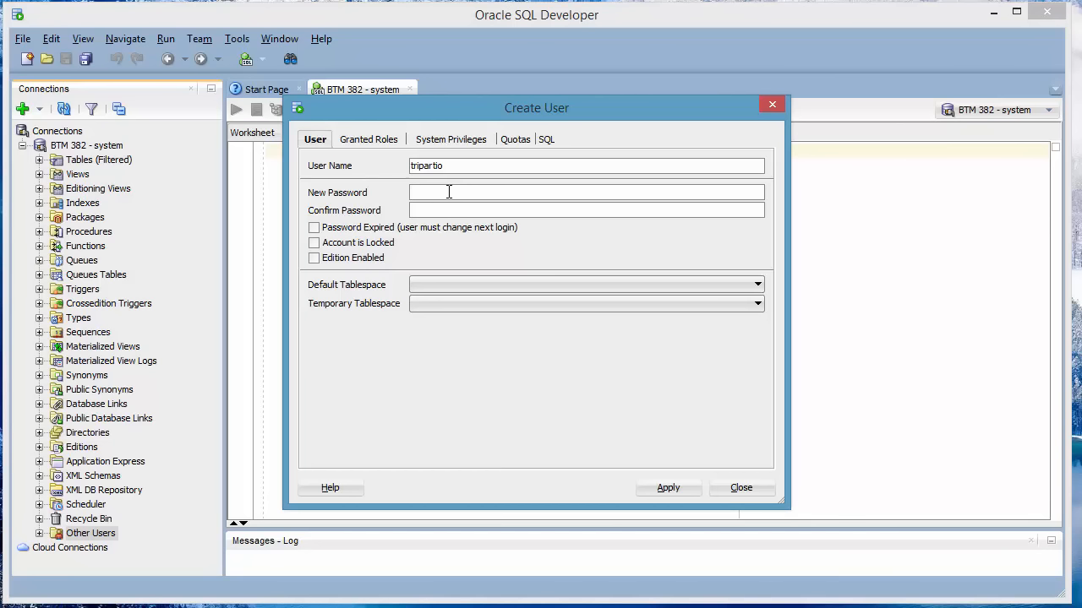
pyautogui.write('tripartio')
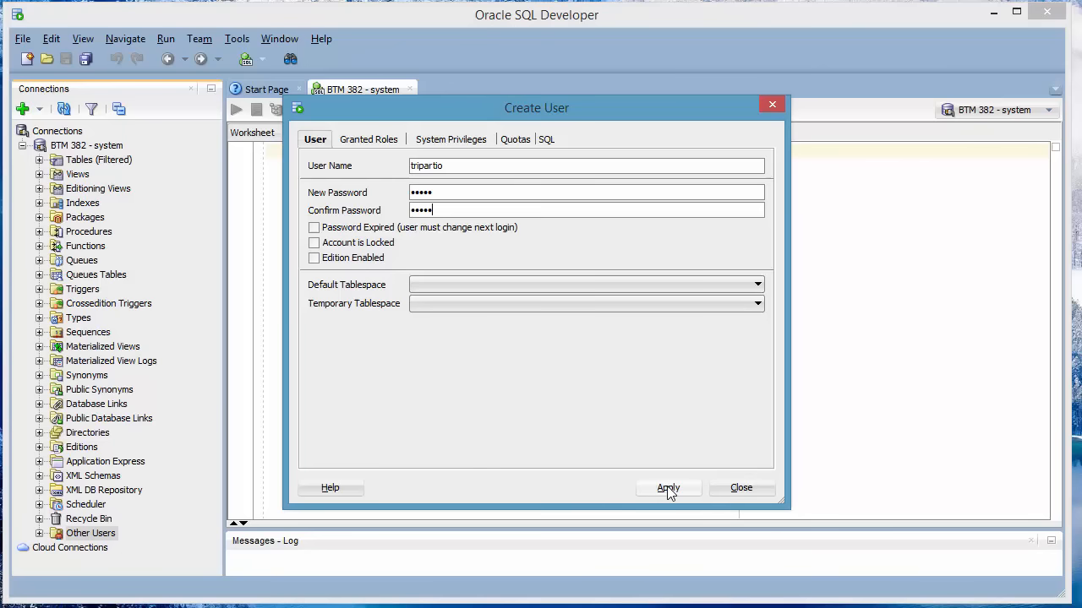
pyautogui.click(667, 487)
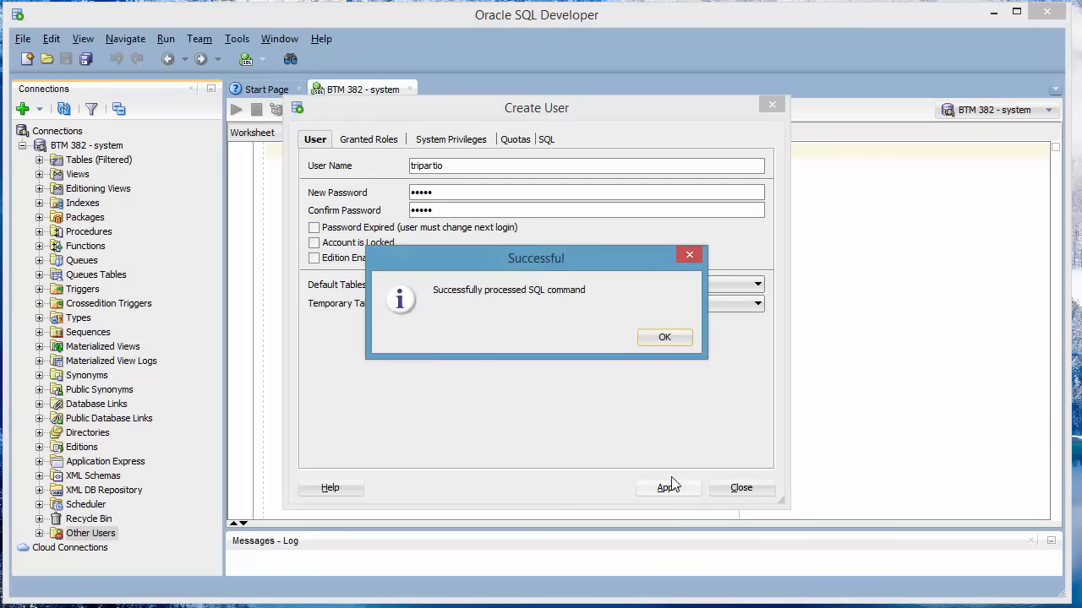
pyautogui.moveTo(575, 301)
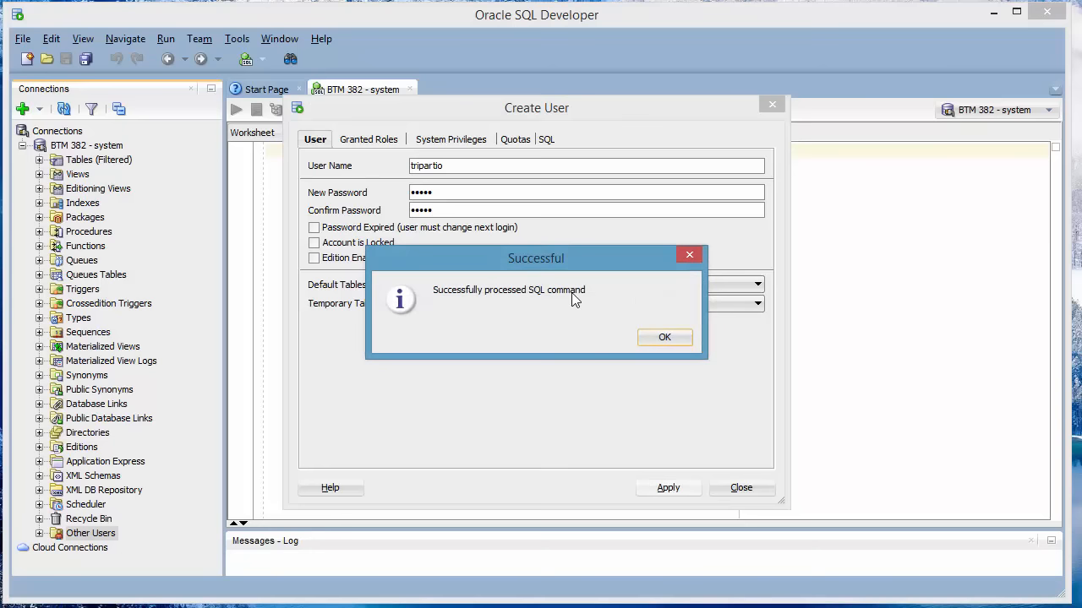
pyautogui.click(665, 337)
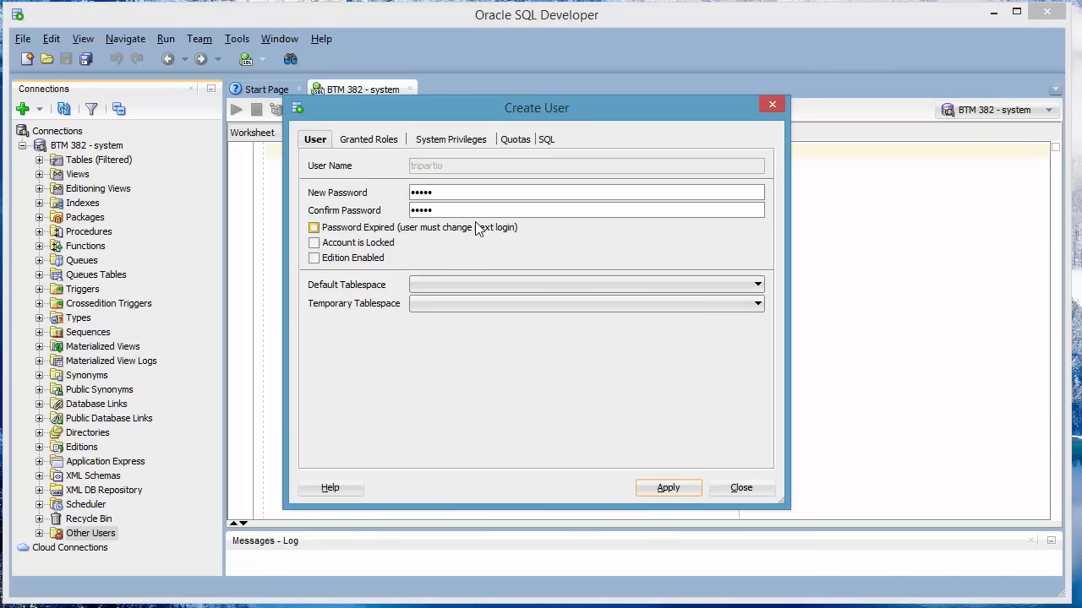
pyautogui.moveTo(473, 237)
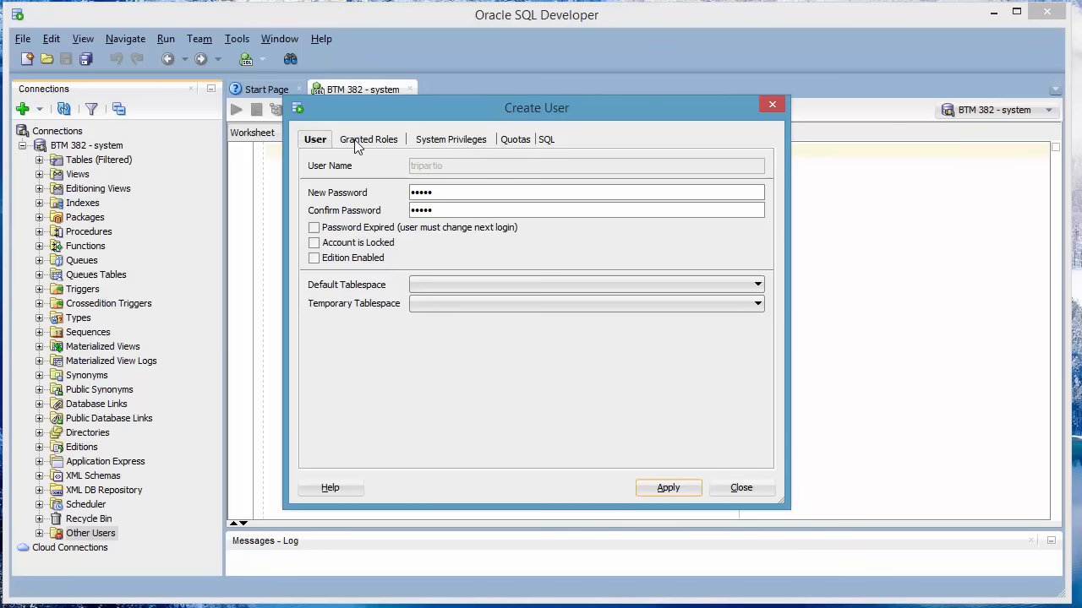
pyautogui.moveTo(414, 142)
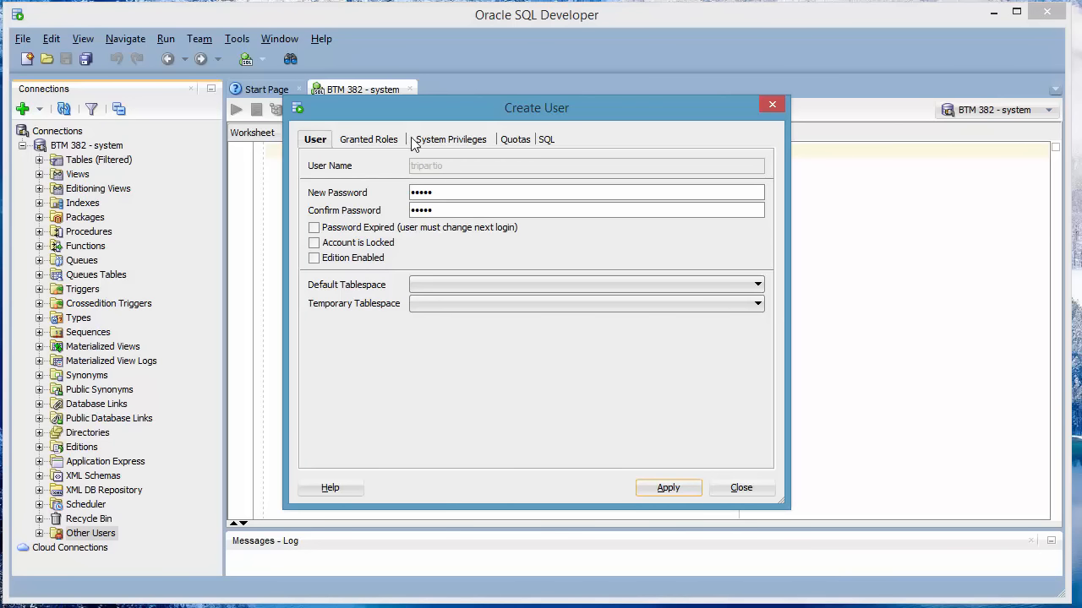
pyautogui.moveTo(375, 142)
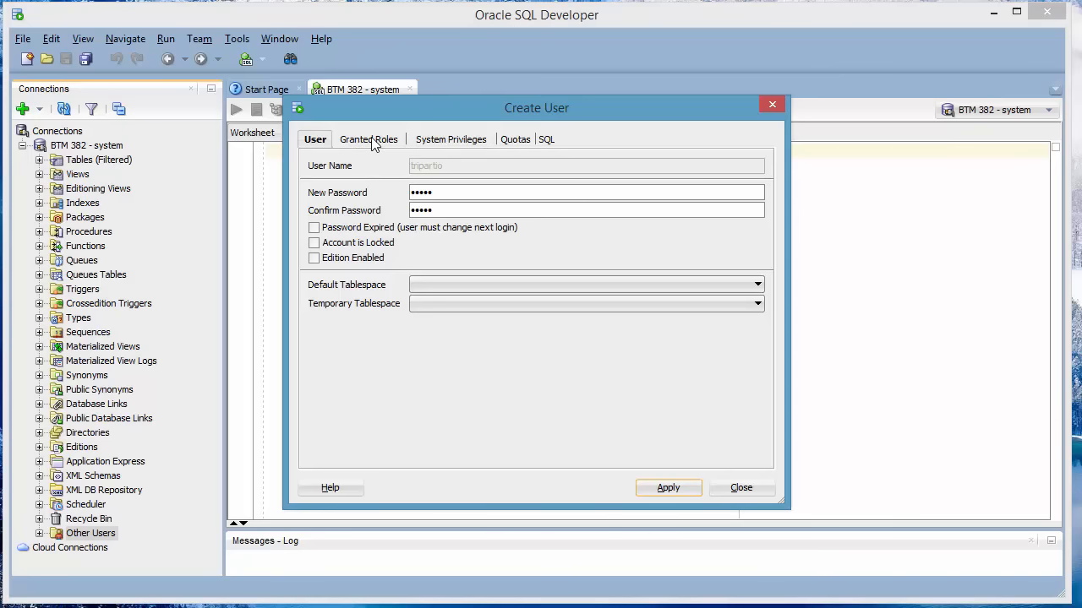
# Grant all roles to tripartio, acknowledge the user-does-not-exist error and close the user form.
pyautogui.click(368, 138)
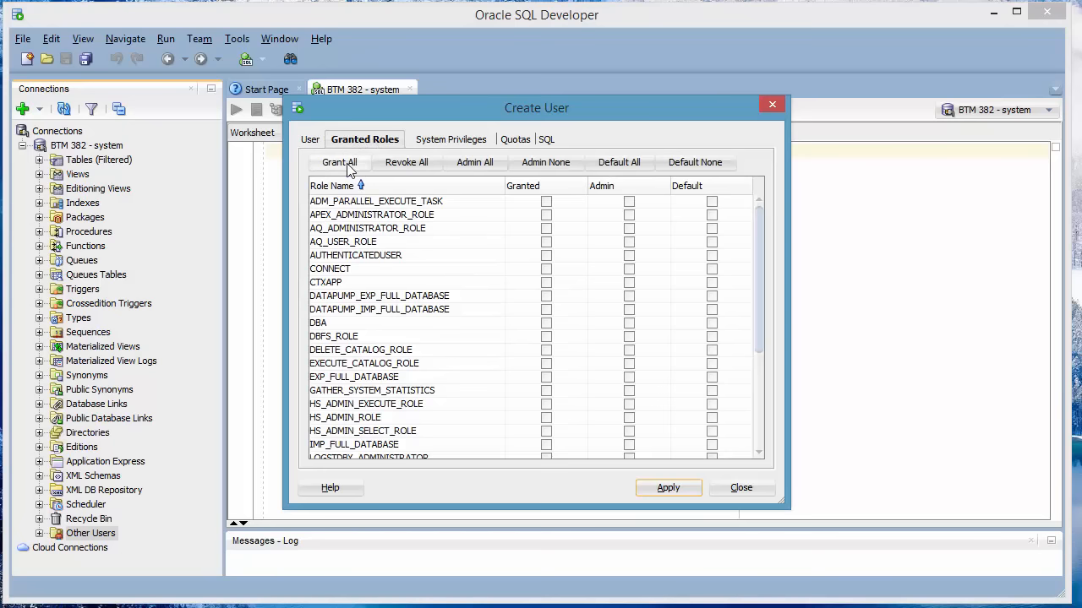
pyautogui.click(338, 163)
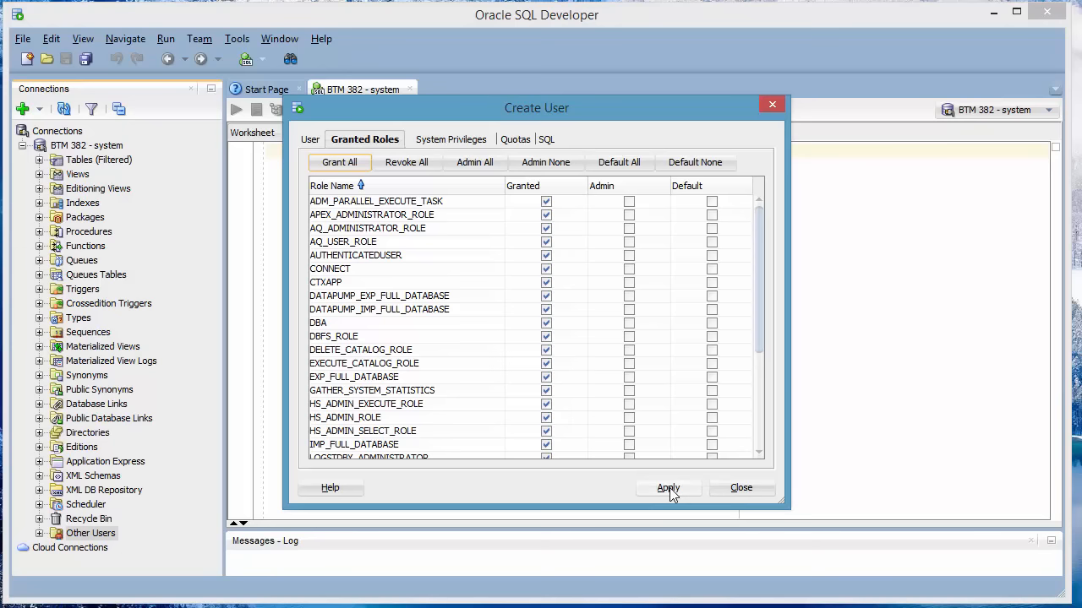
pyautogui.click(667, 487)
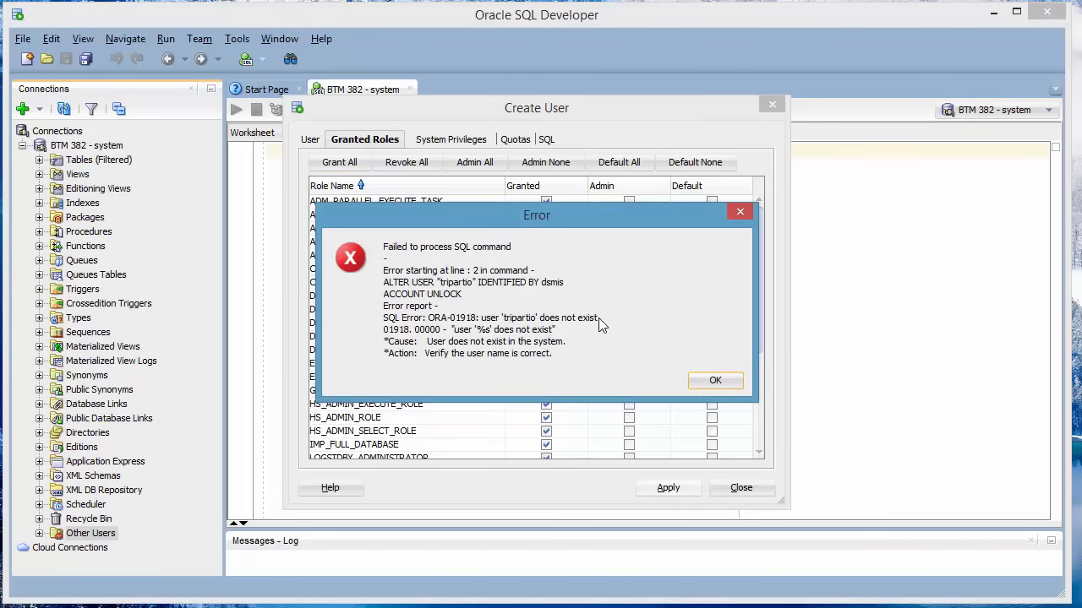
pyautogui.moveTo(612, 307)
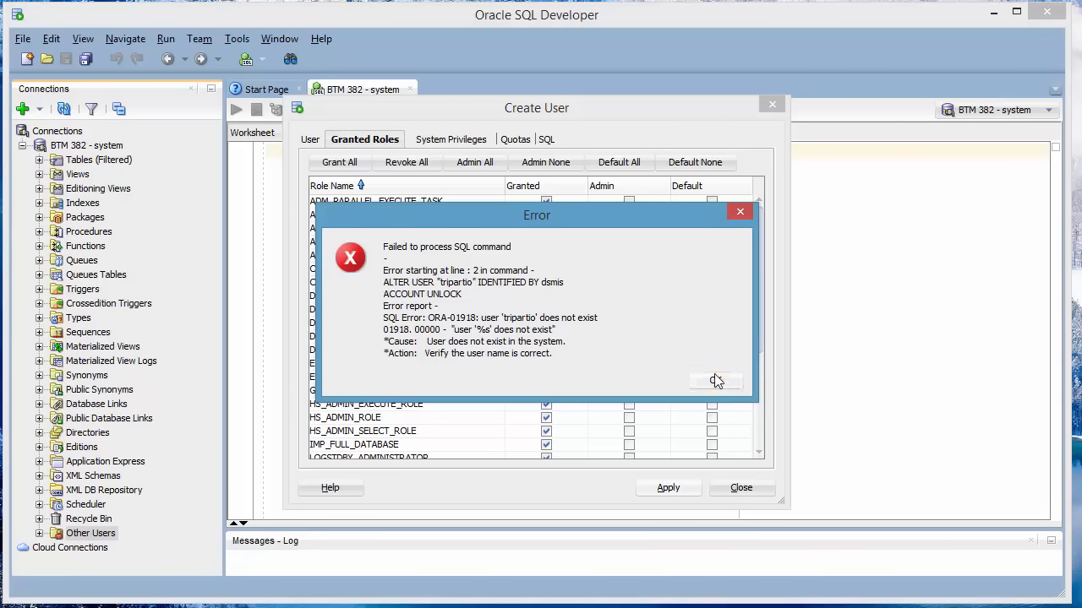
pyautogui.moveTo(554, 300)
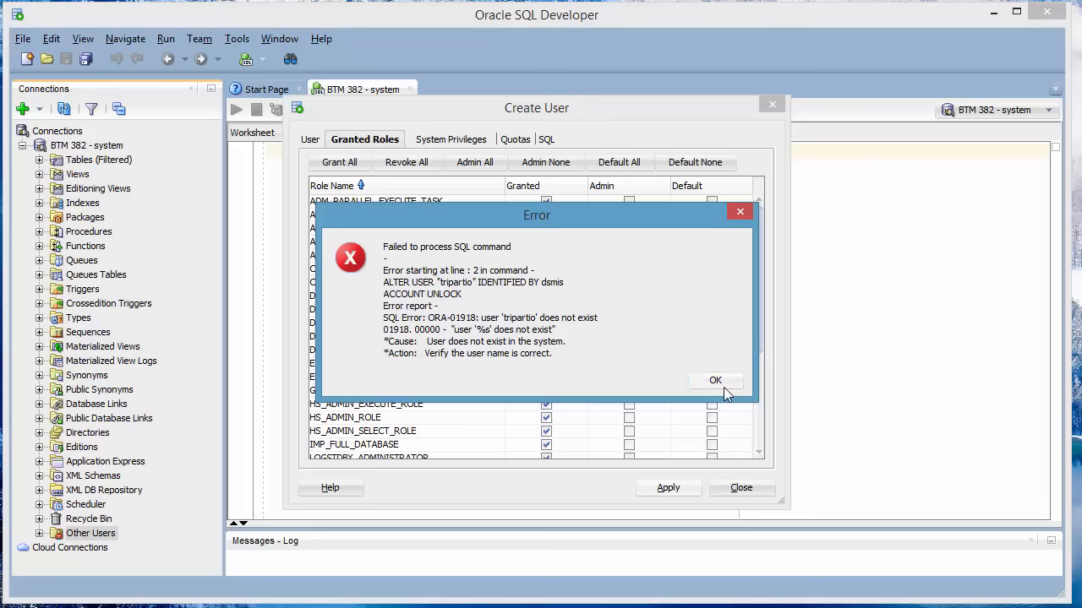
pyautogui.click(715, 380)
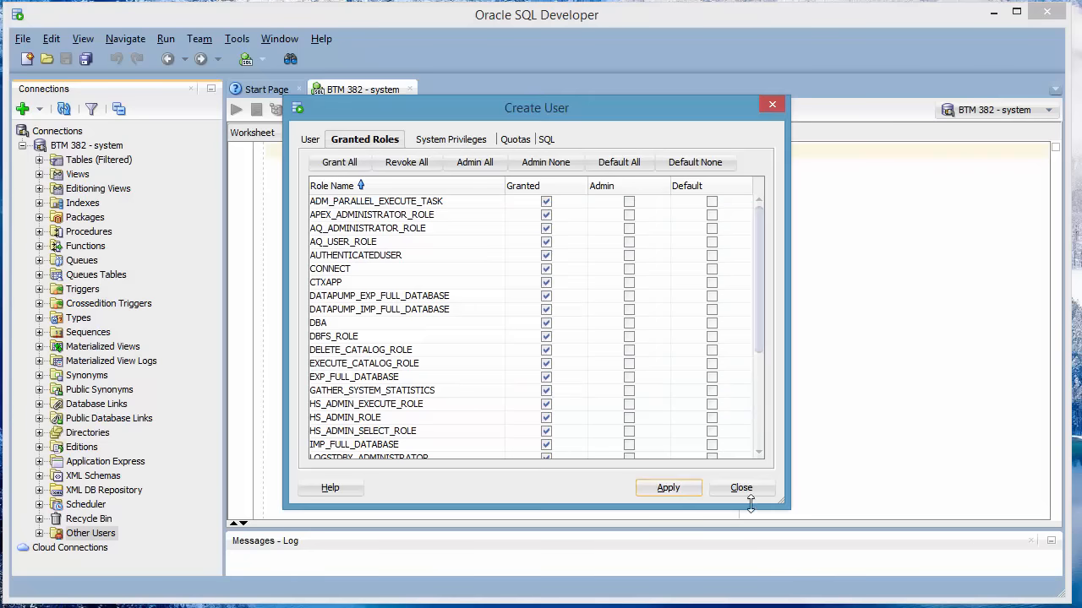
pyautogui.moveTo(742, 489)
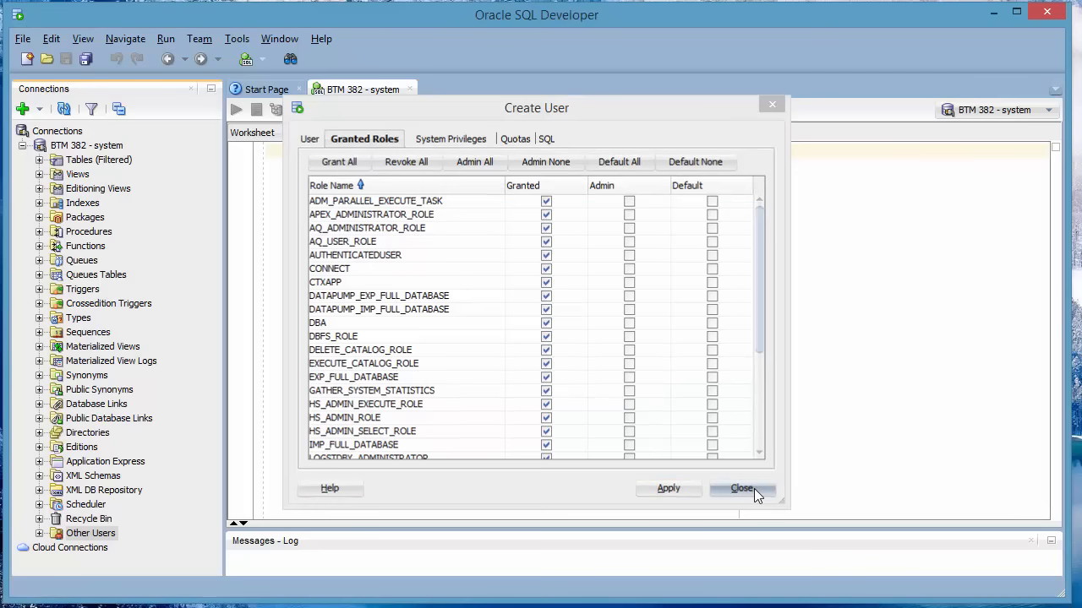
pyautogui.click(741, 489)
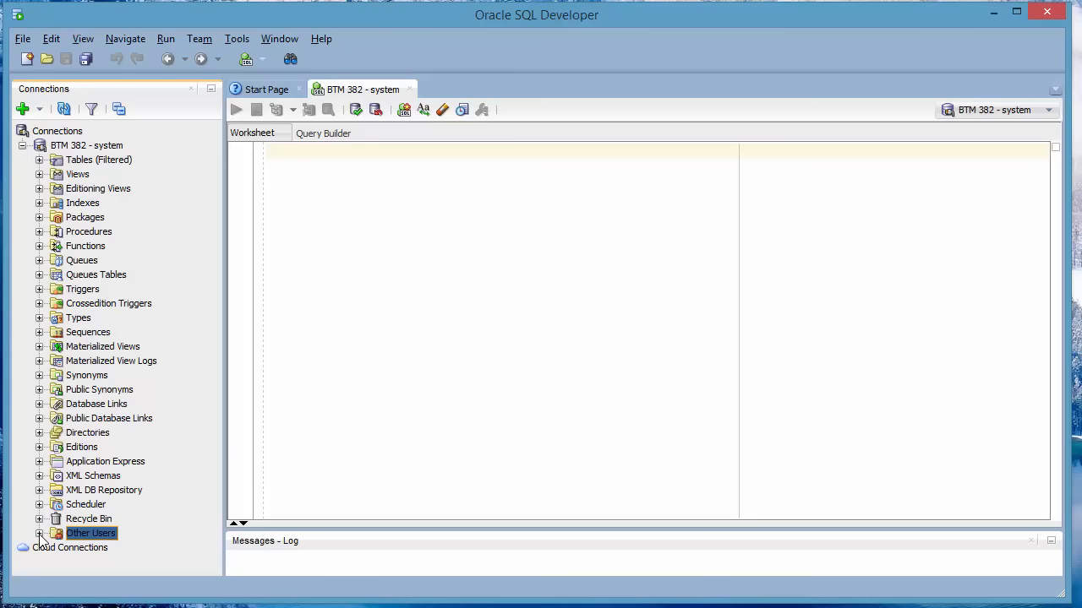
# Expand Other Users, select TRIPARTIO and bring up its action menu.
pyautogui.click(39, 534)
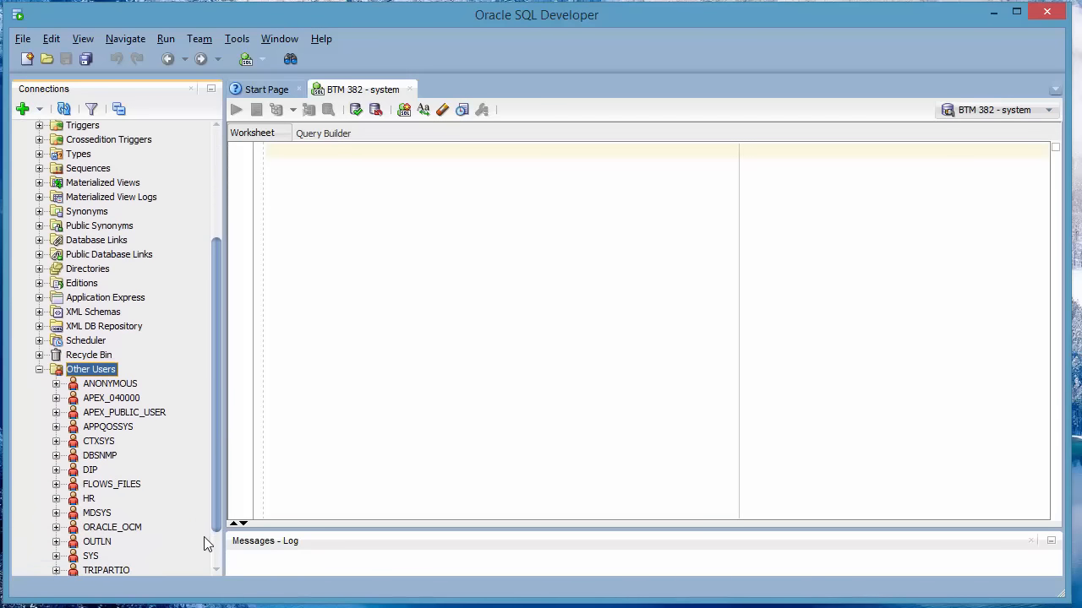
pyautogui.scroll(-3)
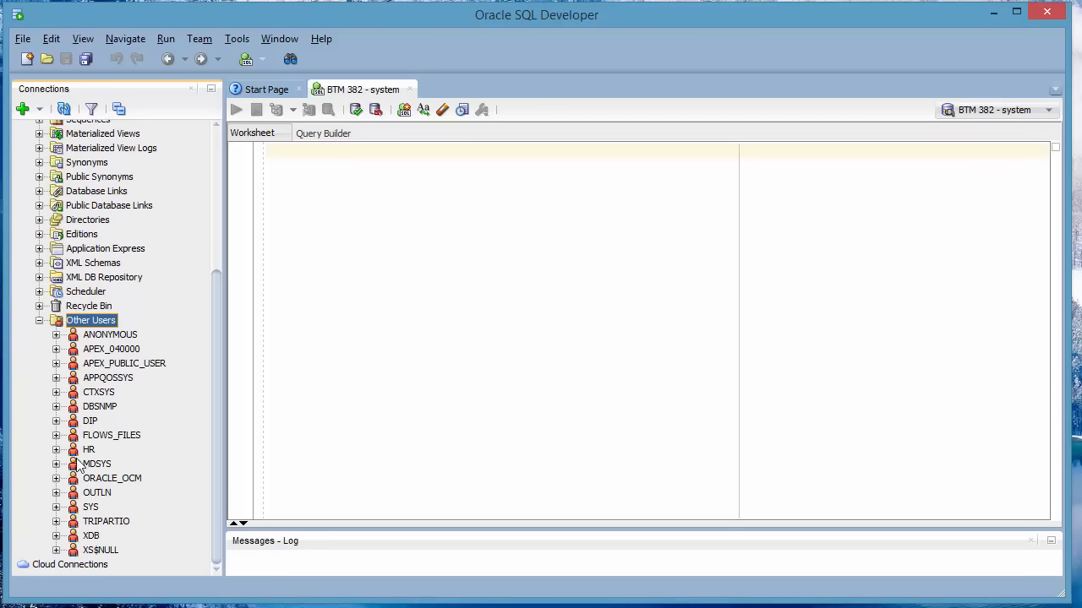
pyautogui.click(105, 521)
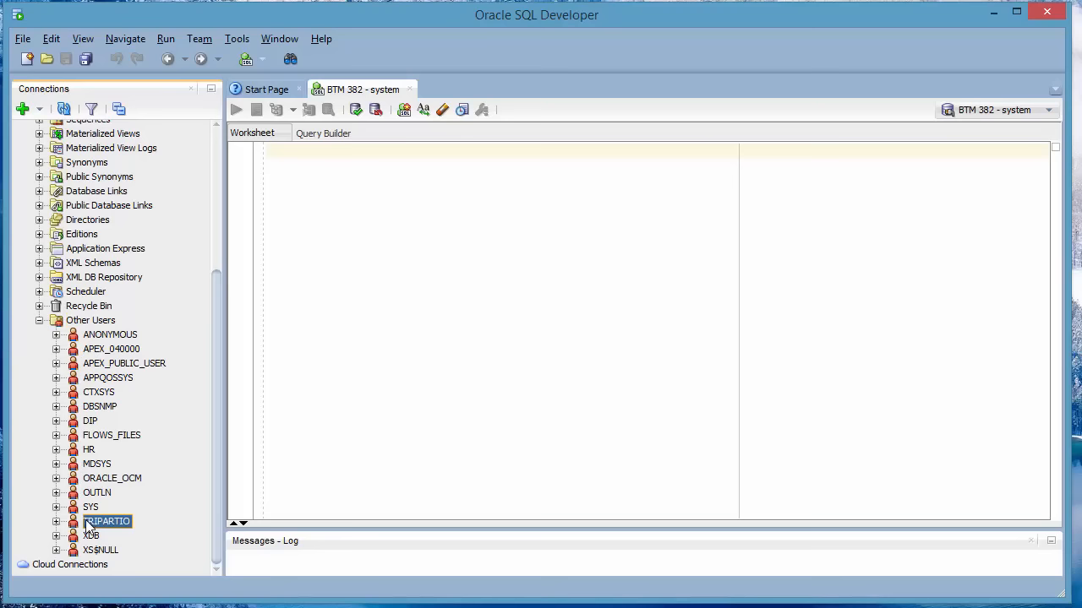
pyautogui.moveTo(102, 524)
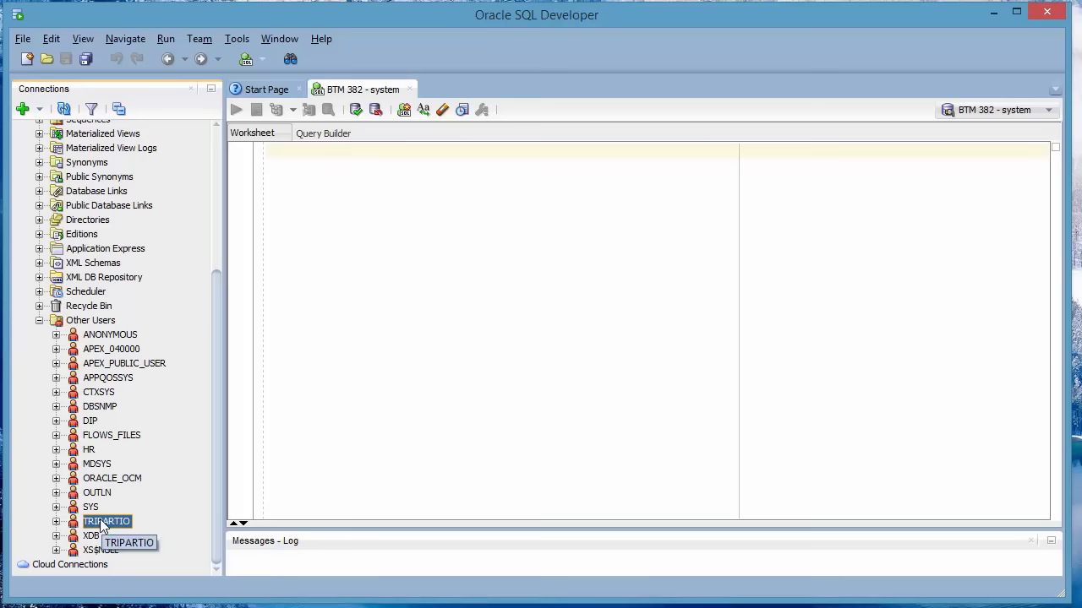
pyautogui.rightClick(106, 521)
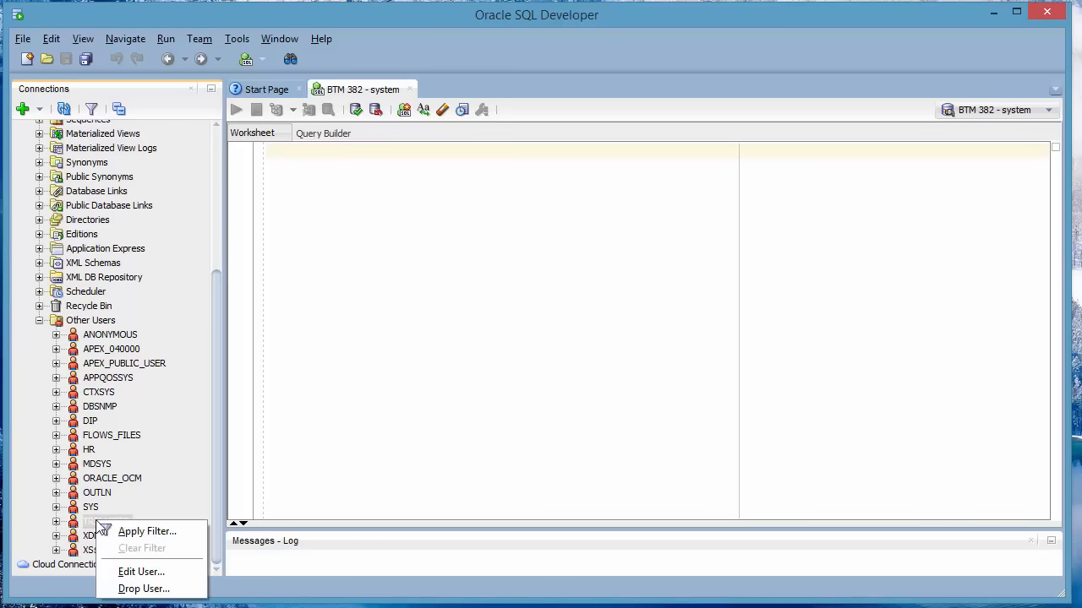
pyautogui.moveTo(142, 572)
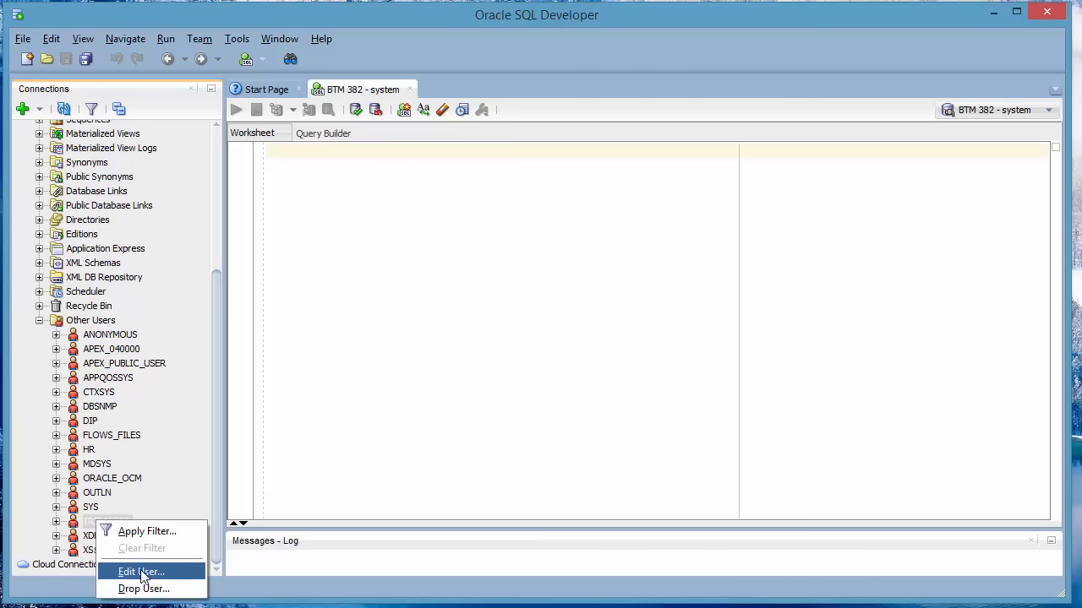
# In Edit User, grant all roles to TRIPARTIO, apply successfully and dismiss the confirmation.
pyautogui.click(142, 571)
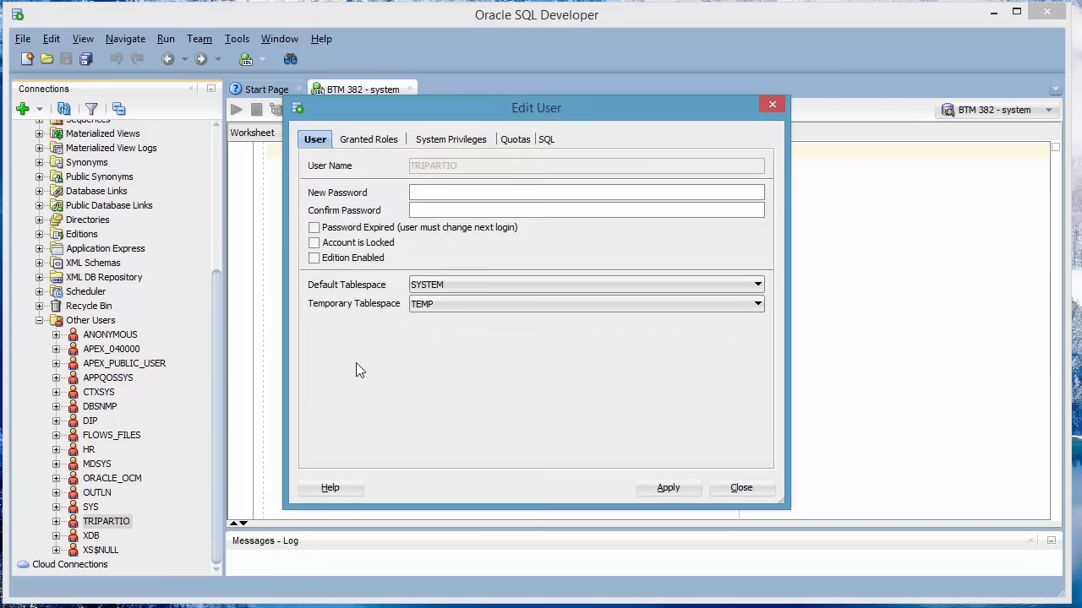
pyautogui.moveTo(375, 149)
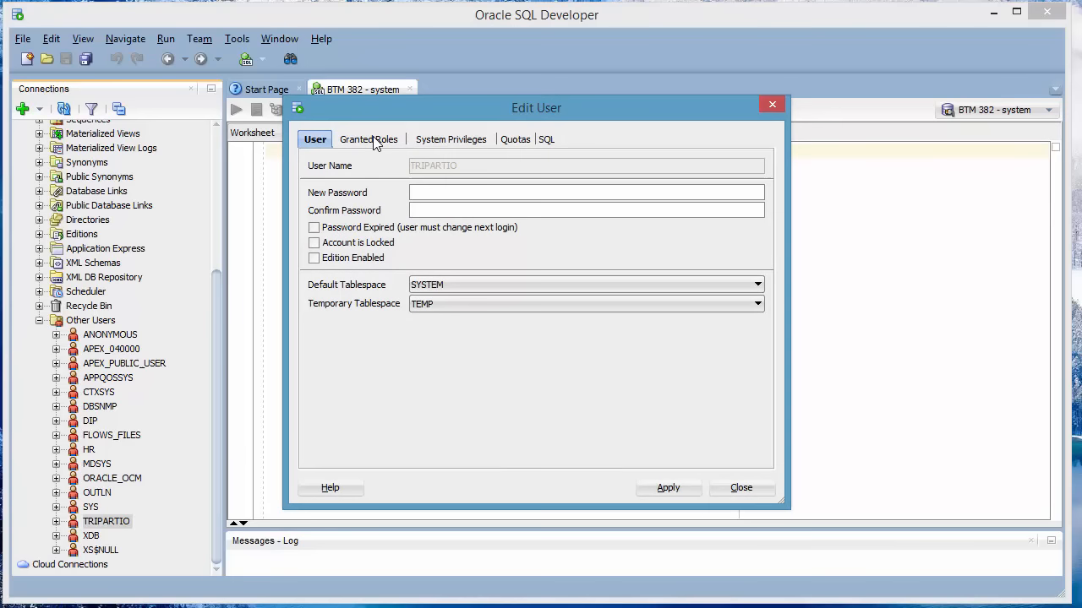
pyautogui.click(365, 139)
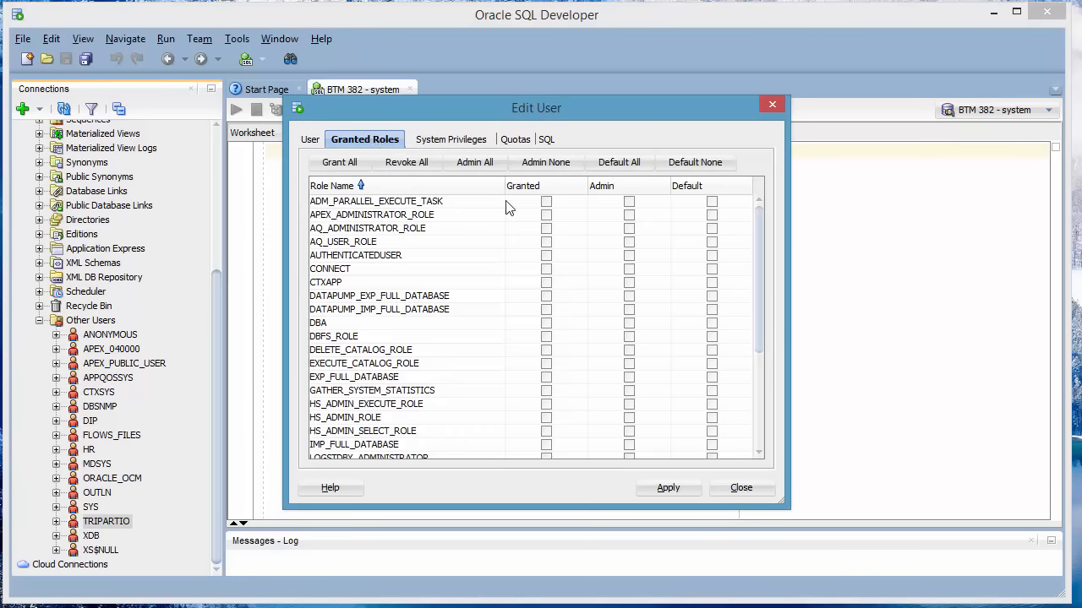
pyautogui.moveTo(494, 426)
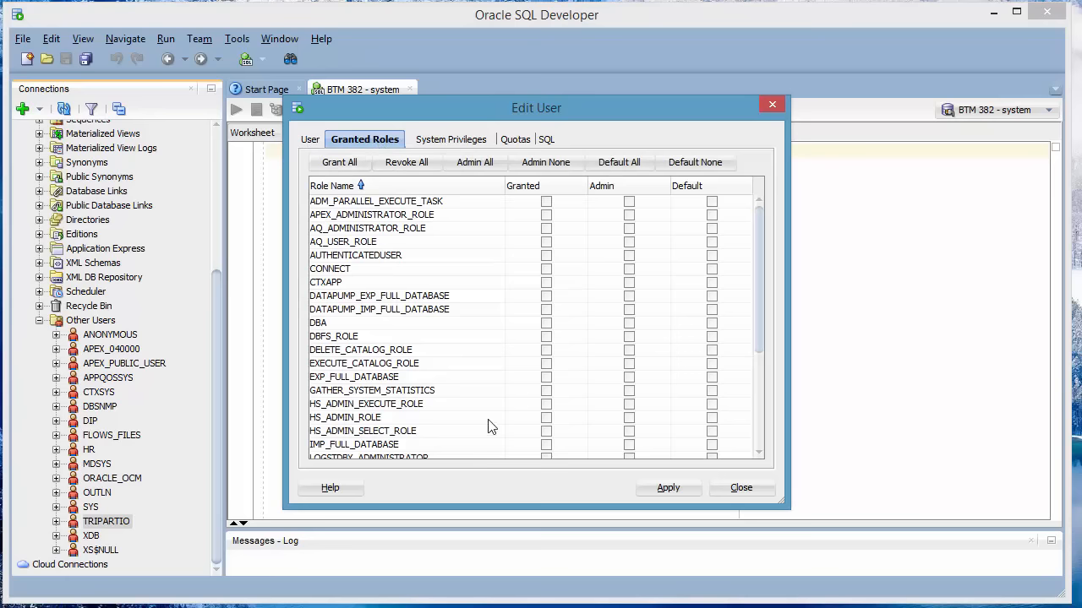
pyautogui.moveTo(338, 183)
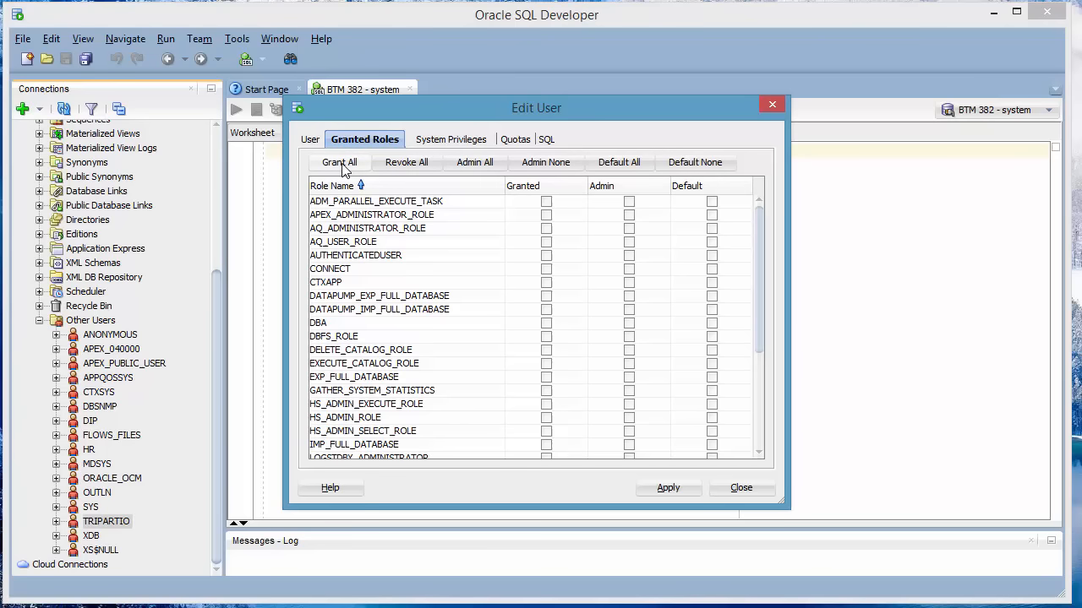
pyautogui.click(339, 162)
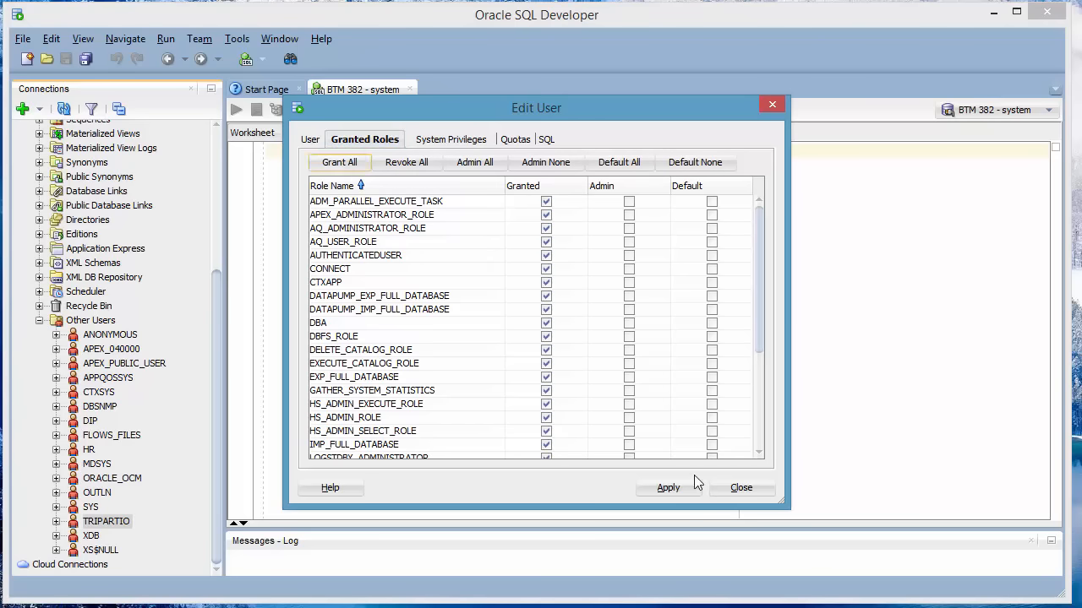
pyautogui.click(667, 487)
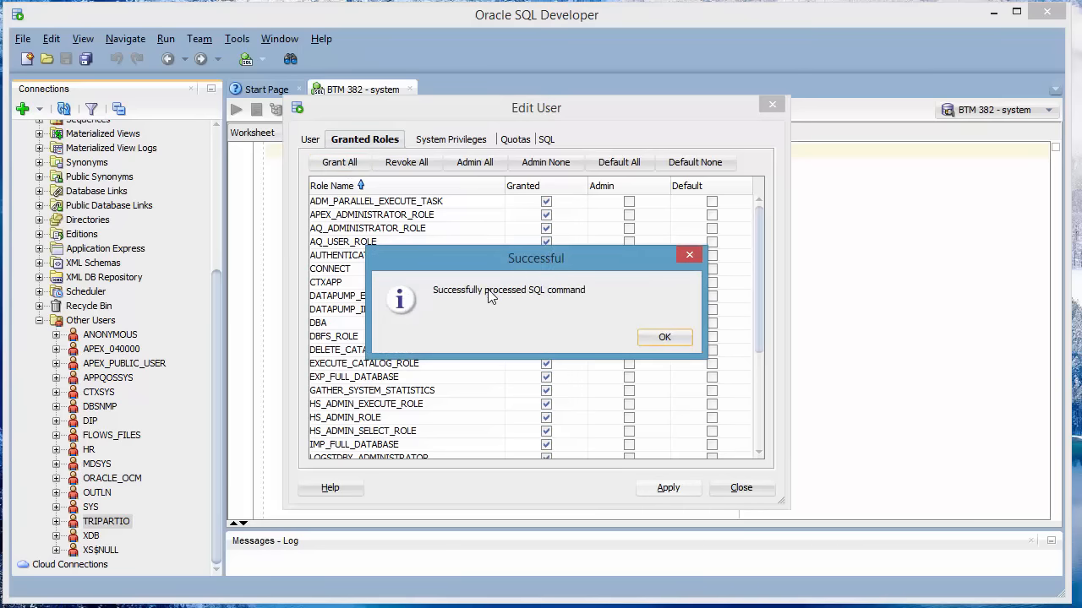
pyautogui.click(665, 336)
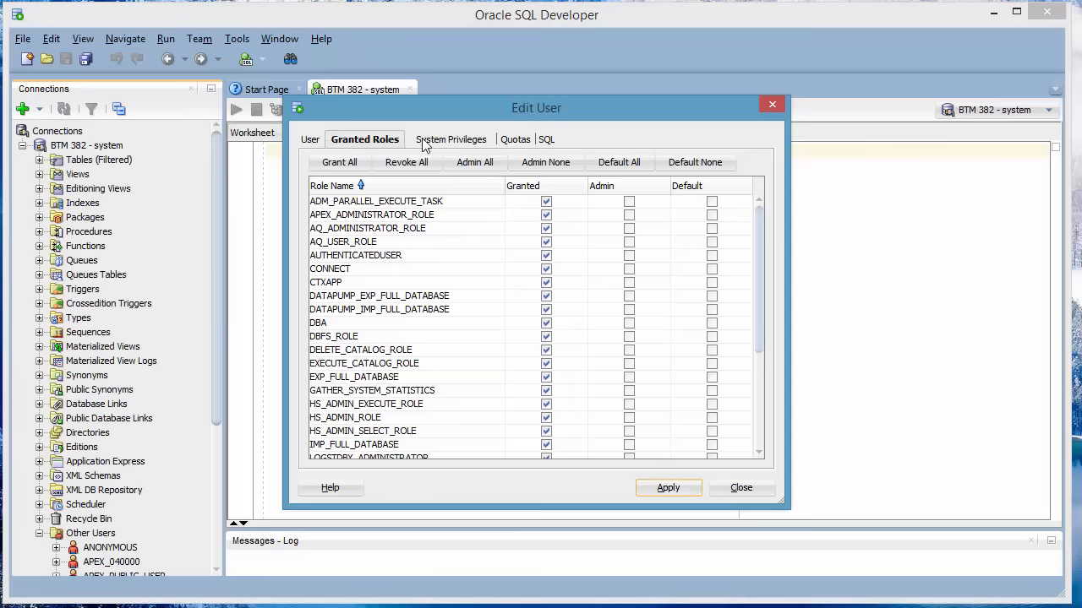
# Grant all system privileges to TRIPARTIO, acknowledge the insufficient-privileges error and close the form.
pyautogui.click(450, 139)
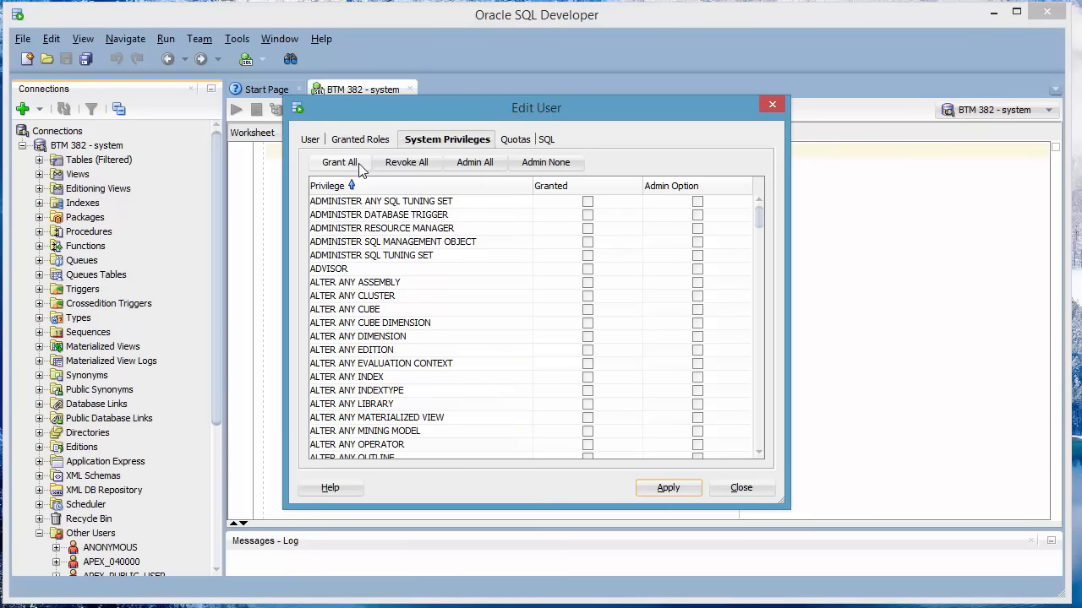
pyautogui.click(340, 162)
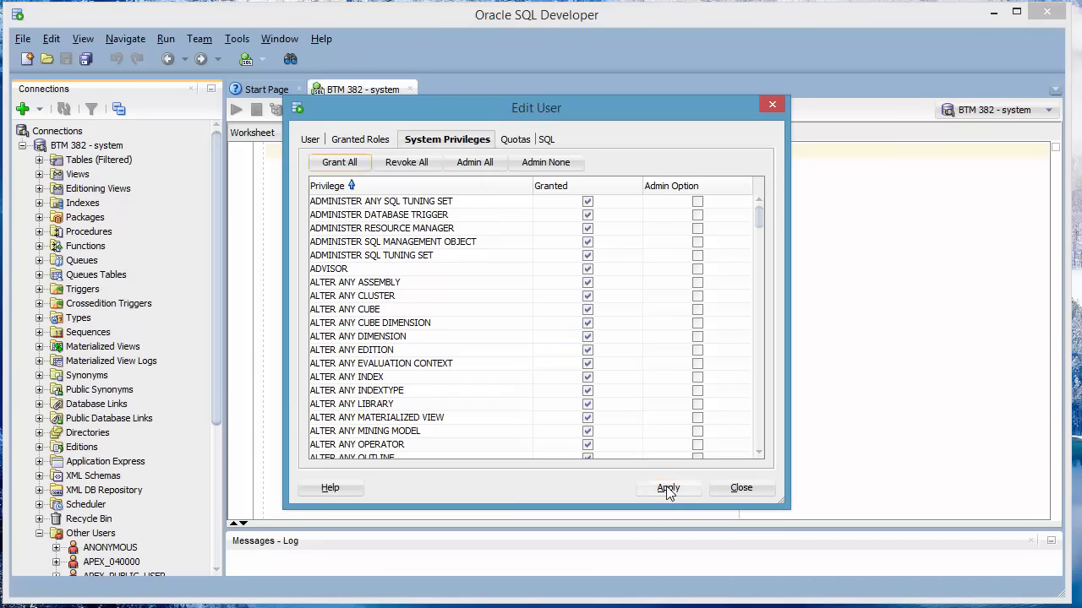
pyautogui.click(667, 486)
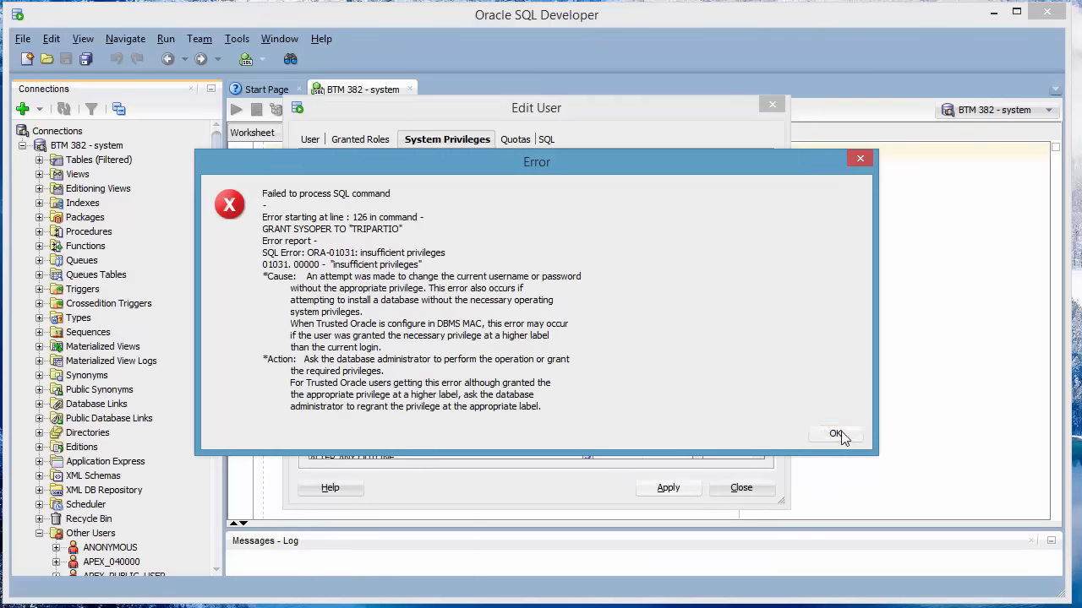
pyautogui.click(835, 433)
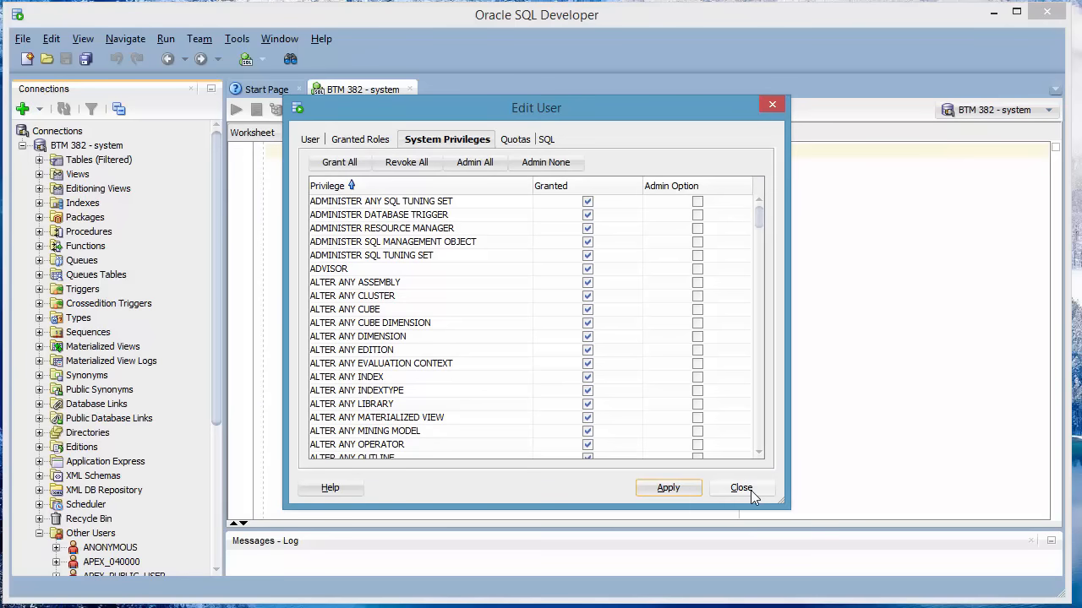
pyautogui.click(741, 486)
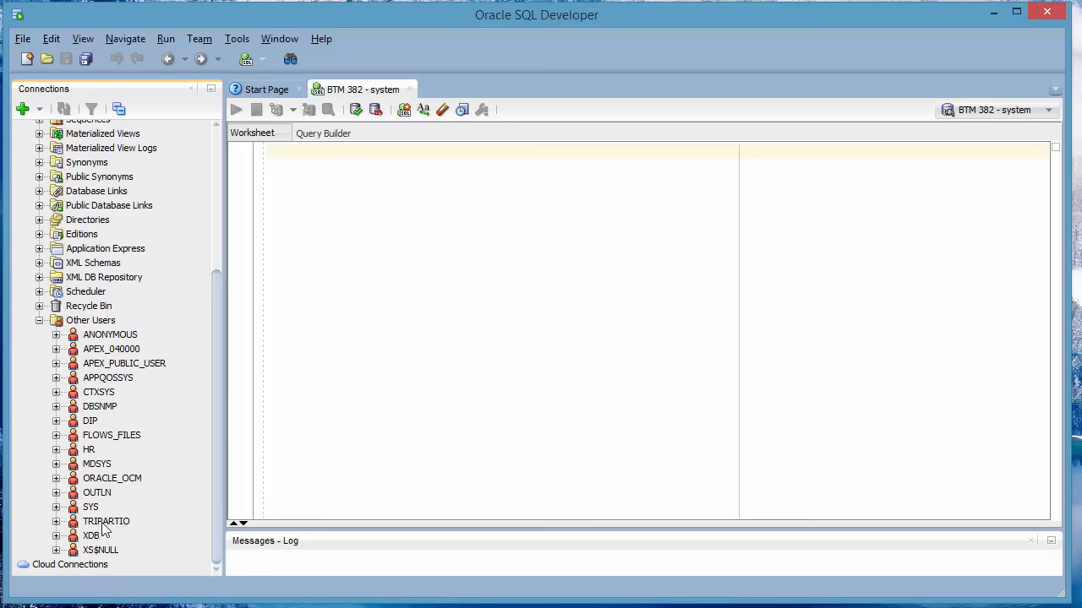
pyautogui.rightClick(105, 520)
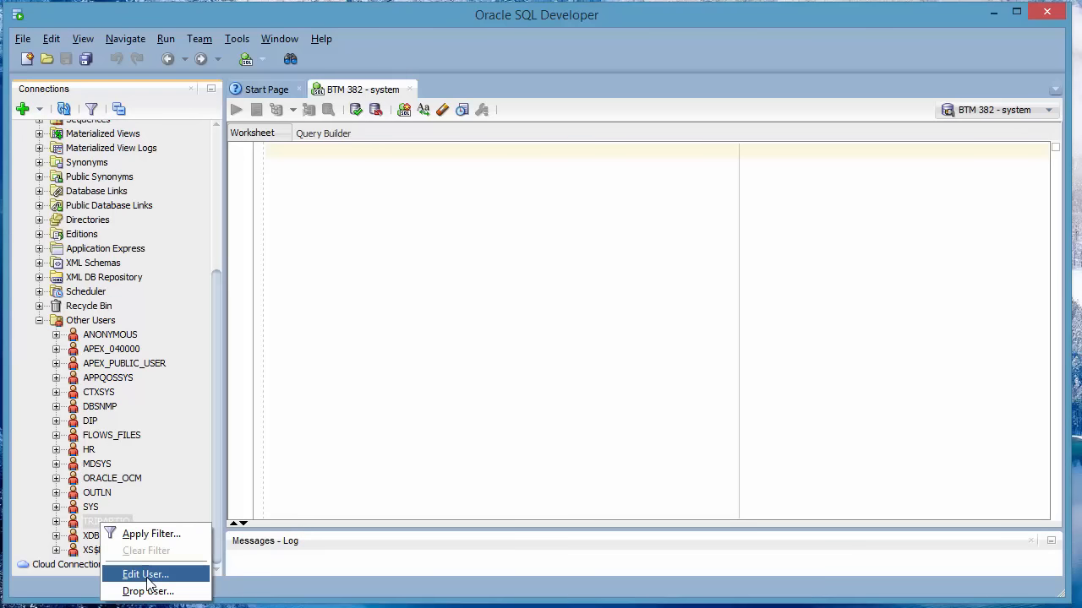
pyautogui.click(145, 575)
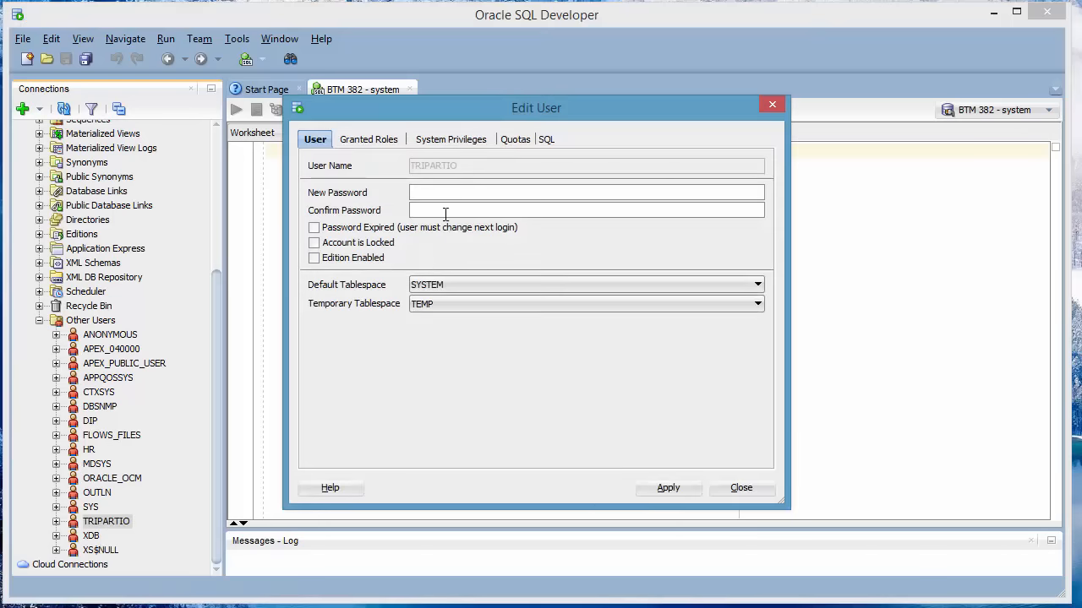
pyautogui.click(368, 139)
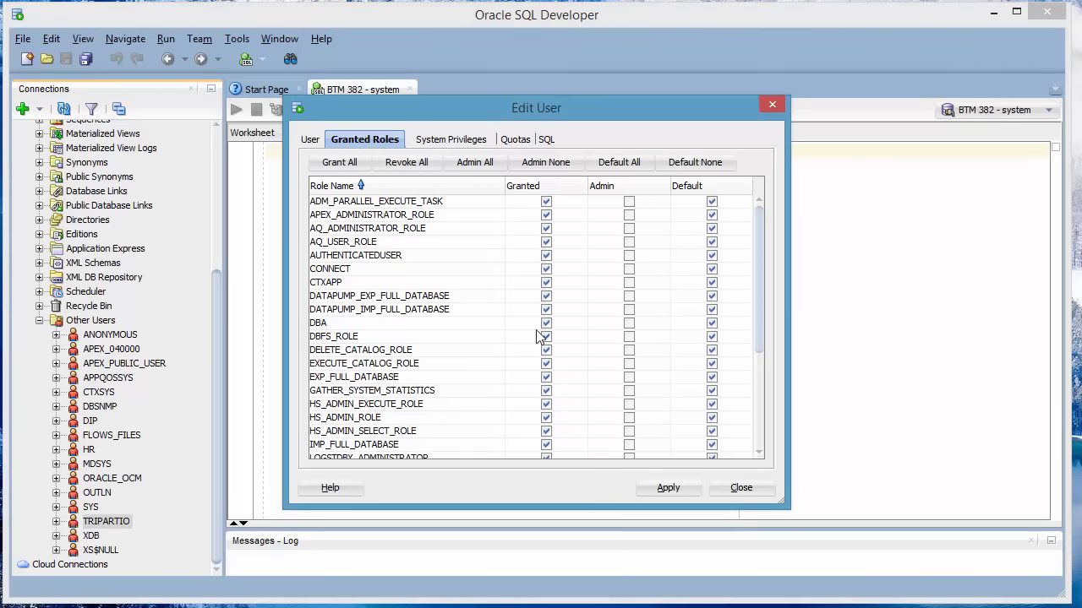
pyautogui.scroll(-3)
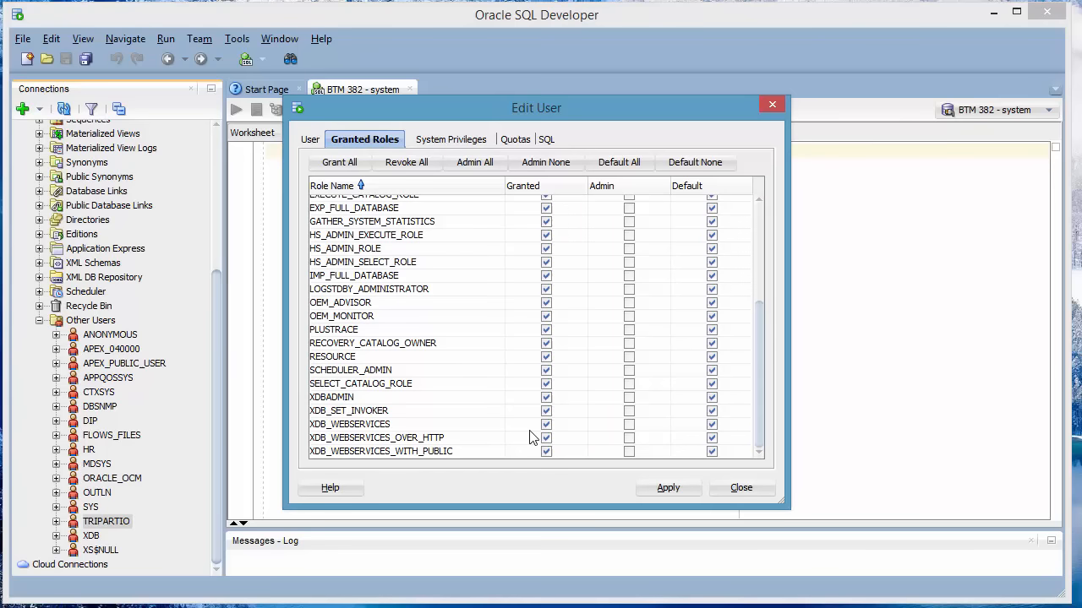
pyautogui.moveTo(622, 400)
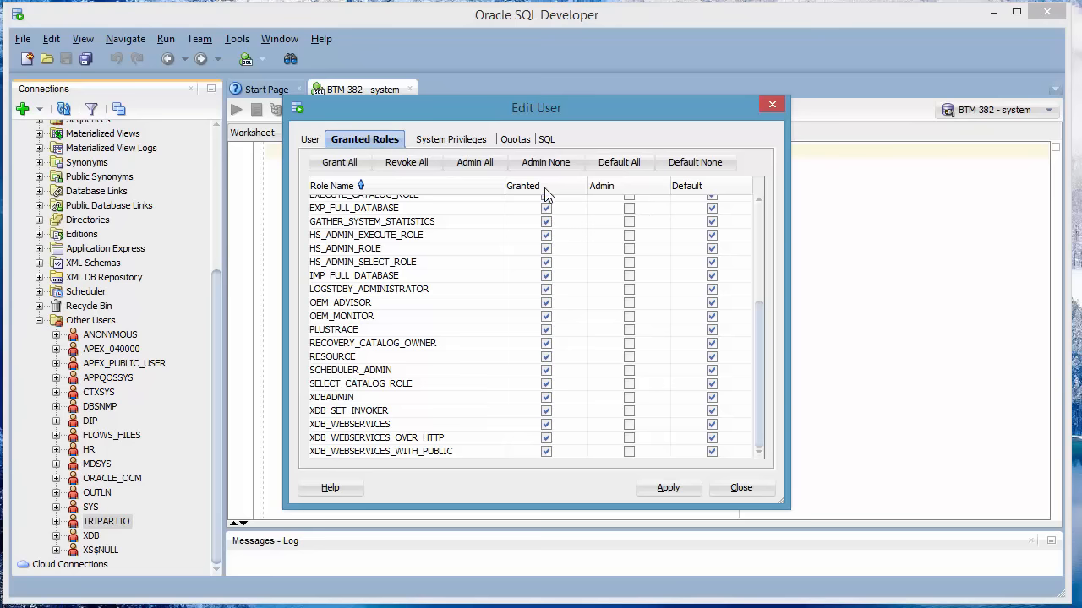
pyautogui.moveTo(449, 186)
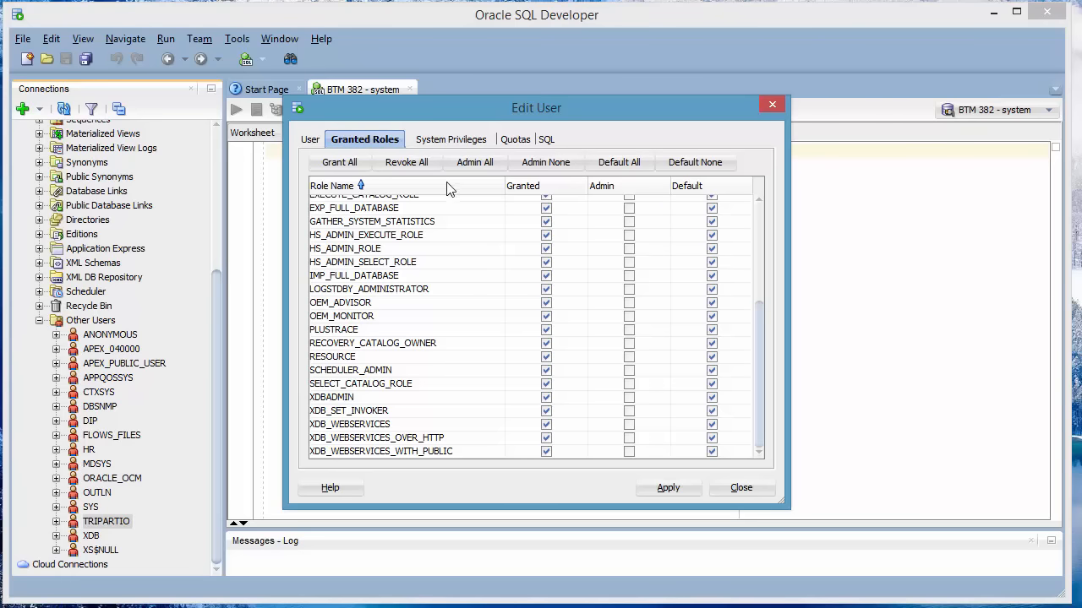
pyautogui.click(446, 139)
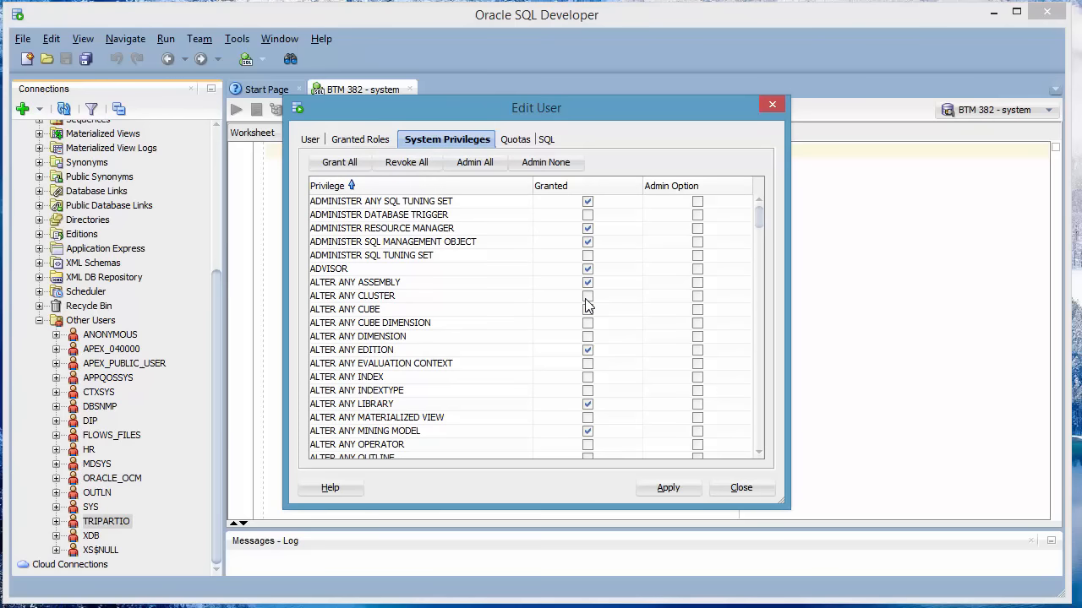
pyautogui.scroll(-3)
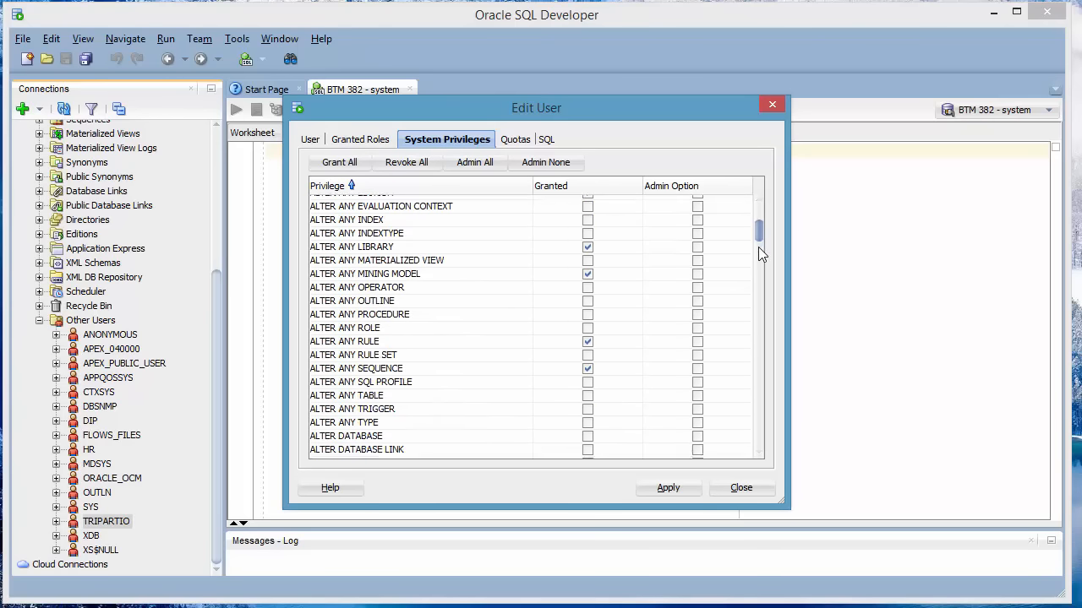
pyautogui.scroll(-3)
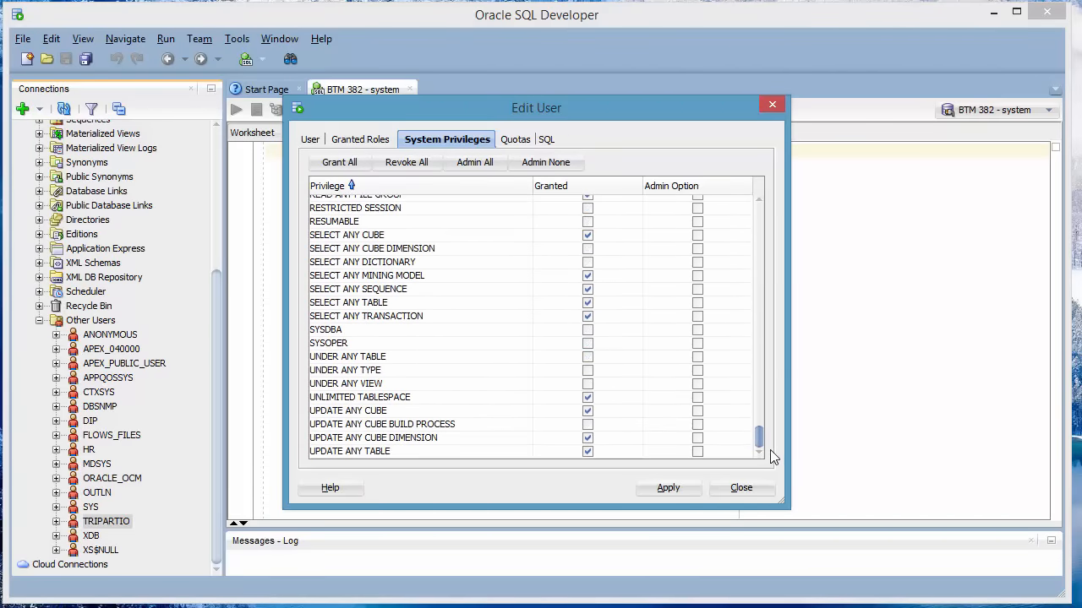
pyautogui.scroll(3)
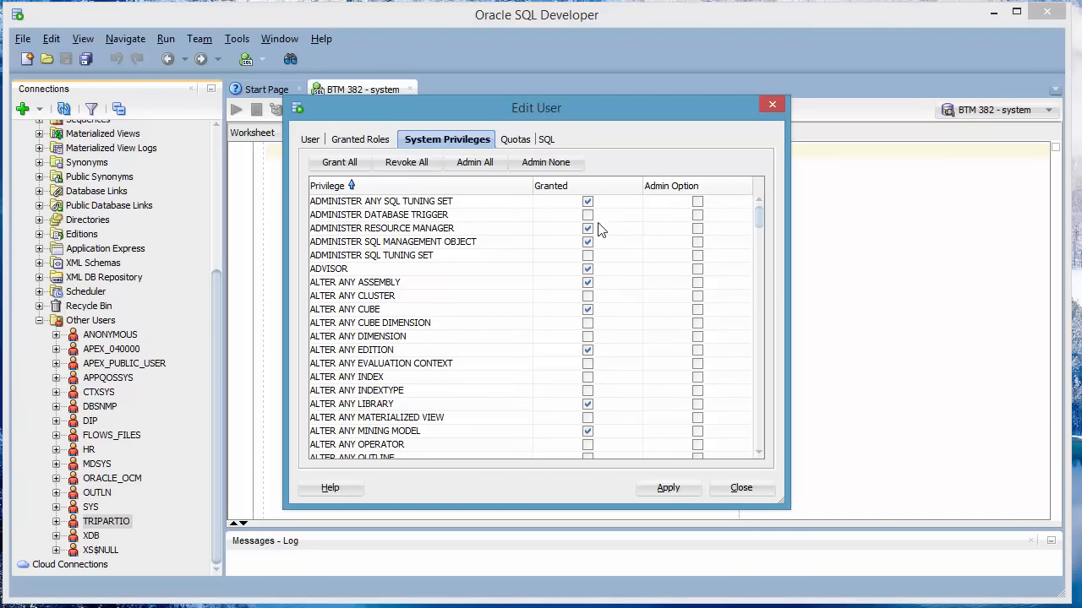
pyautogui.moveTo(600, 284)
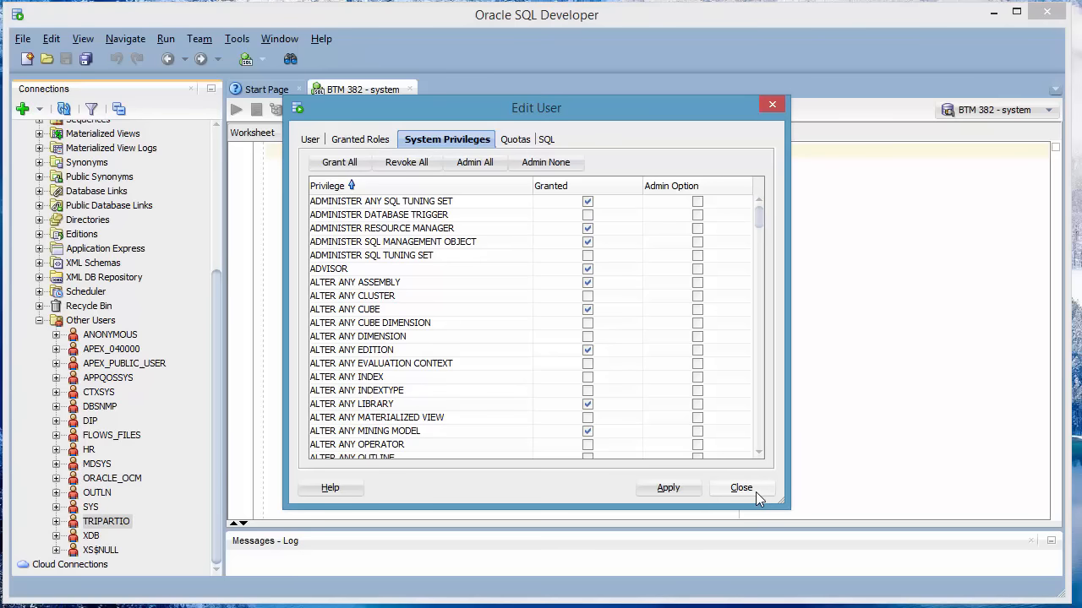
pyautogui.click(741, 486)
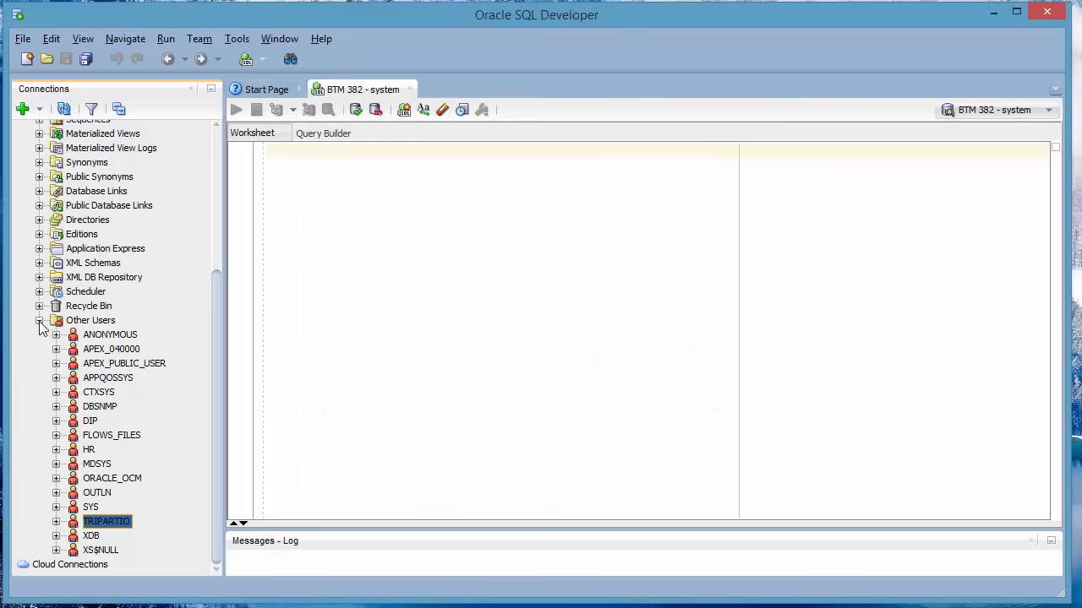
# Collapse Other Users and the BTM 382 - system connection, then reopen the connection's object categories.
pyautogui.click(39, 319)
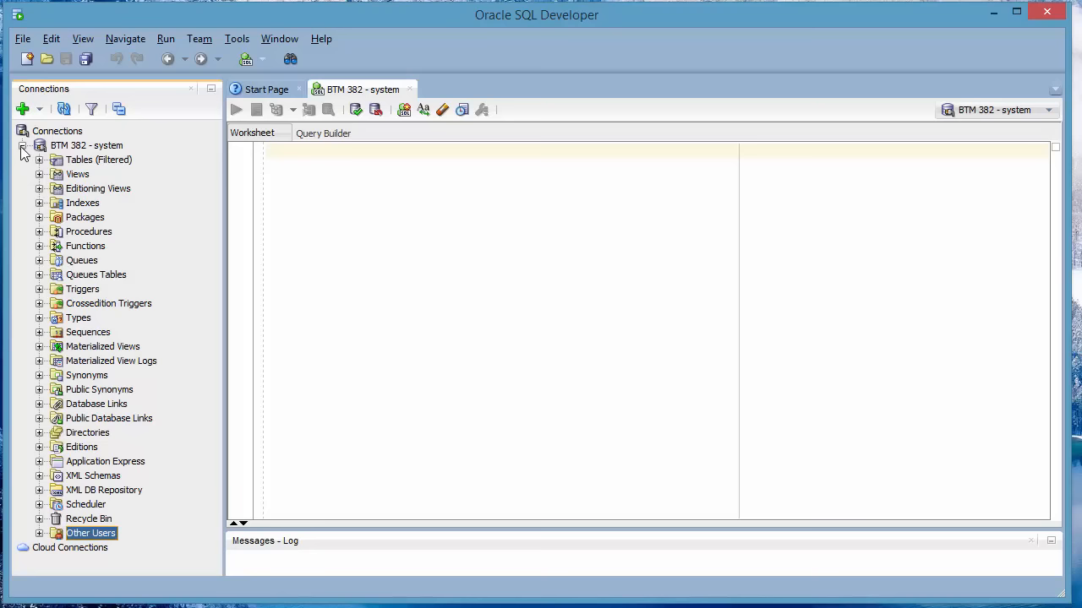
pyautogui.click(23, 145)
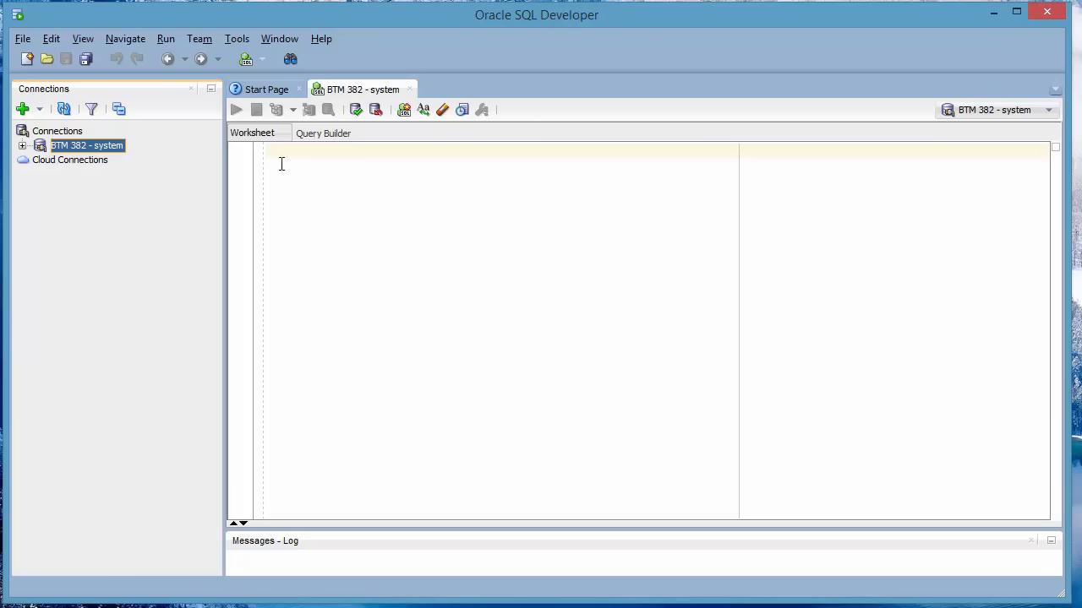
pyautogui.moveTo(368, 183)
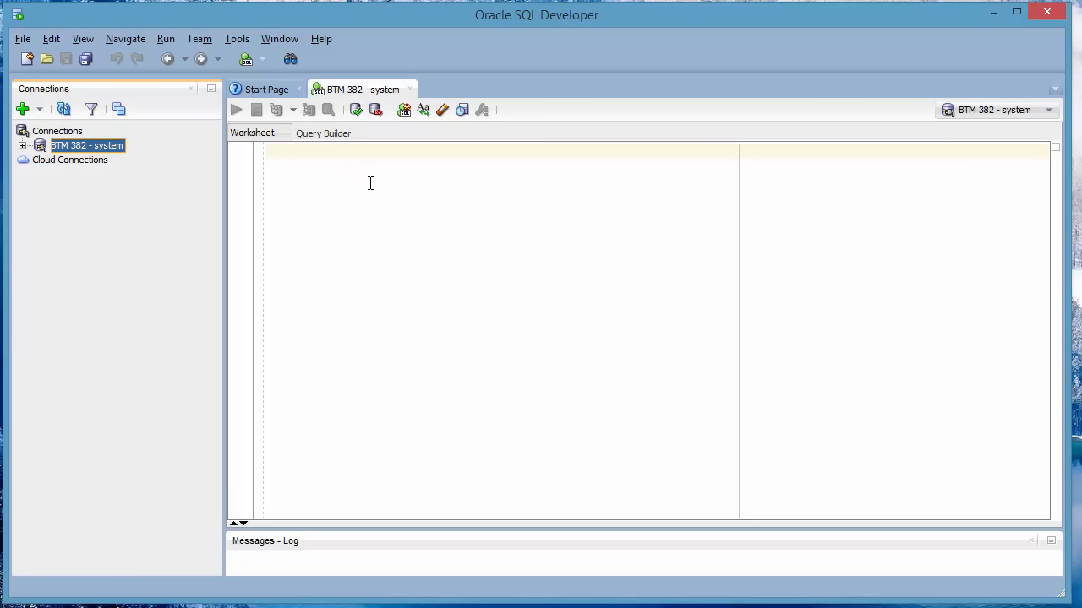
pyautogui.moveTo(98, 169)
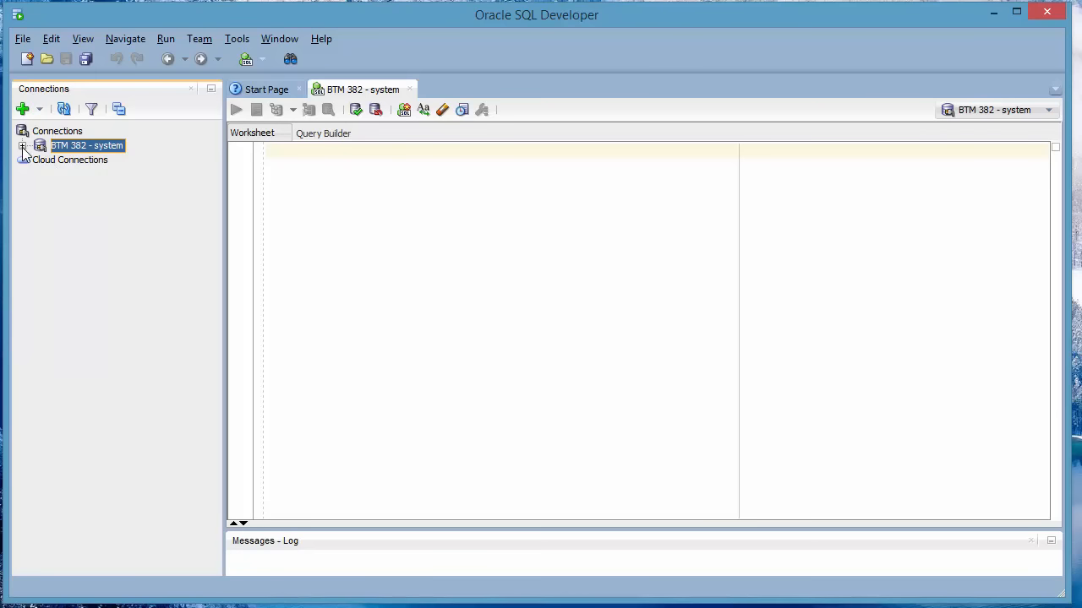
pyautogui.click(24, 145)
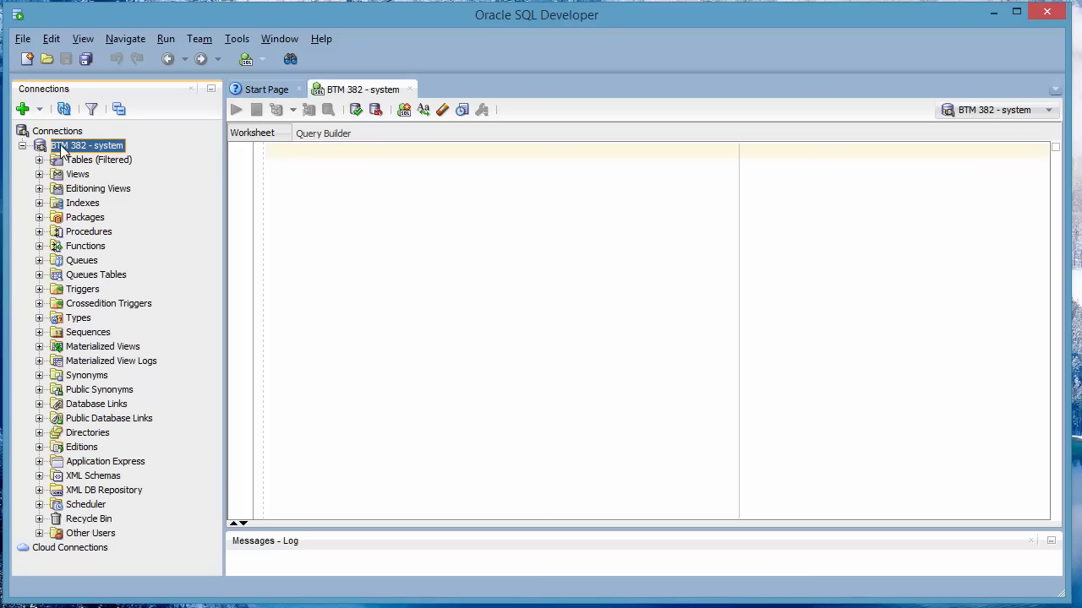
# Browse the system connection's Tables (Filtered) list, then show the options for adding a connection.
pyautogui.click(39, 159)
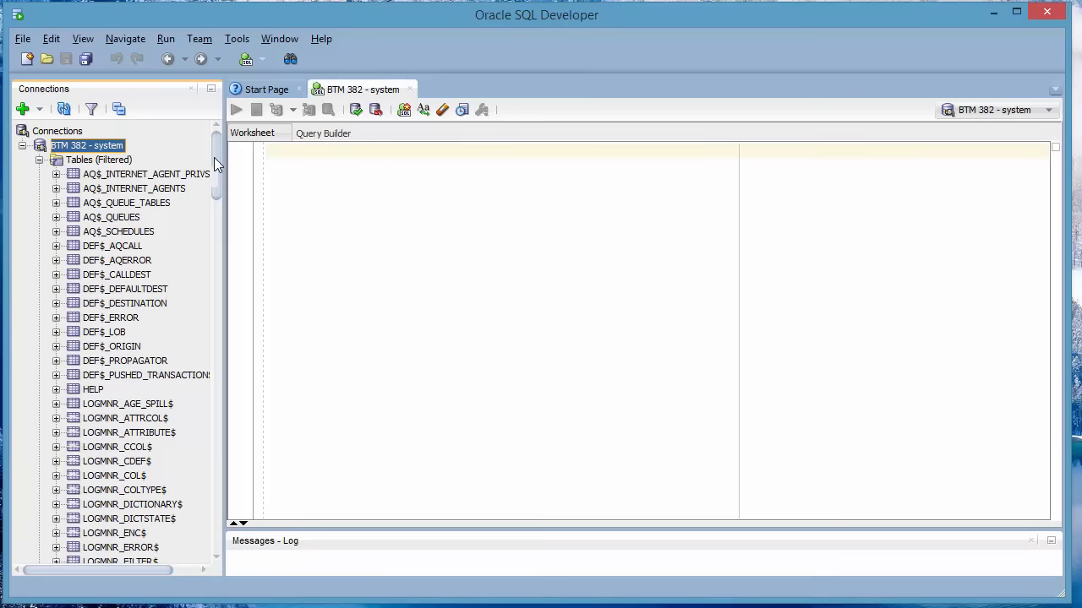
pyautogui.scroll(-3)
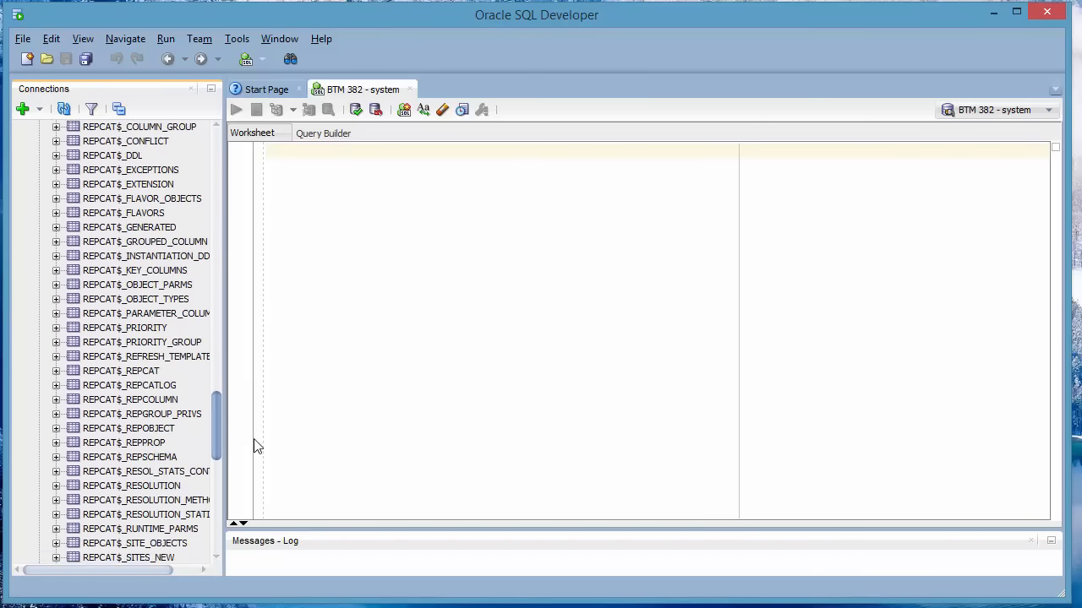
pyautogui.scroll(-3)
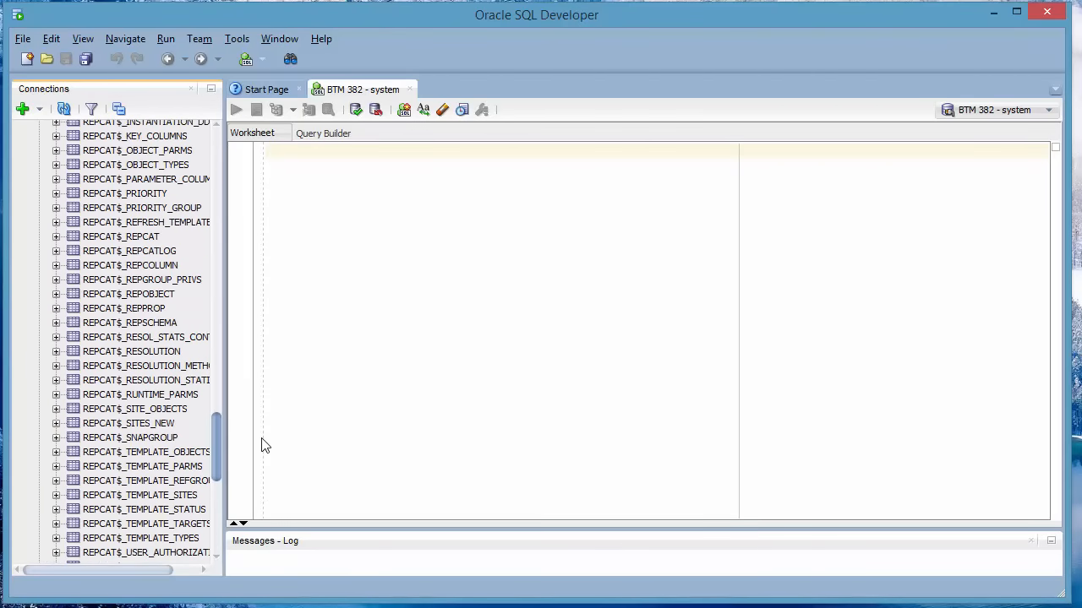
pyautogui.scroll(3)
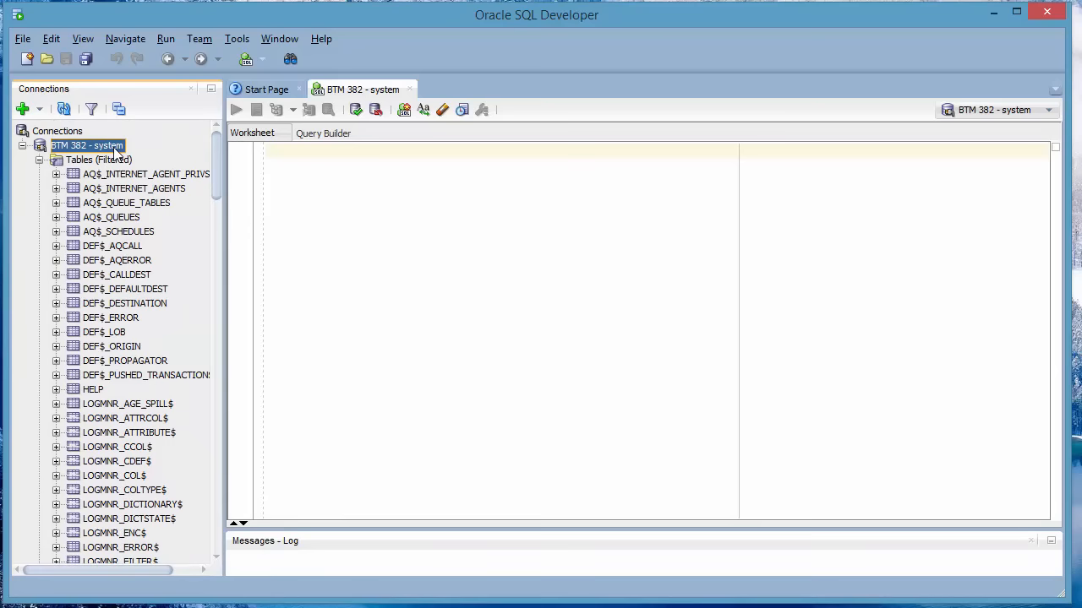
pyautogui.moveTo(132, 426)
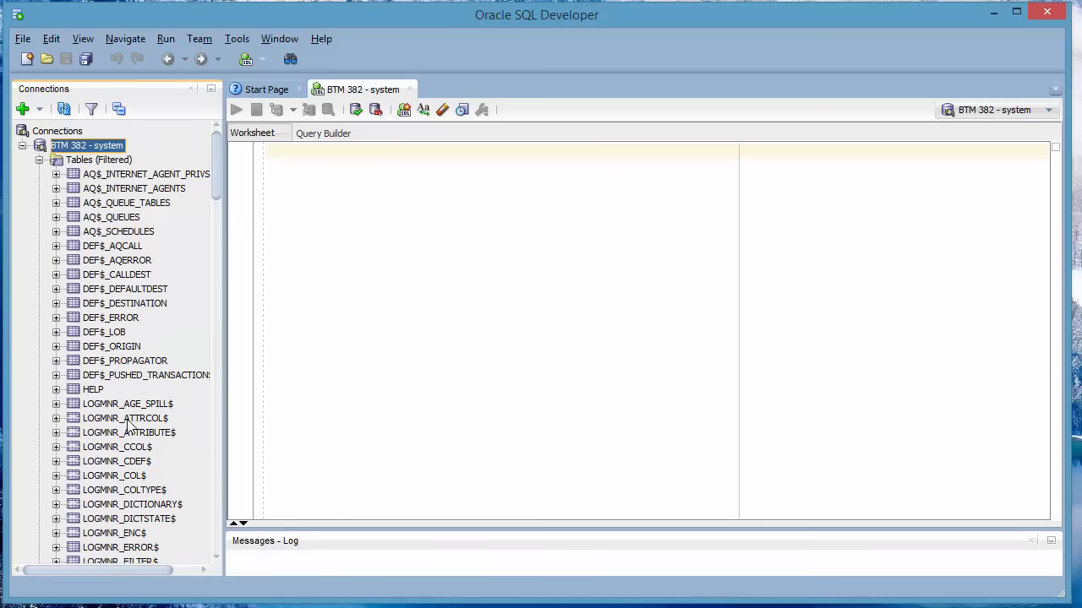
pyautogui.moveTo(155, 368)
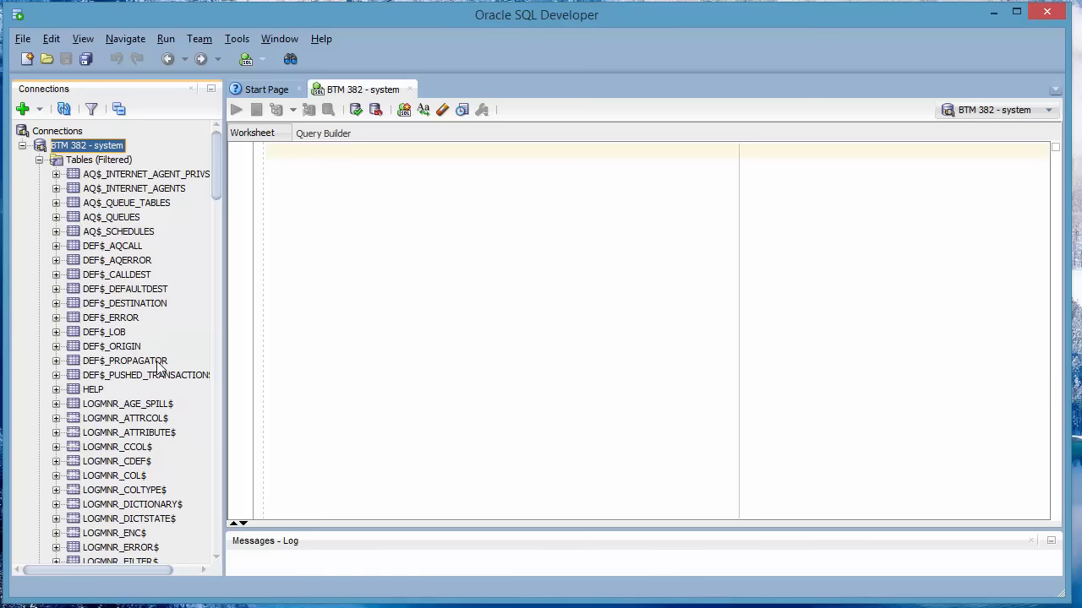
pyautogui.moveTo(104, 364)
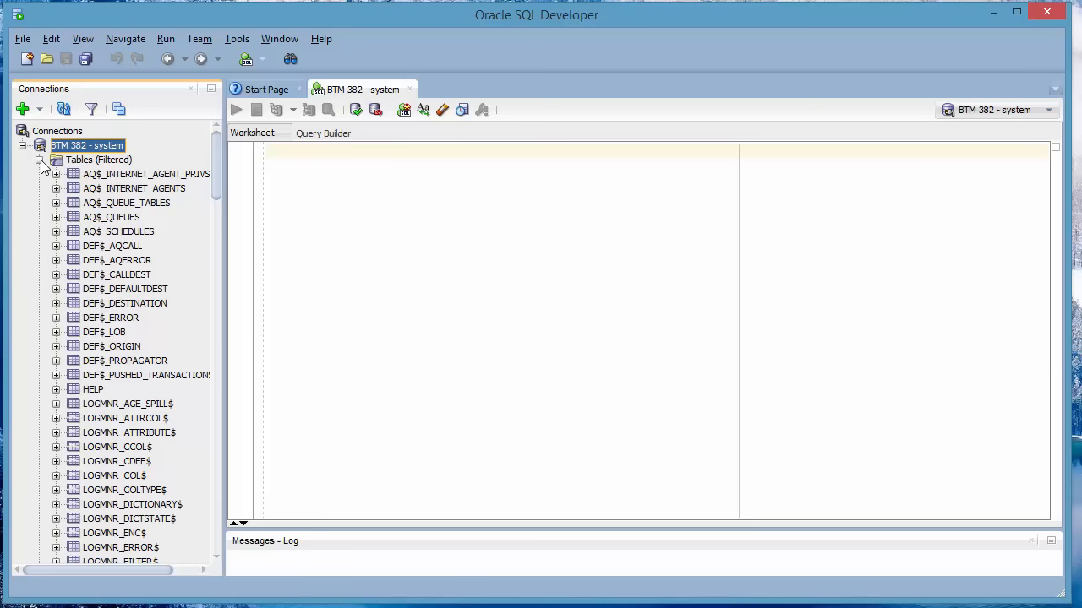
pyautogui.click(39, 159)
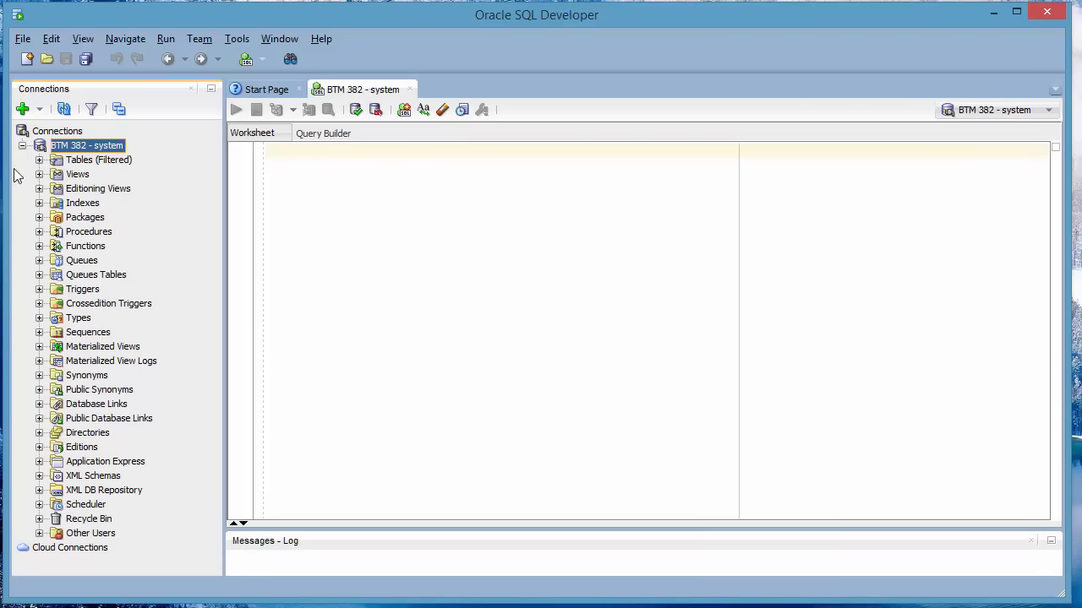
pyautogui.click(39, 159)
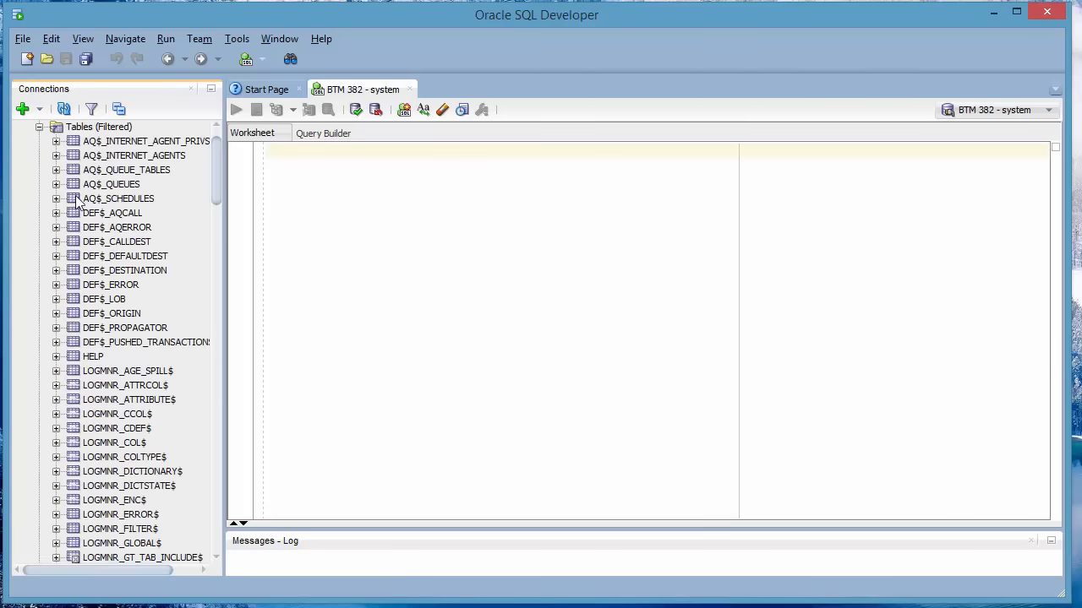
pyautogui.click(37, 108)
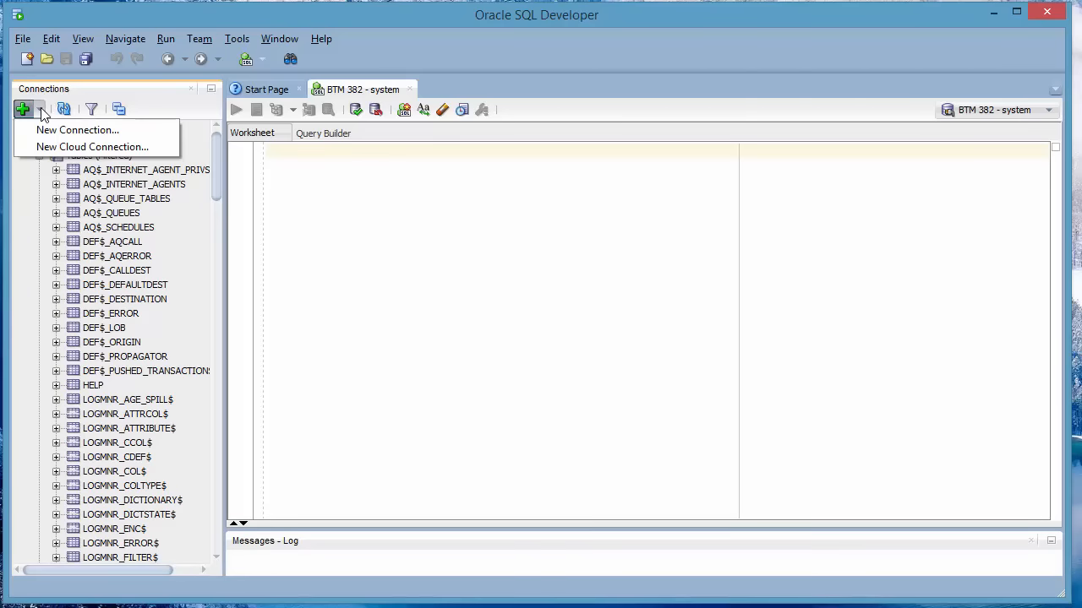
# Create and connect a BTM 382 connection for user tripartio with the password saved.
pyautogui.click(78, 129)
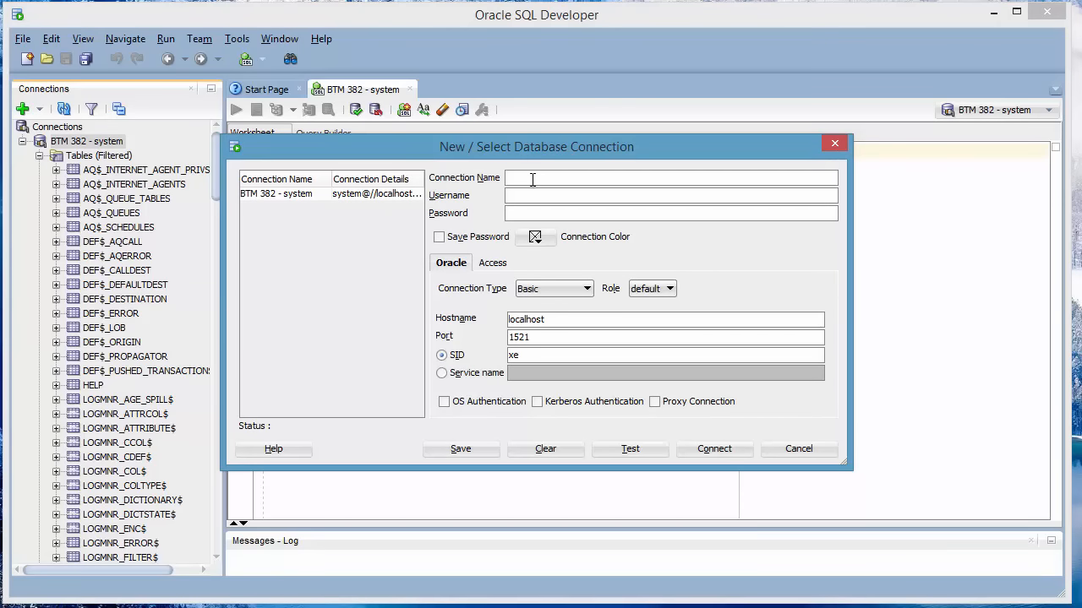
pyautogui.write('BTM 382')
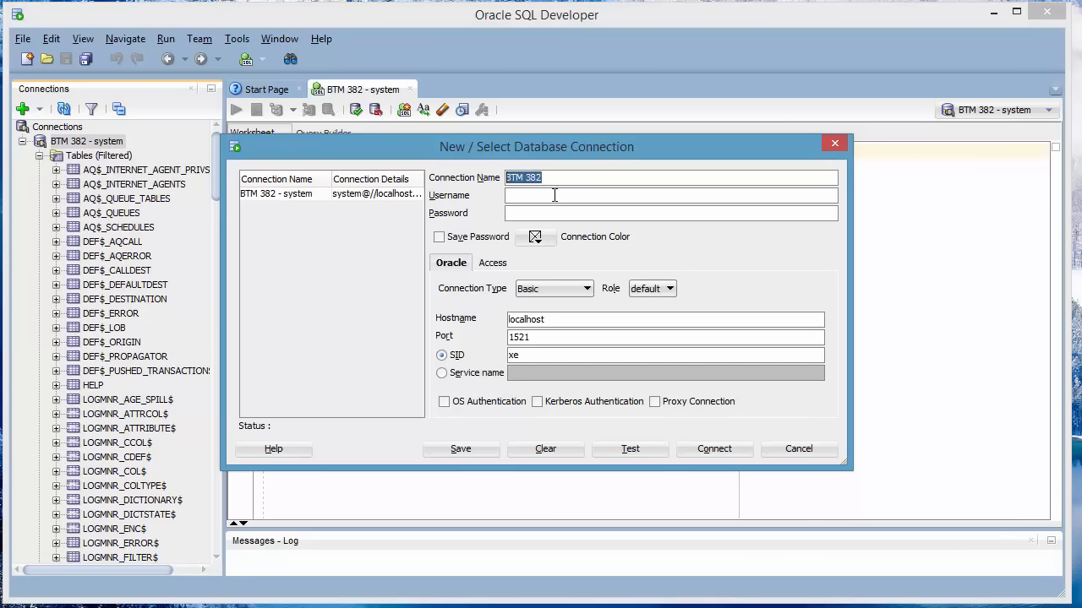
pyautogui.click(668, 196)
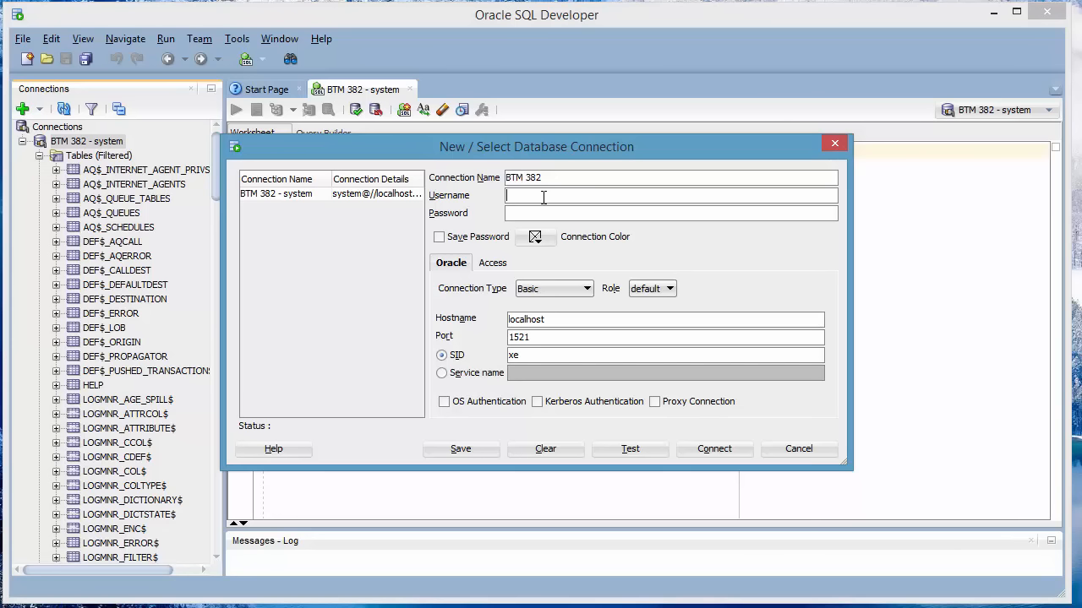
pyautogui.write('trip')
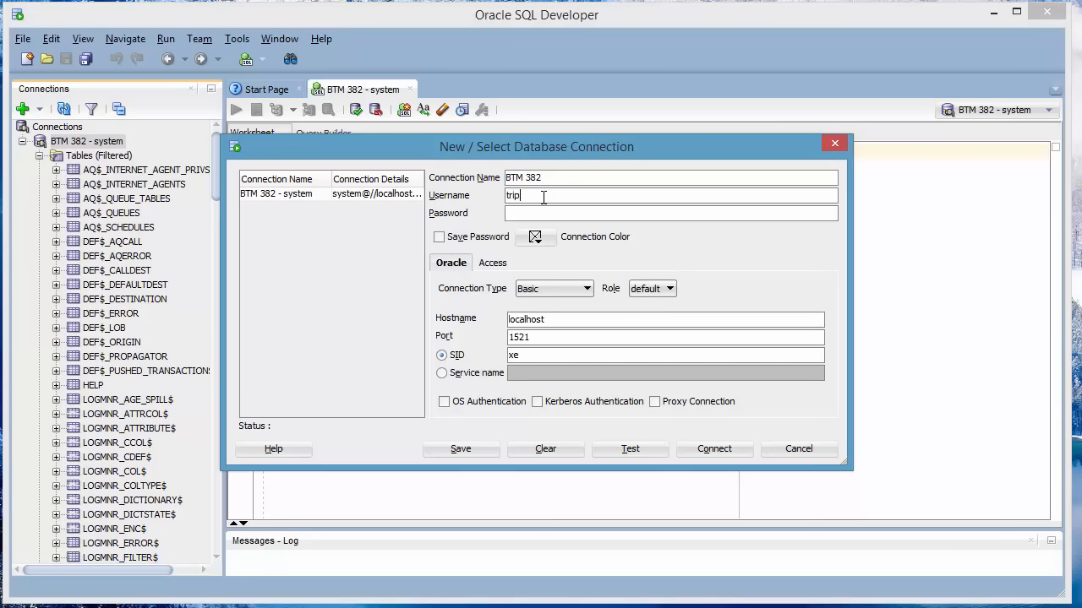
pyautogui.write('artio')
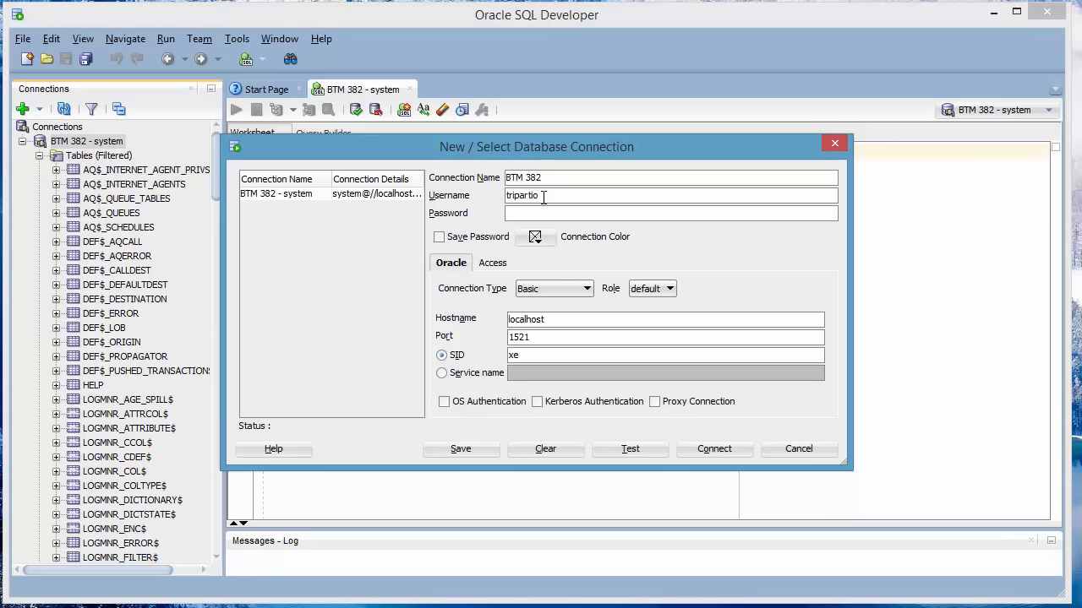
pyautogui.click(670, 213)
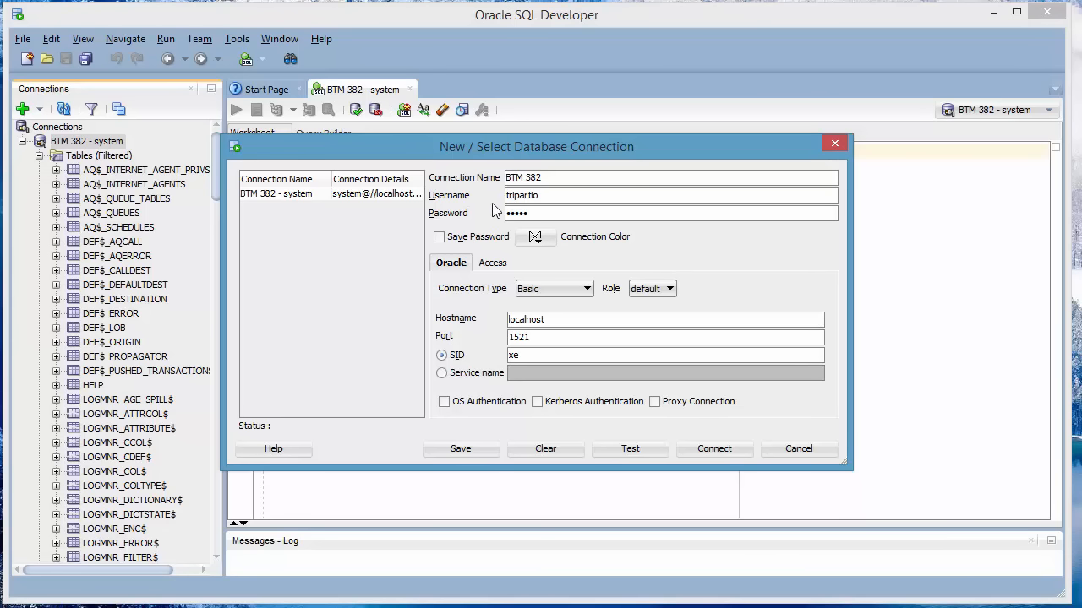
pyautogui.moveTo(519, 240)
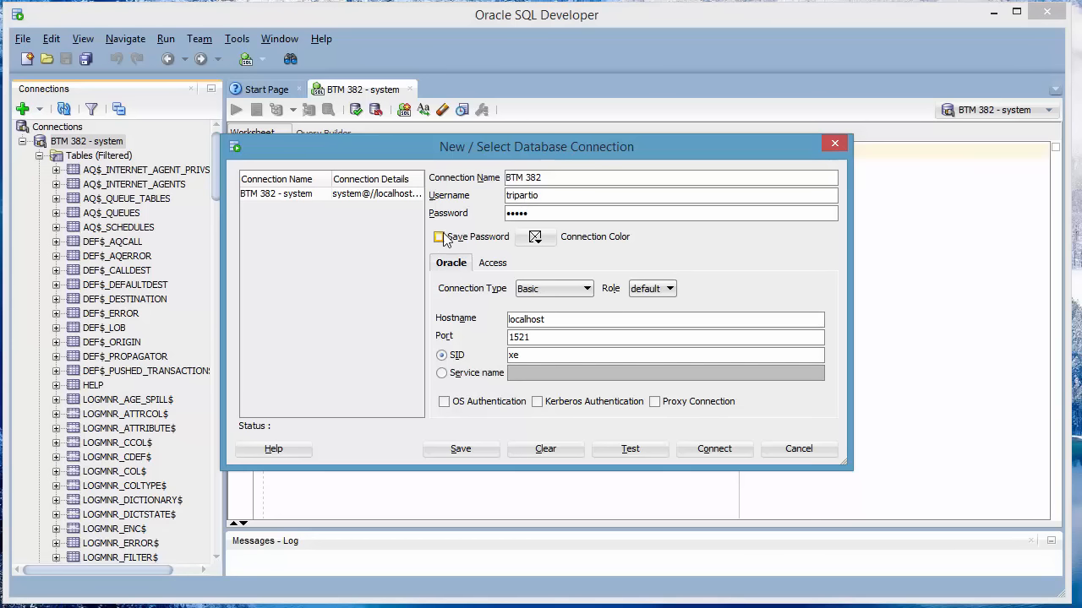
pyautogui.click(439, 236)
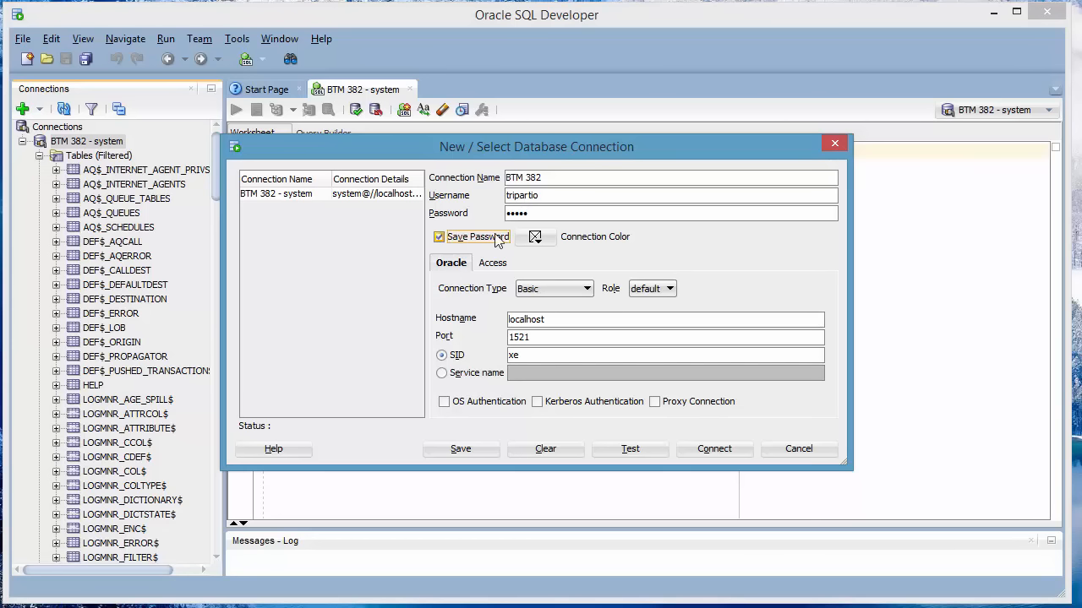
pyautogui.click(713, 450)
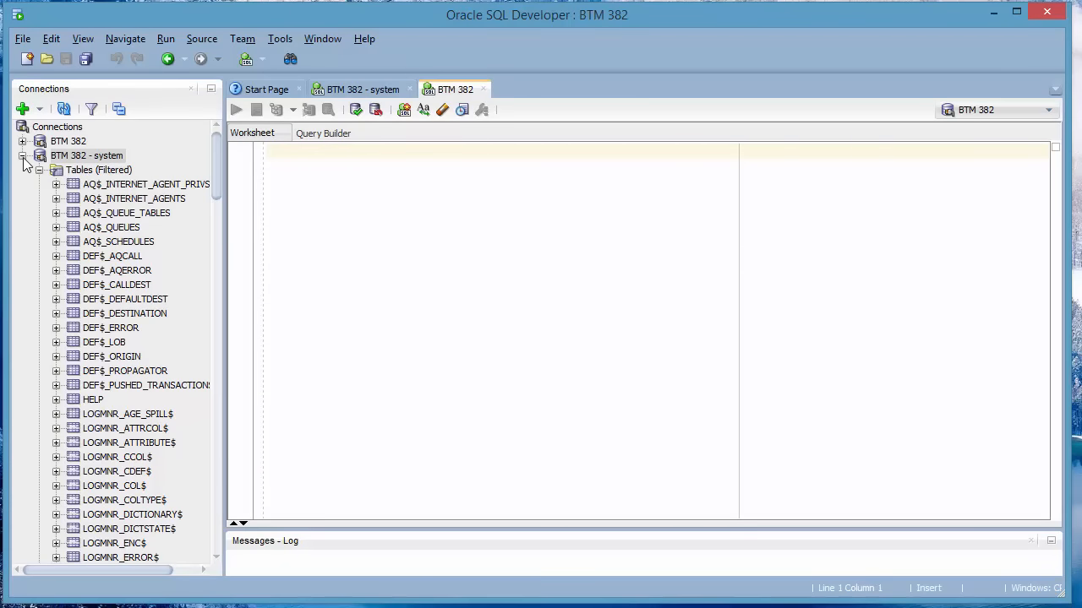
# Browse the connection trees and expand BTM 382's Tables node, confirming it is empty.
pyautogui.click(24, 155)
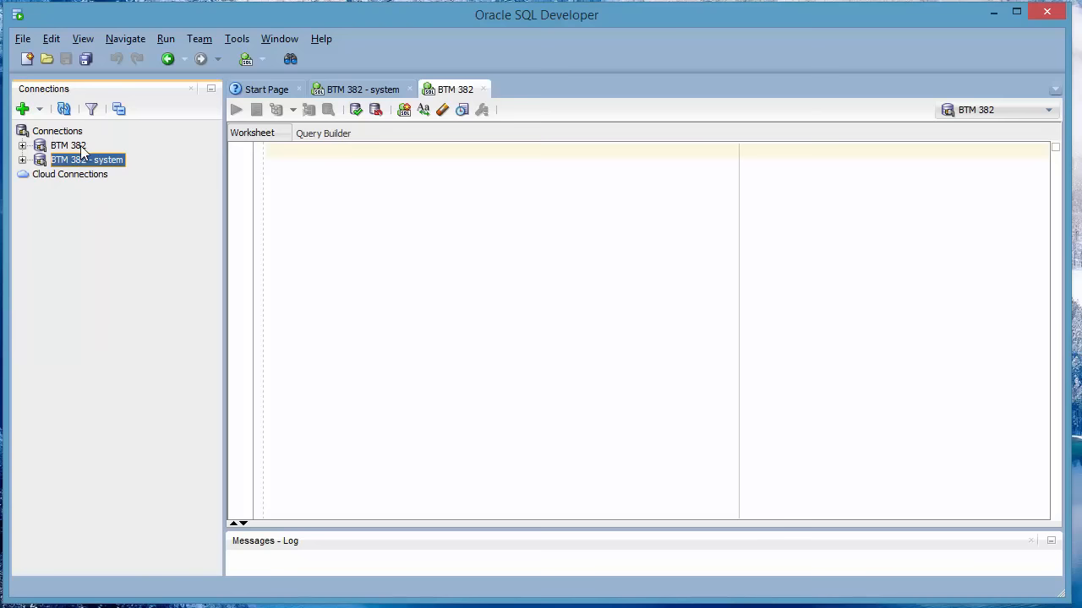
pyautogui.click(24, 145)
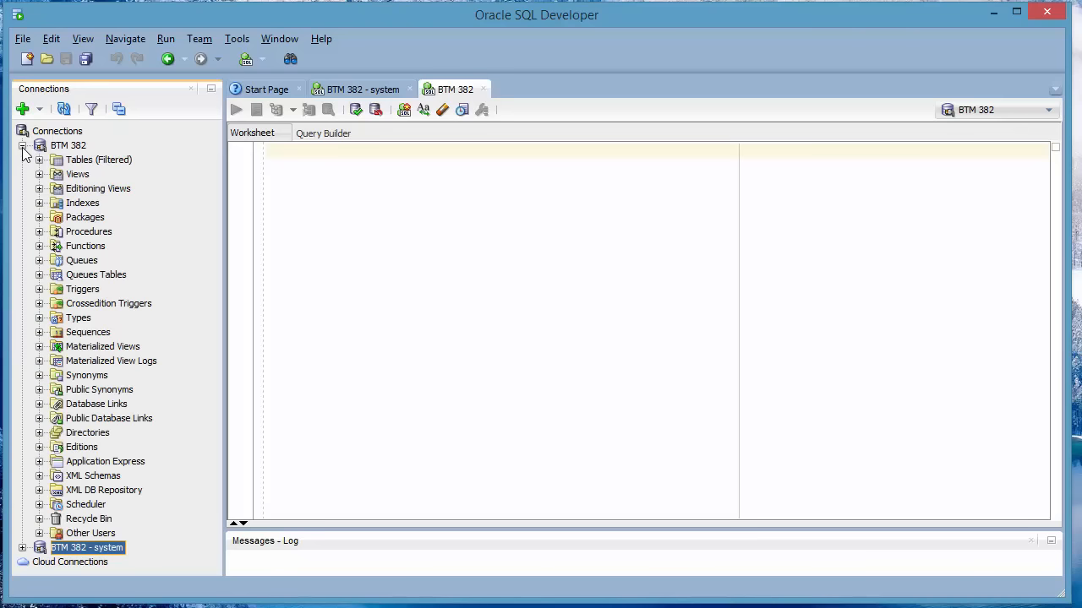
pyautogui.click(24, 145)
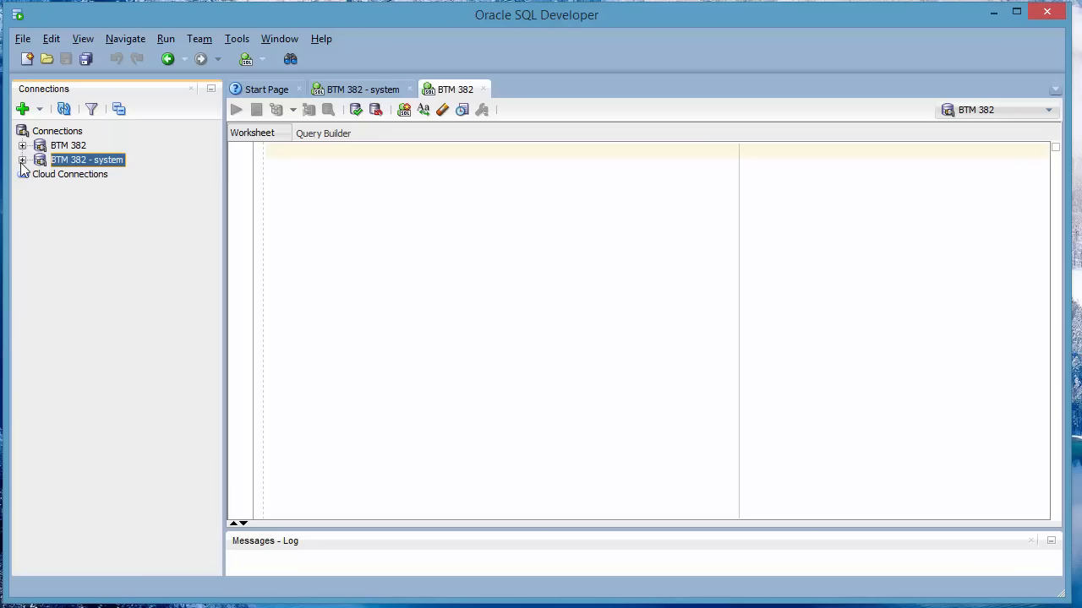
pyautogui.click(24, 159)
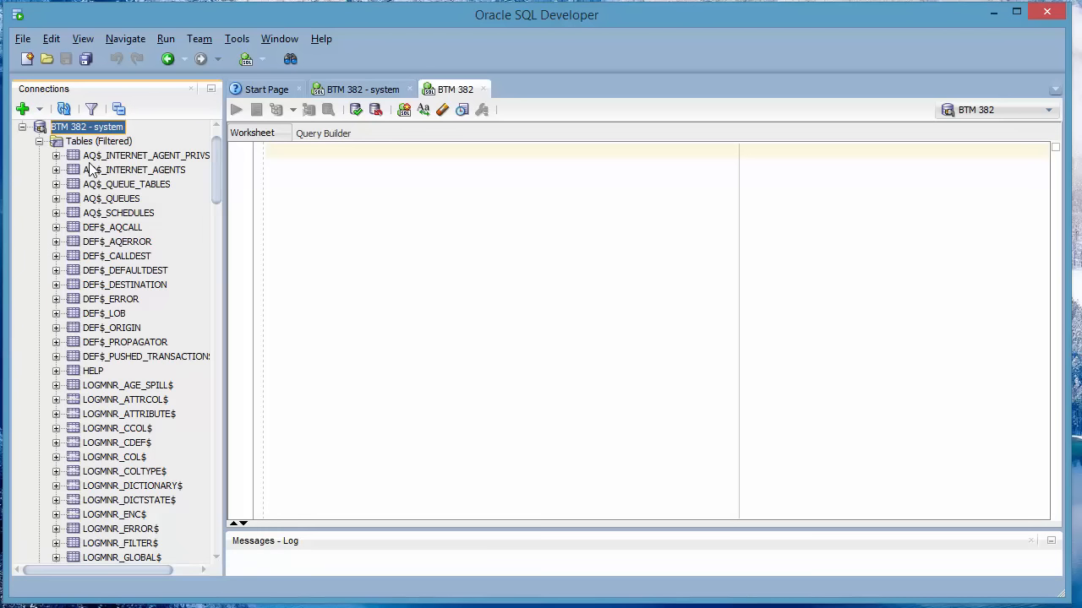
pyautogui.moveTo(92, 157)
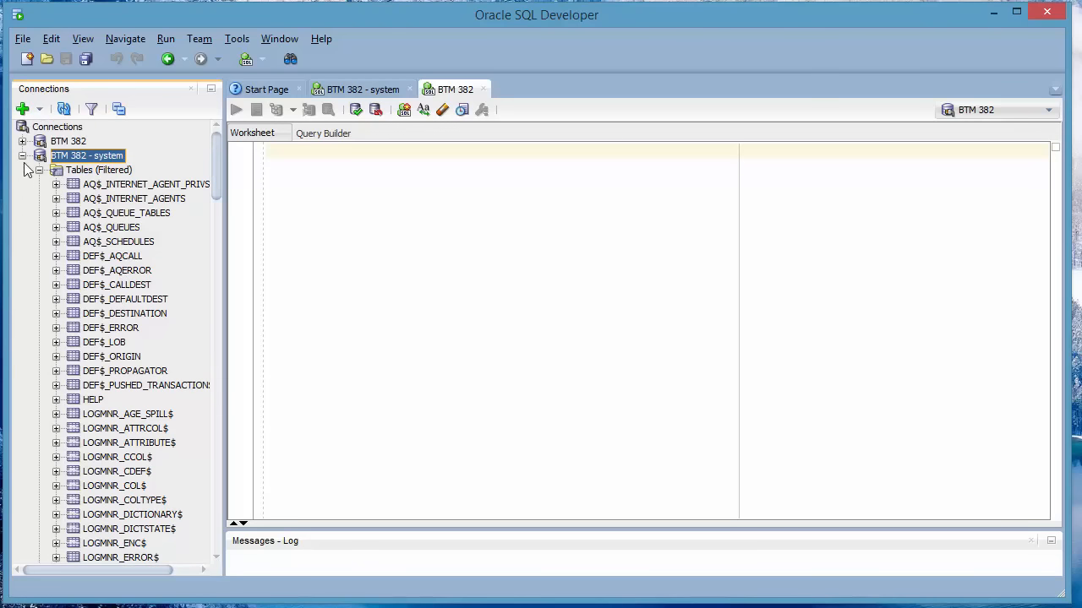
pyautogui.click(24, 142)
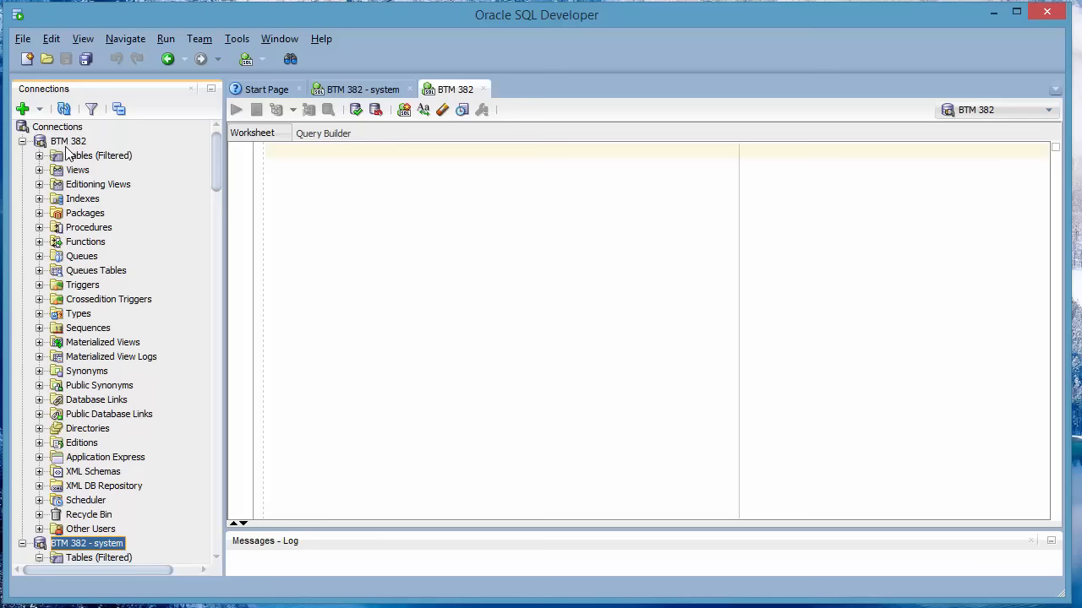
pyautogui.click(39, 156)
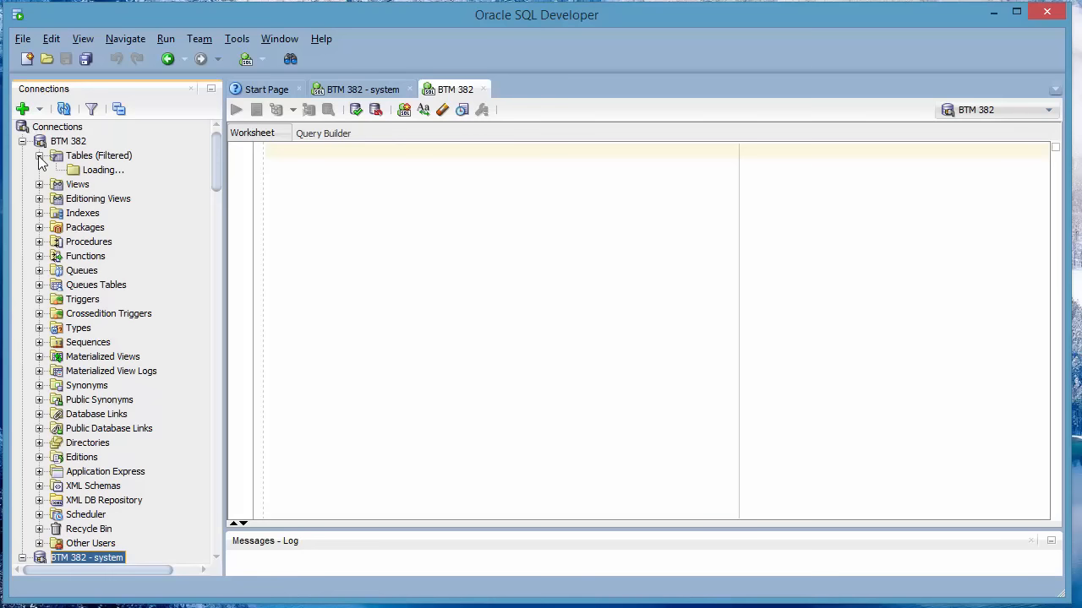
pyautogui.click(39, 156)
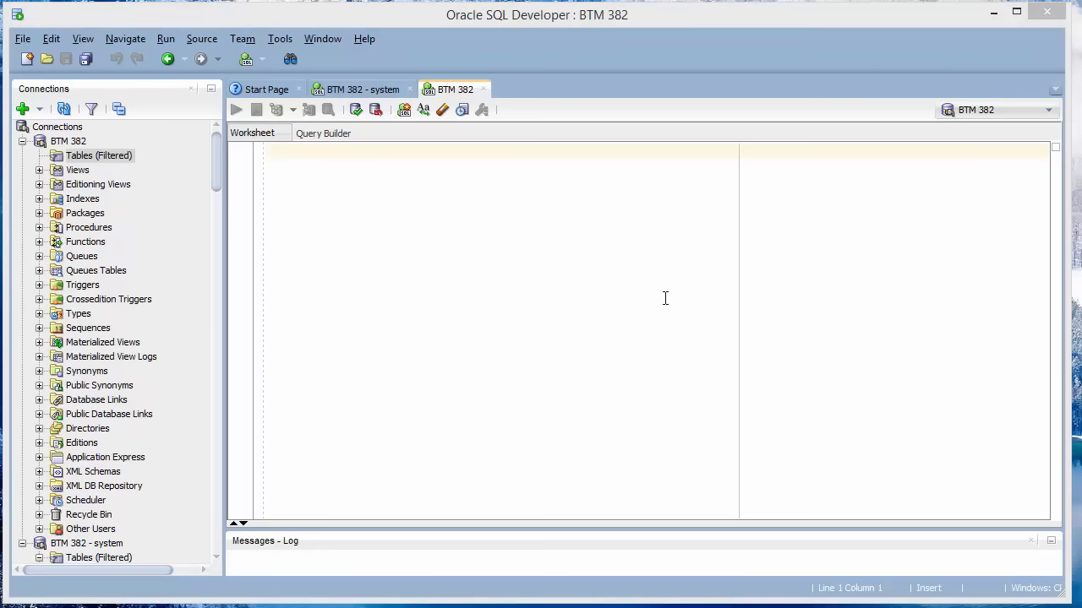
pyautogui.moveTo(487, 247)
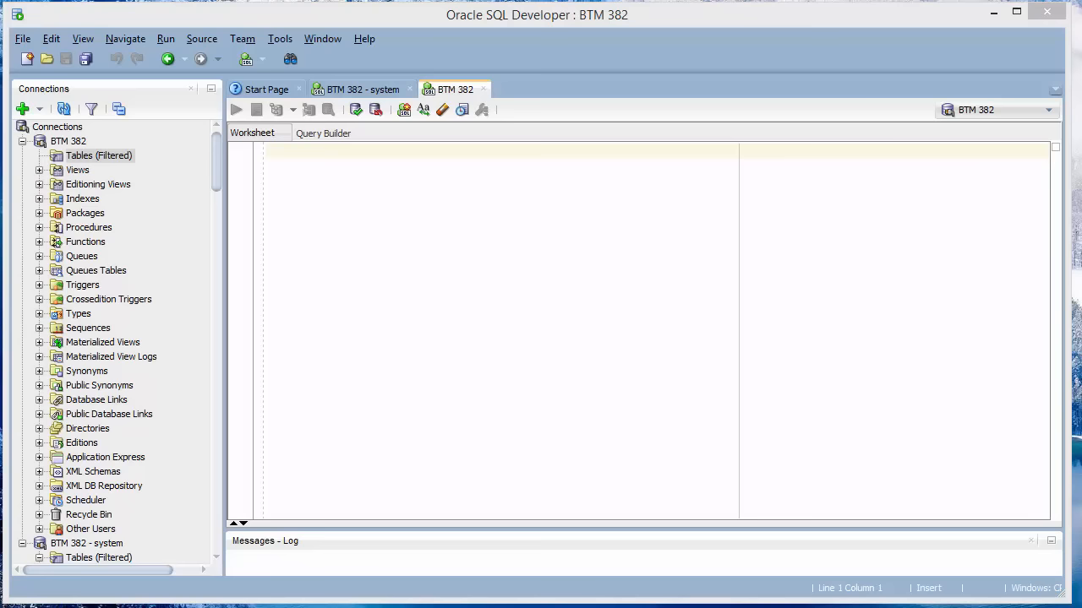
# Run CREATE TABLE Persons in the BTM 382 worksheet and view the new table's five columns.
pyautogui.click(335, 173)
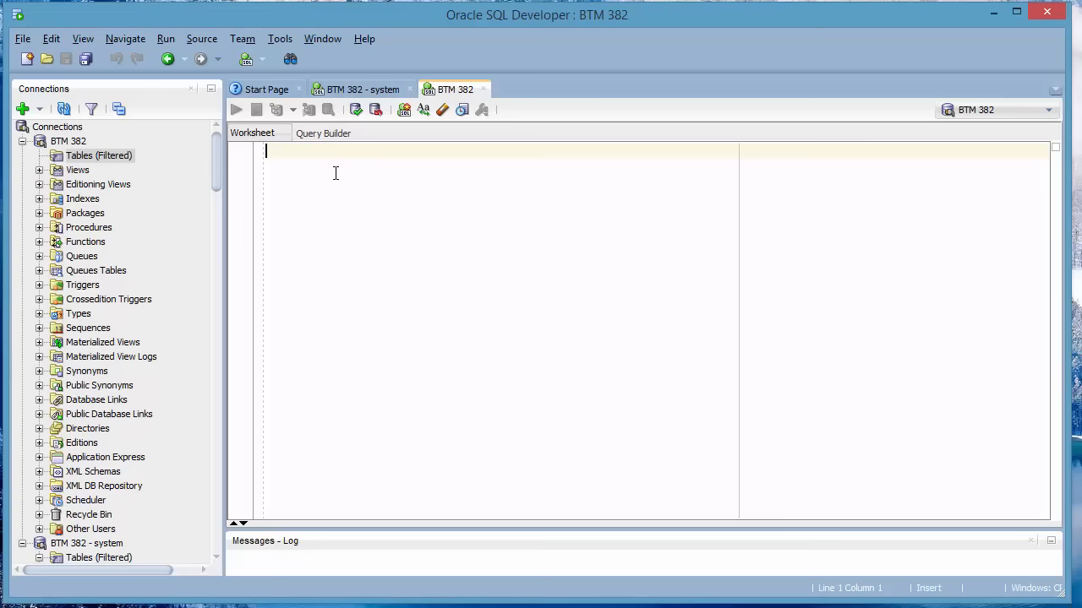
pyautogui.moveTo(333, 199)
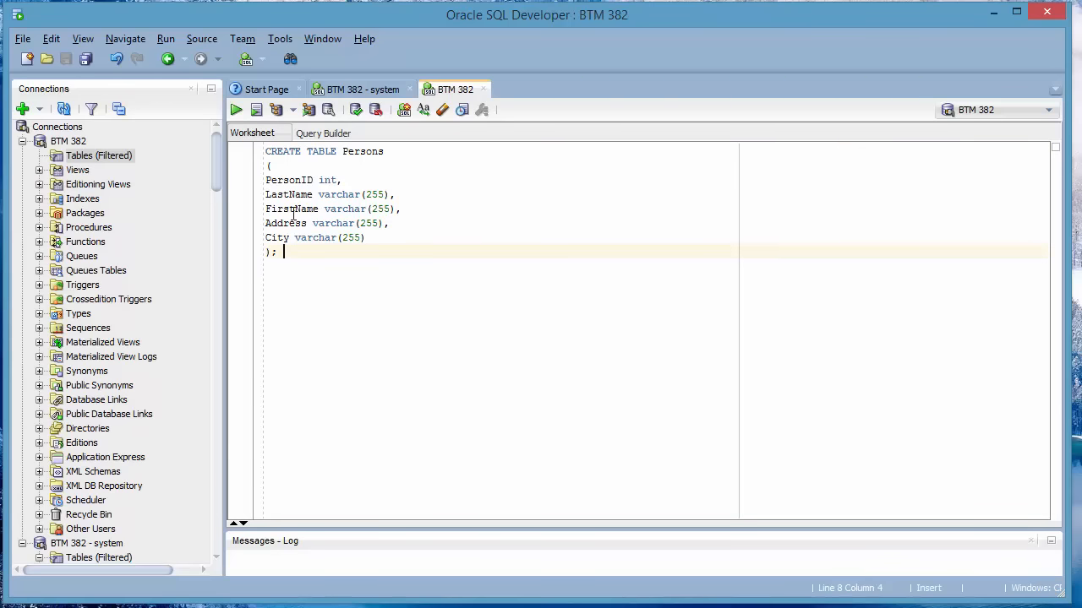
pyautogui.moveTo(355, 275)
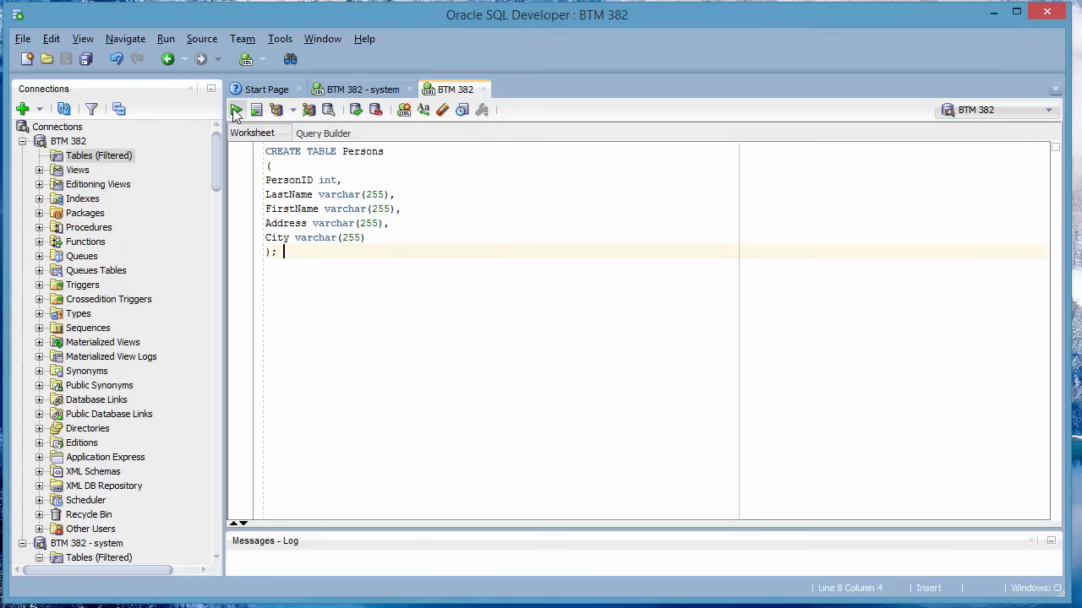
pyautogui.click(257, 108)
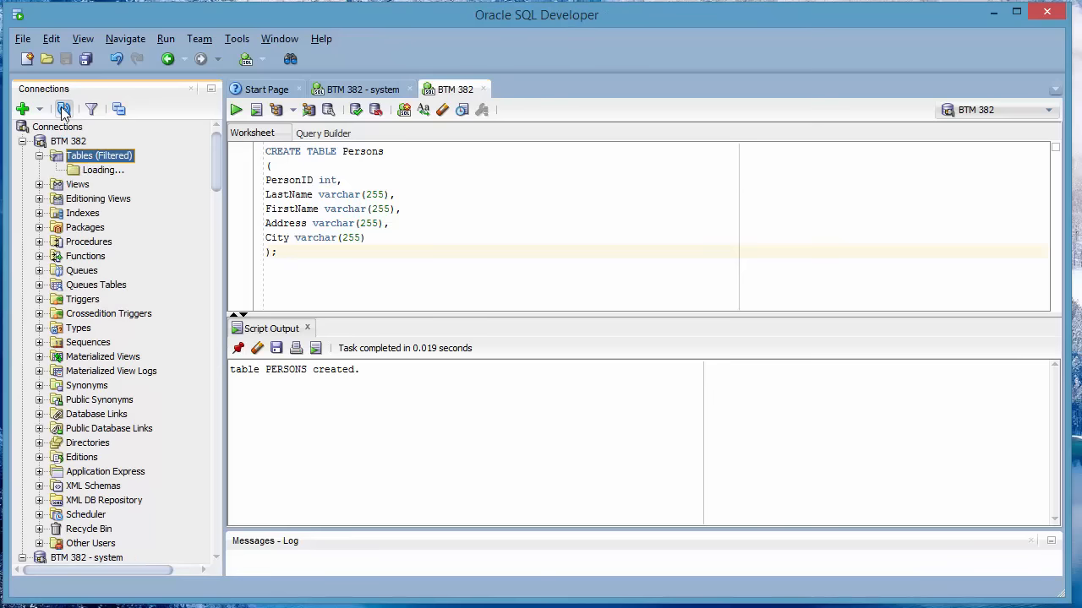
pyautogui.doubleClick(102, 169)
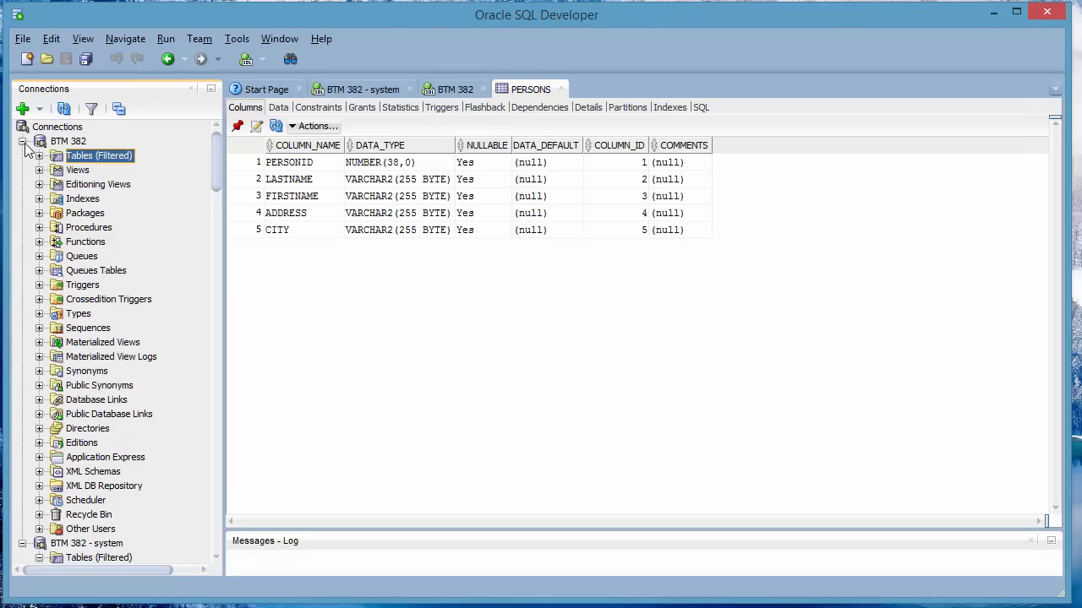
# Run the same CREATE TABLE Persons statement in a worksheet for BTM 382 - system.
pyautogui.click(24, 142)
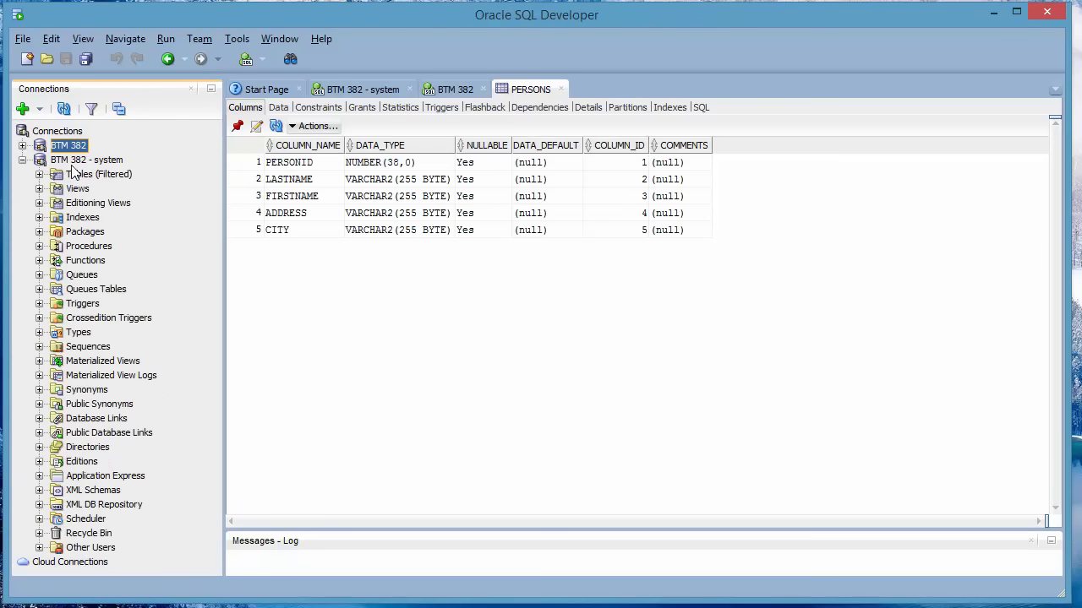
pyautogui.rightClick(86, 159)
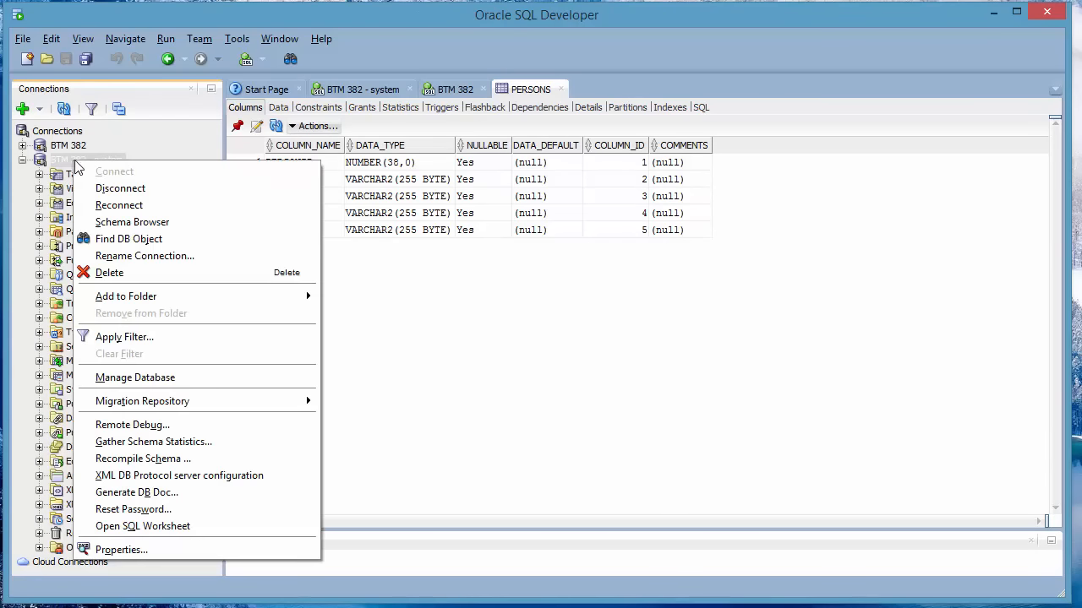
pyautogui.moveTo(385, 112)
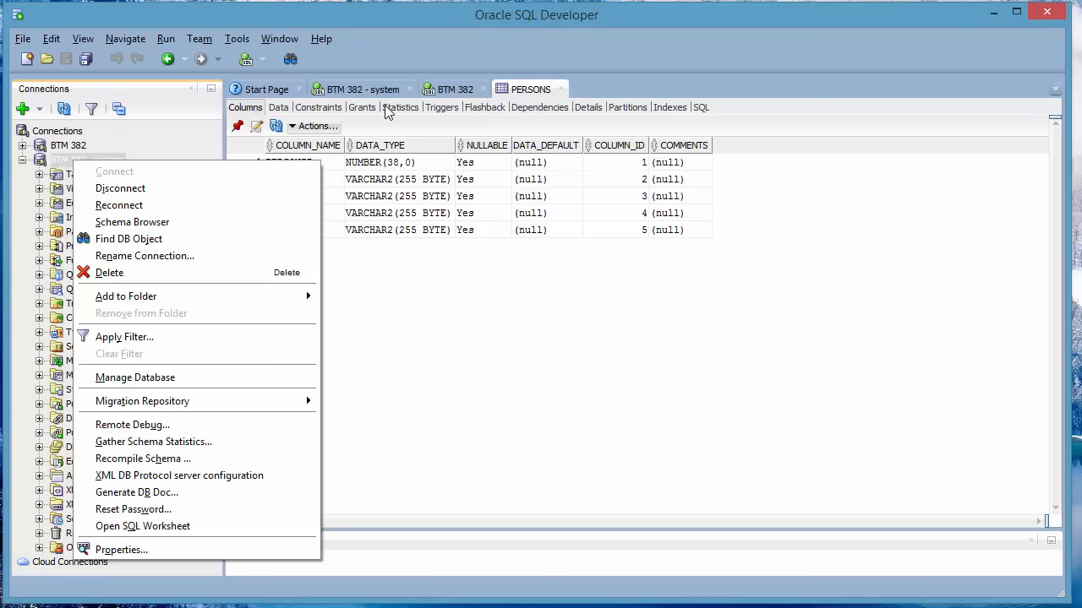
pyautogui.click(142, 526)
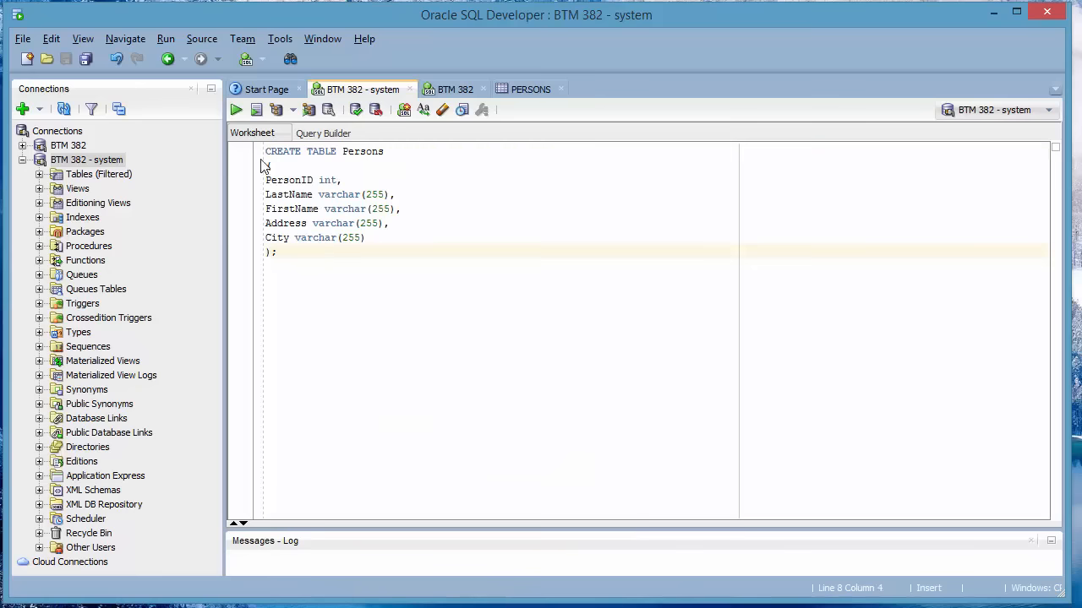
pyautogui.click(236, 110)
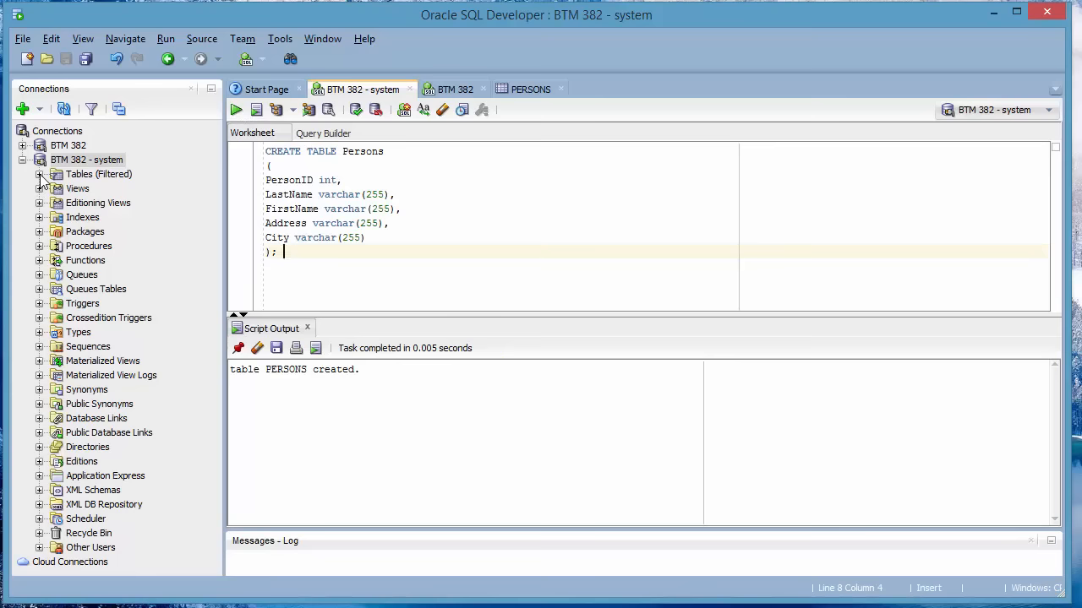
# Expand the system connection's table list and scroll through it looking for PERSONS.
pyautogui.click(41, 174)
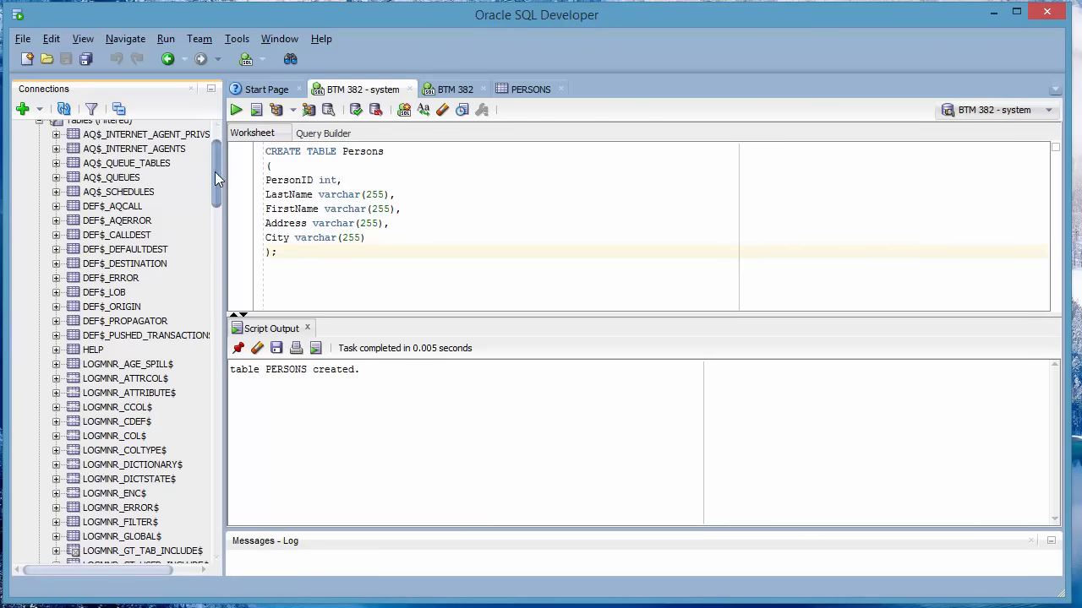
pyautogui.scroll(-3)
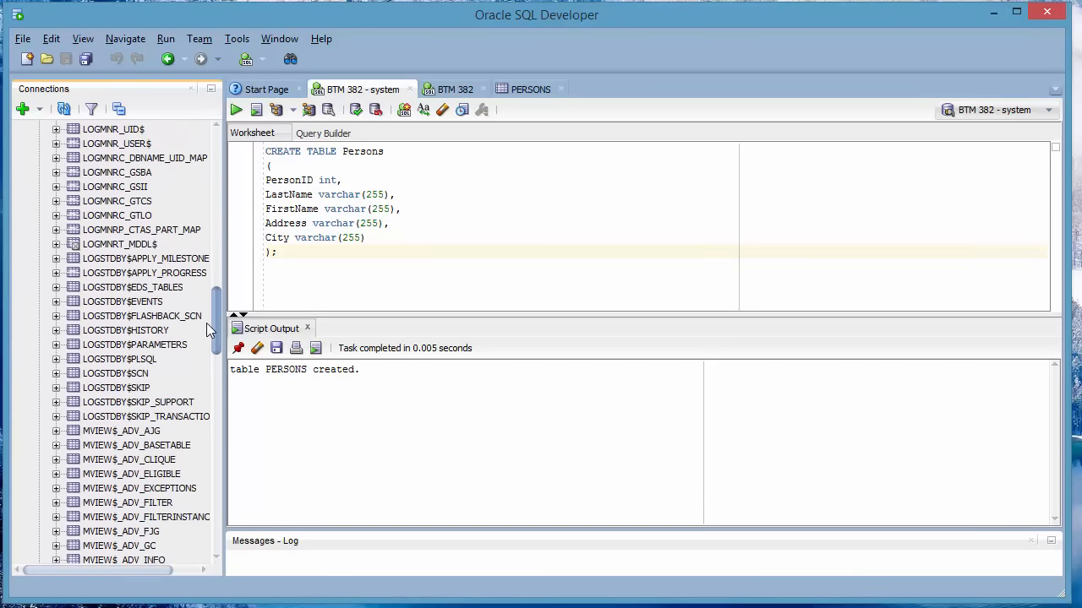
pyautogui.scroll(-3)
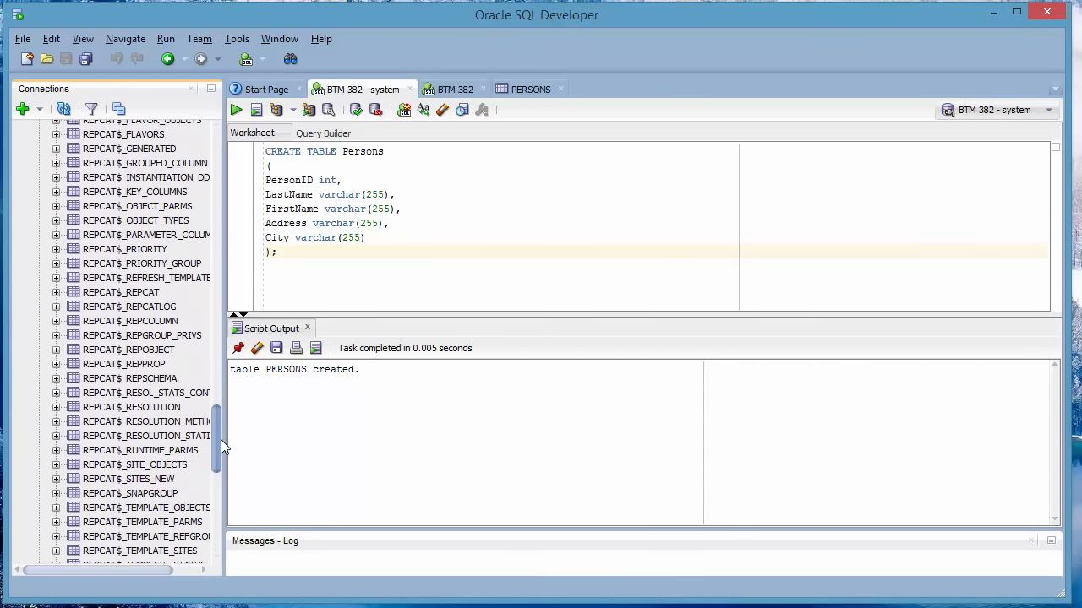
pyautogui.scroll(3)
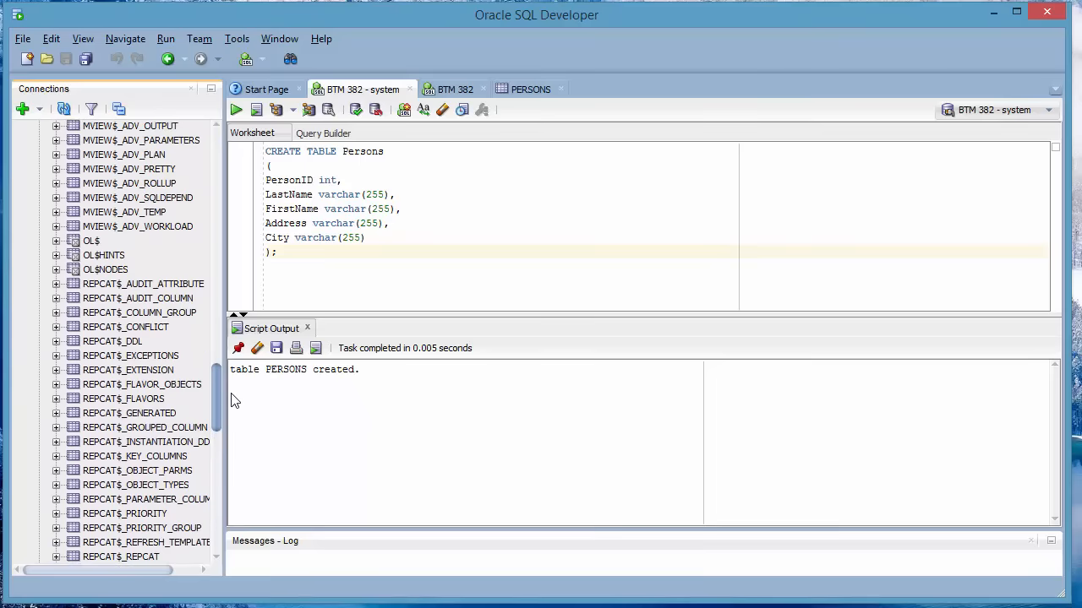
pyautogui.scroll(-3)
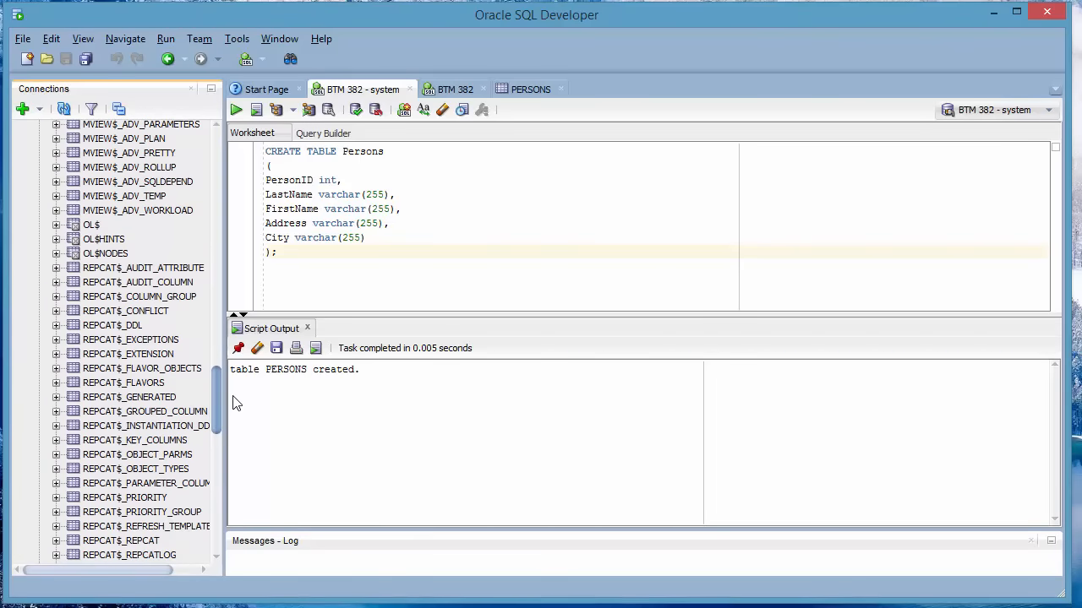
# Refresh system's tables to find PERSONS, then expand BTM 382's tables showing PERSONS alone.
pyautogui.click(64, 108)
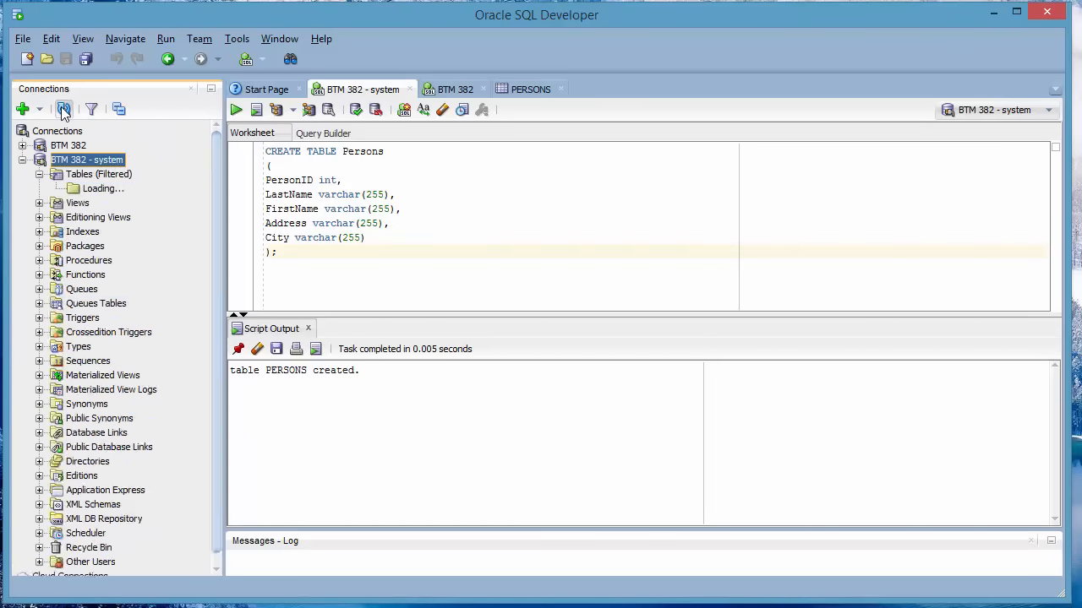
pyautogui.scroll(-3)
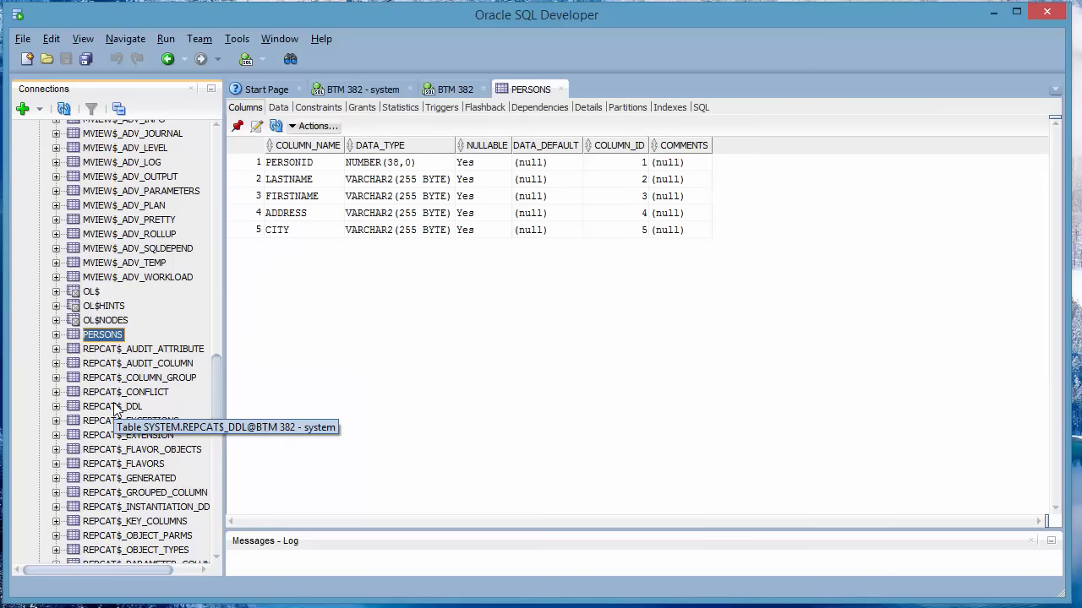
pyautogui.scroll(3)
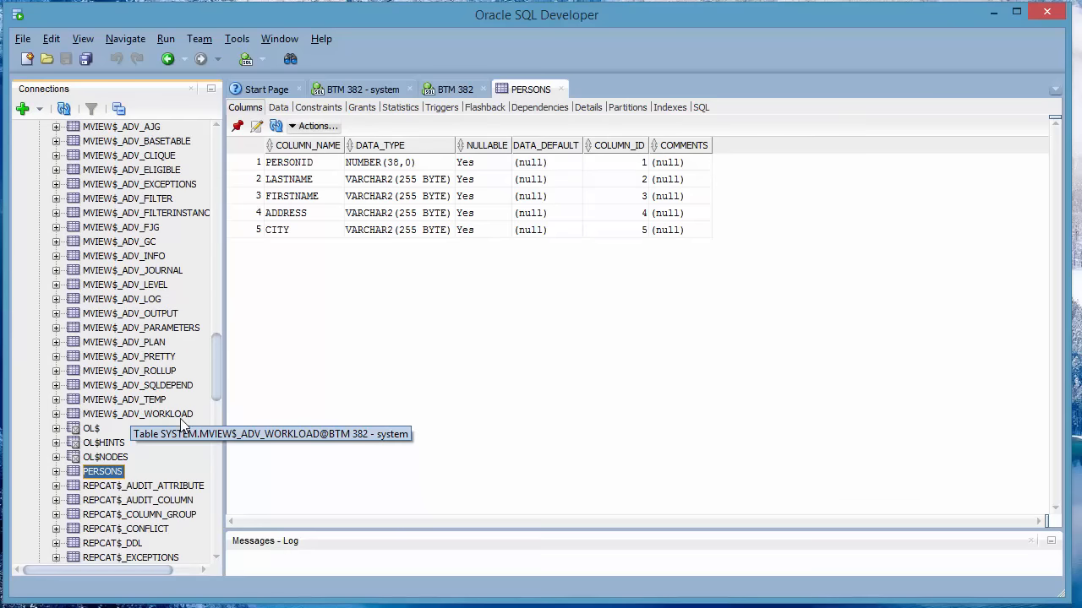
pyautogui.scroll(-3)
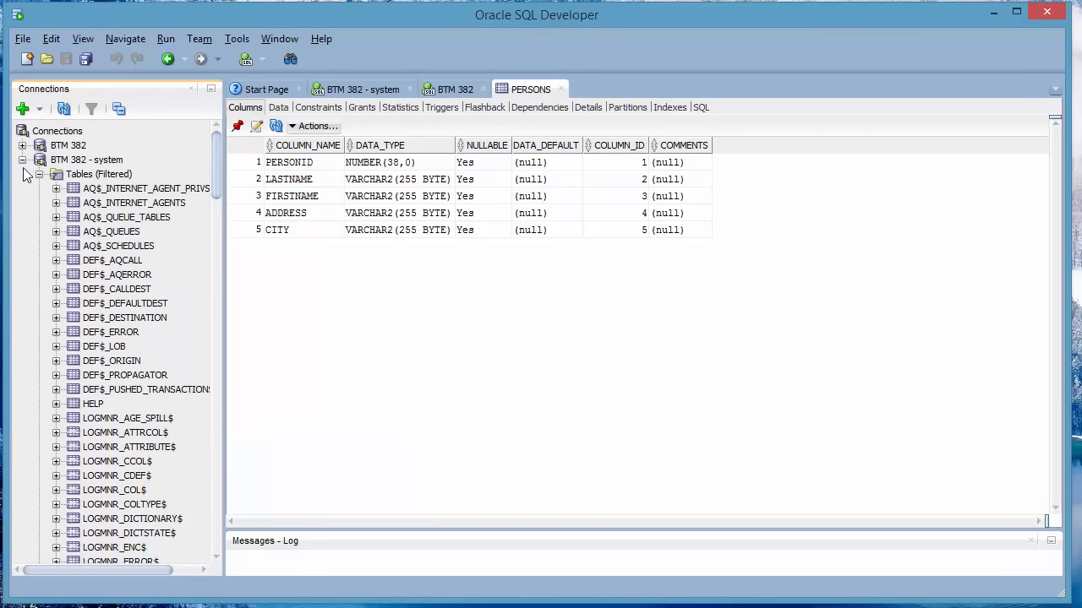
pyautogui.click(39, 159)
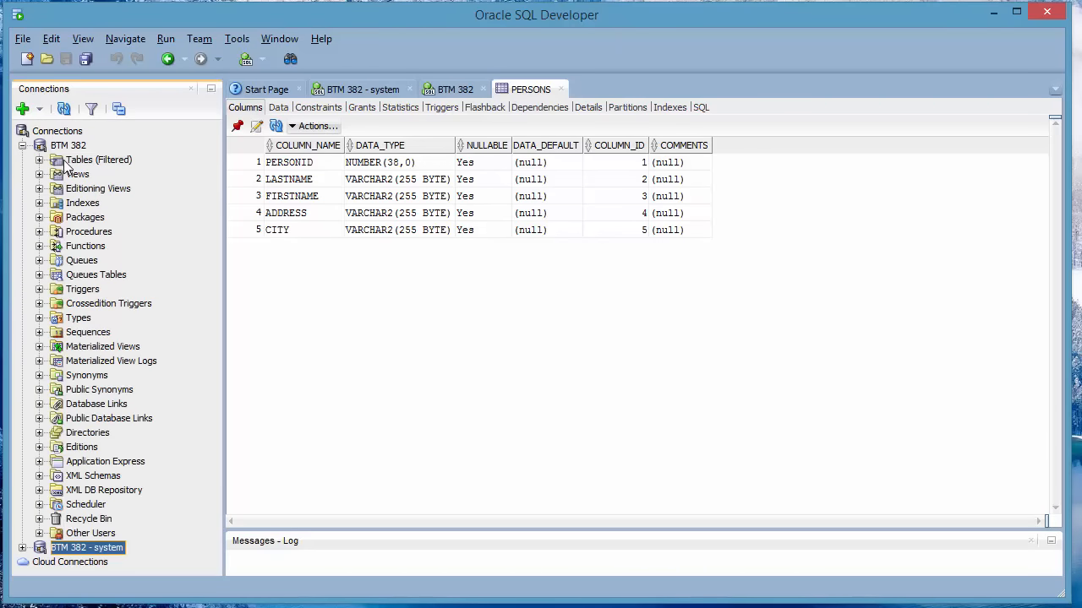
pyautogui.click(41, 159)
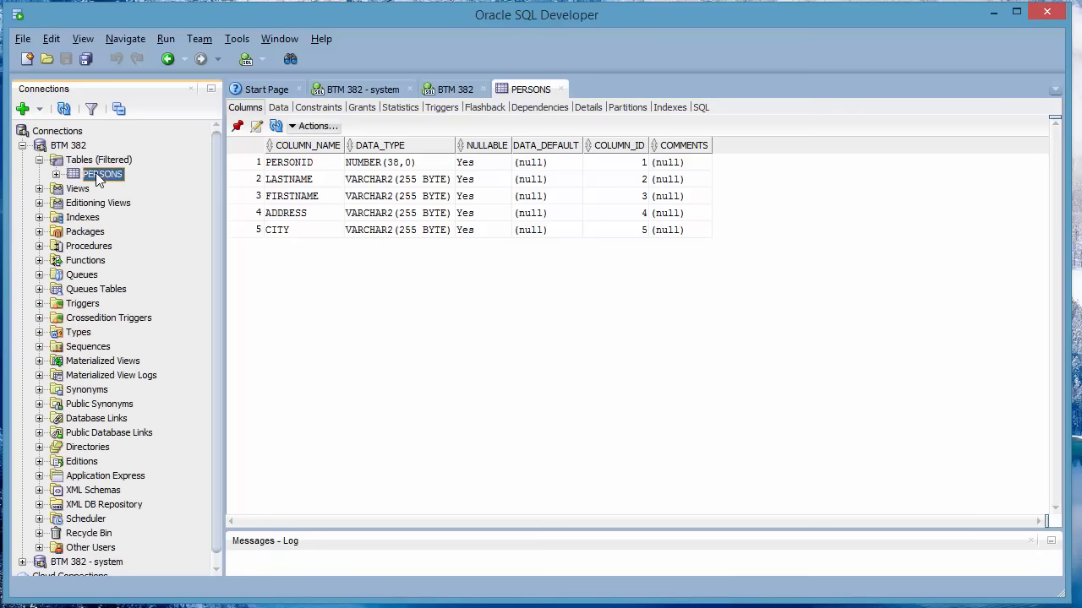